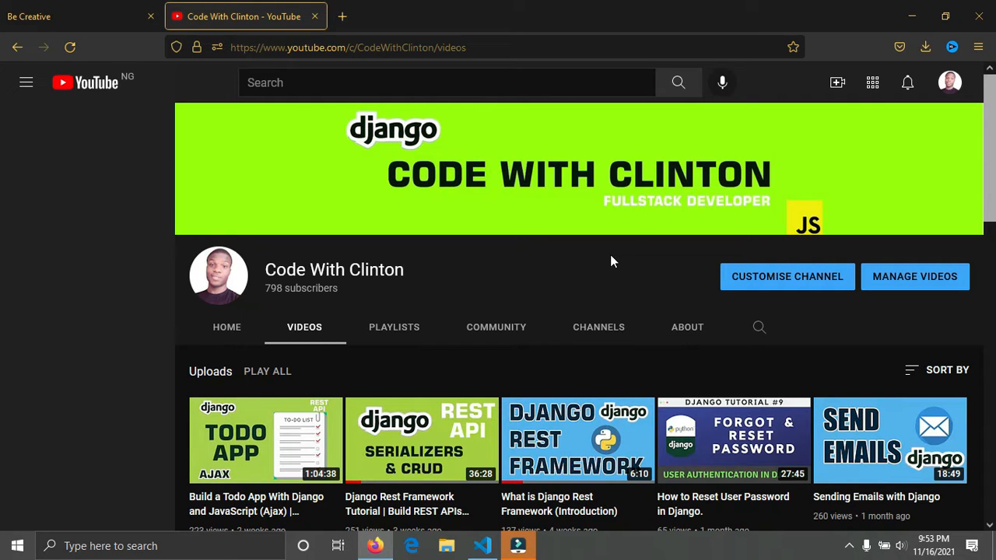
mouse_move(613, 246)
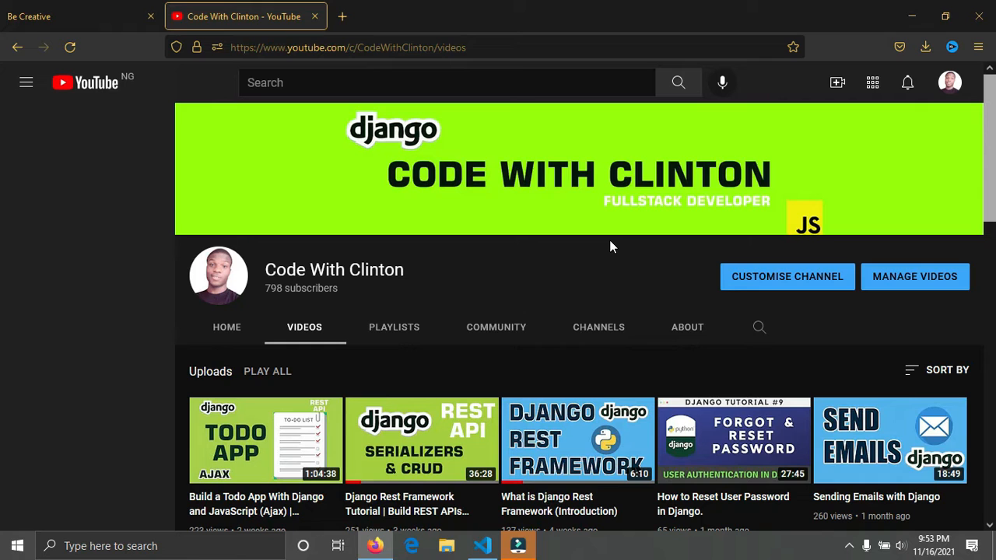
- Expand the YouTube sidebar next to the Code With Clinton channel's Django videos list
left_click(25, 81)
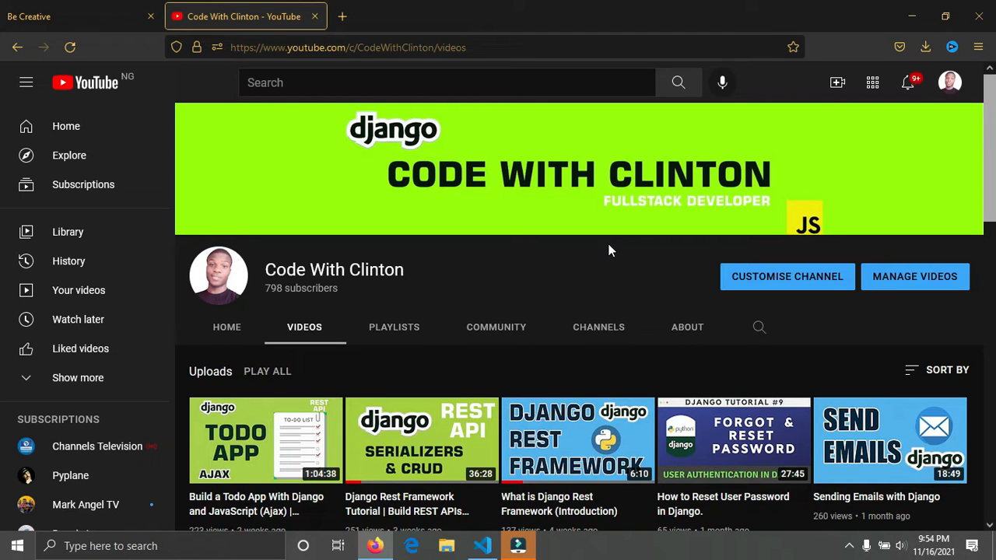
scroll("down", 3)
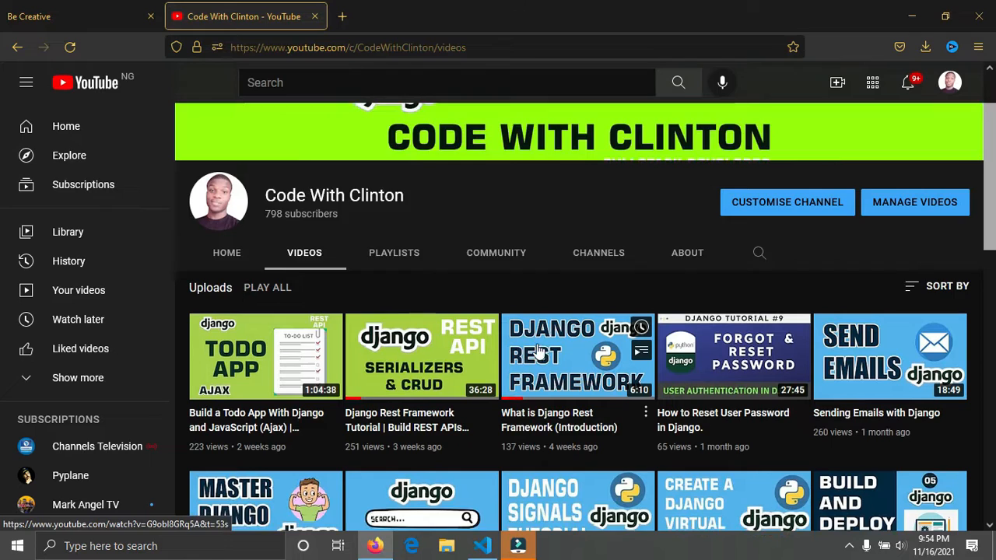
- Switch to the writing site and browse its Top Articles cards and pagination, then return to the hero section
left_click(70, 16)
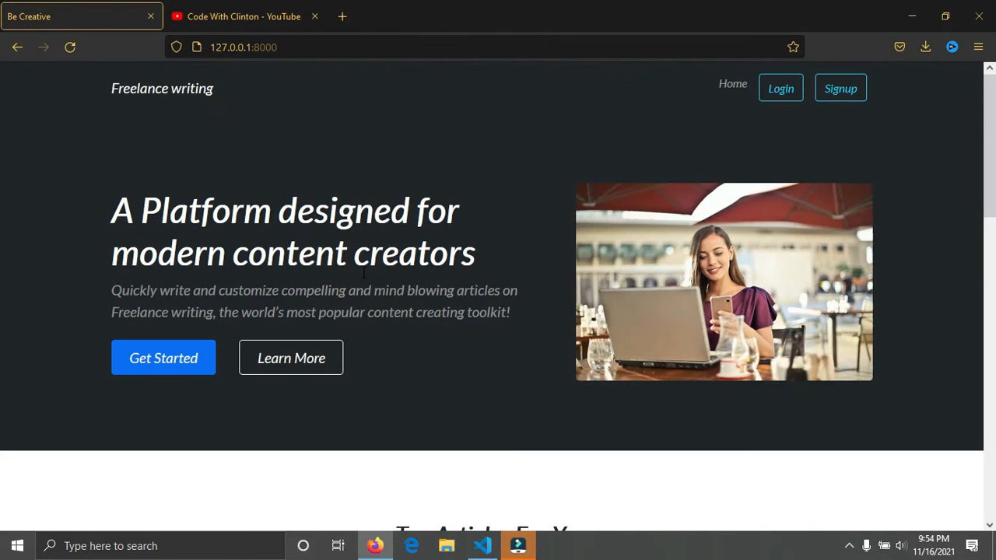
mouse_move(384, 210)
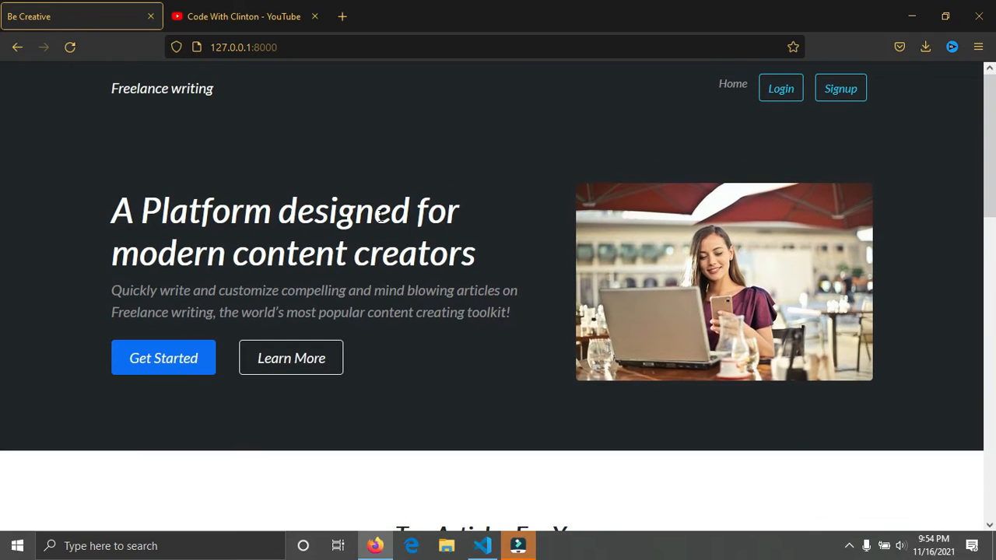
scroll("down", 3)
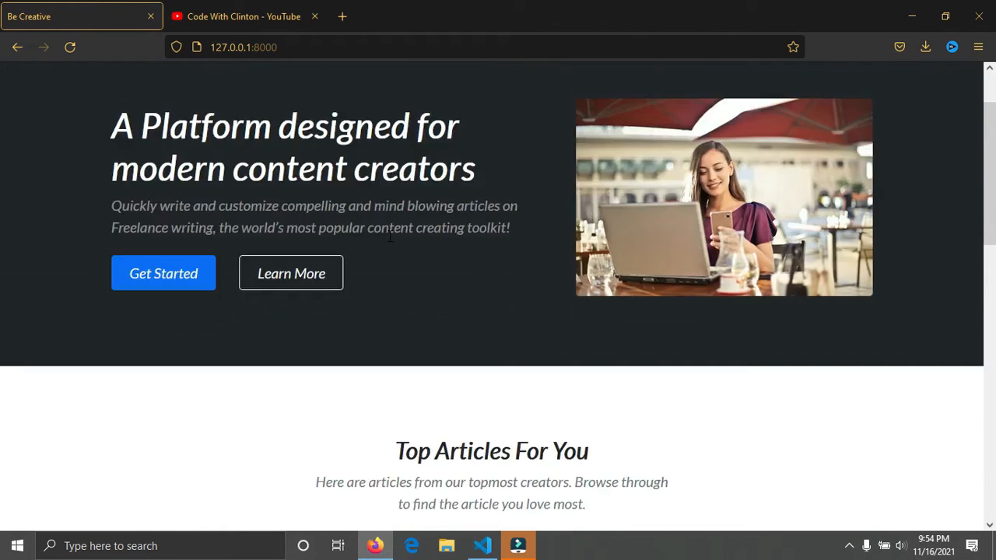
scroll("down", 3)
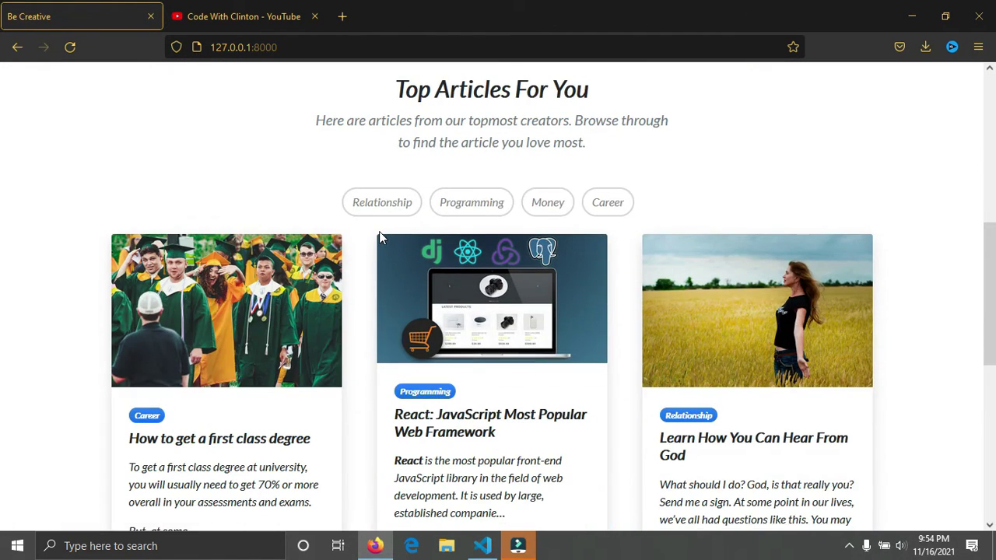
scroll("down", 3)
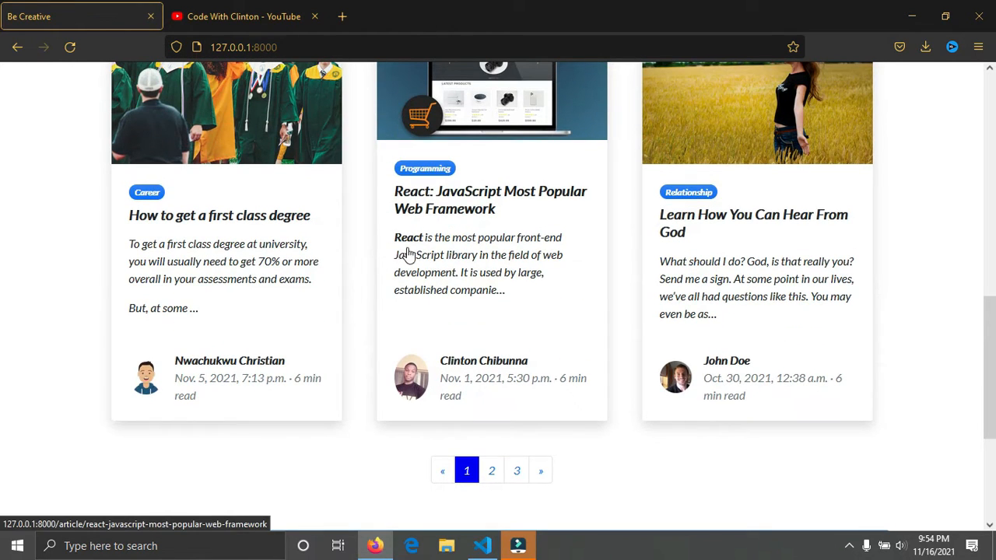
mouse_move(418, 256)
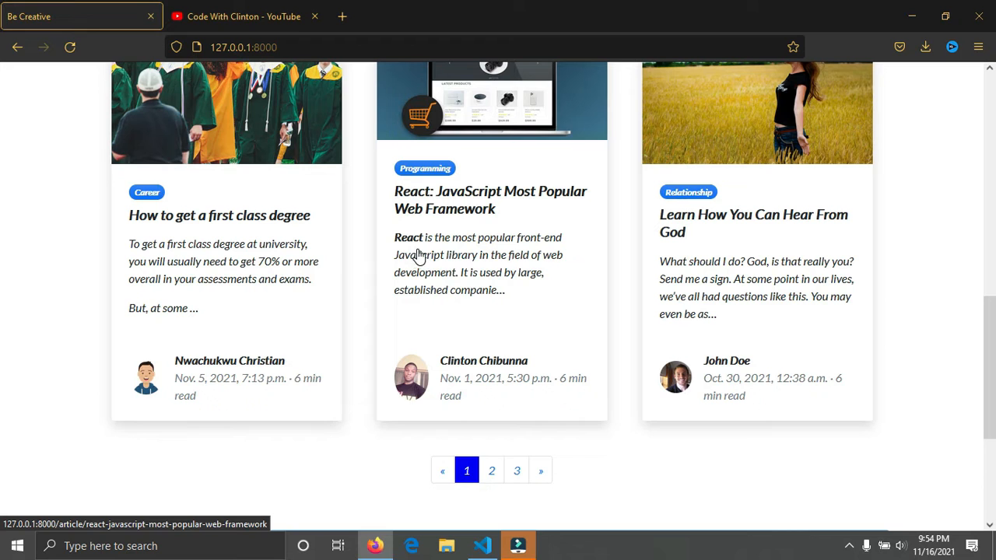
scroll("up", 3)
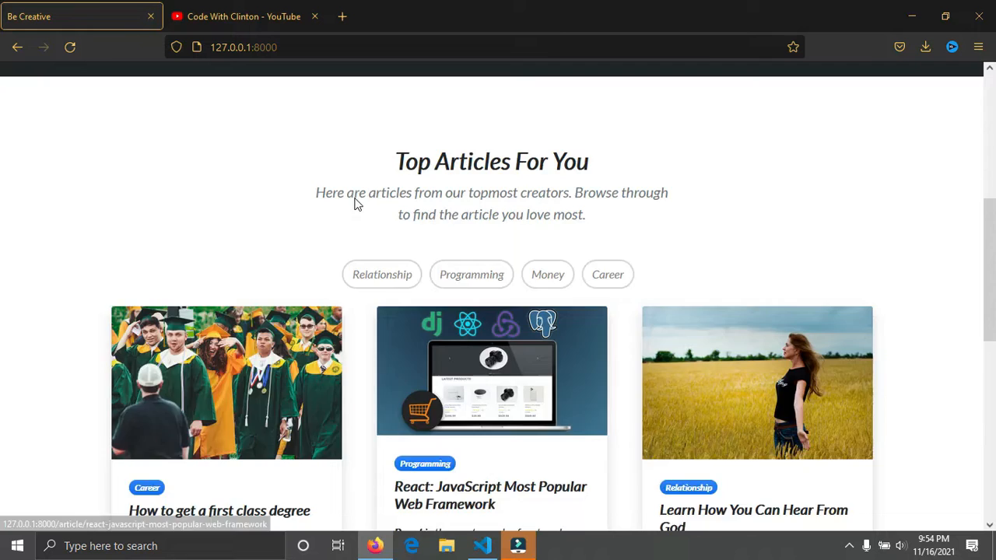
scroll("up", 3)
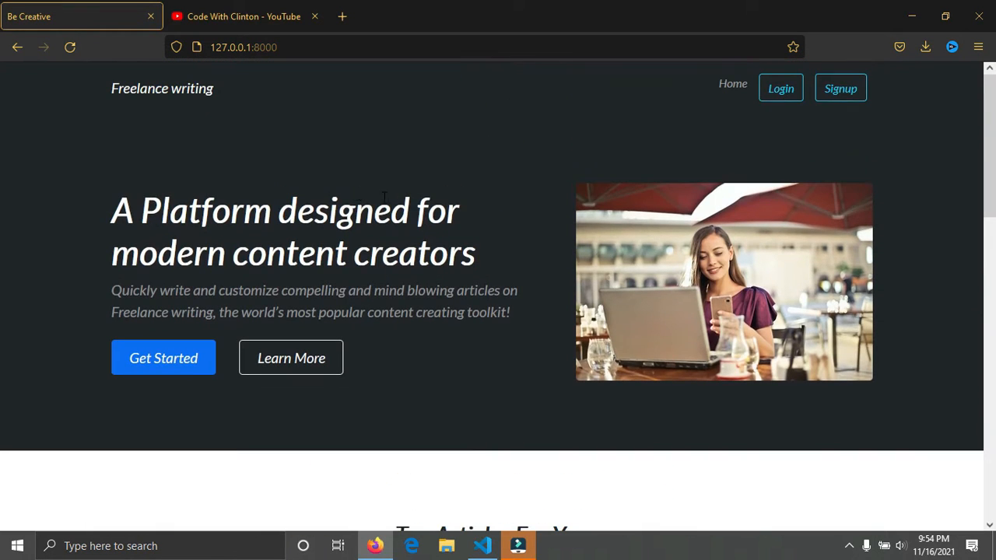
mouse_move(675, 104)
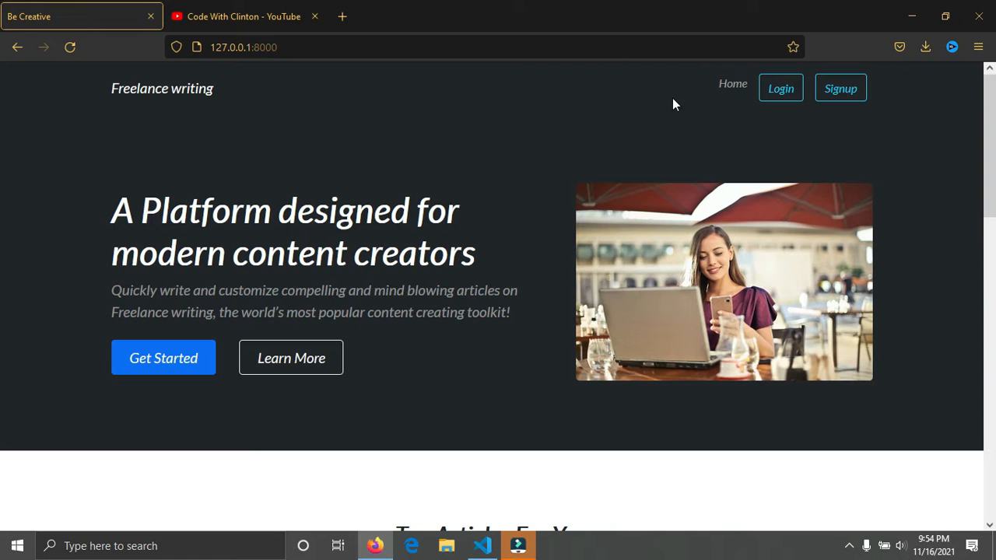
- Register the writer account Josh_xp with an email address and matching passwords via the Signup form
left_click(840, 87)
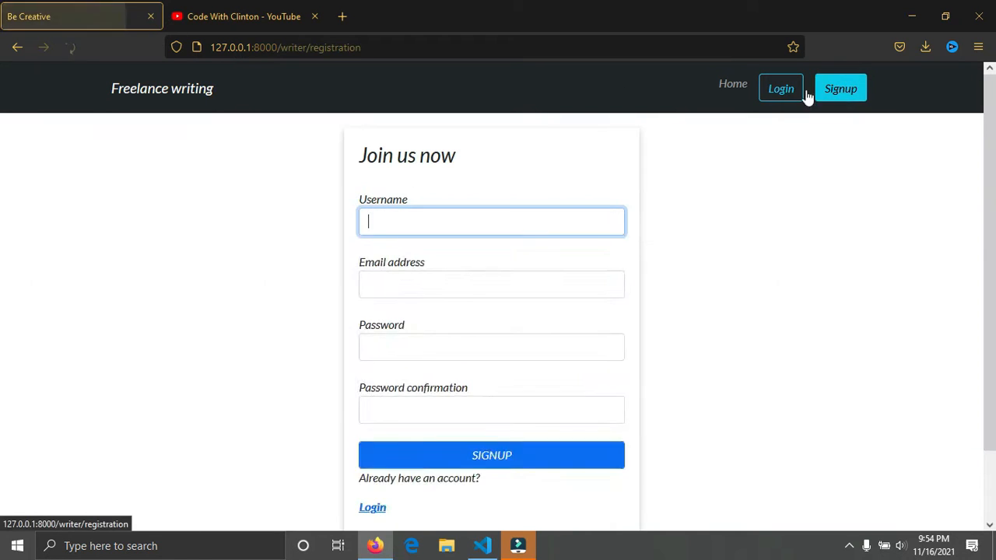
left_click(516, 221)
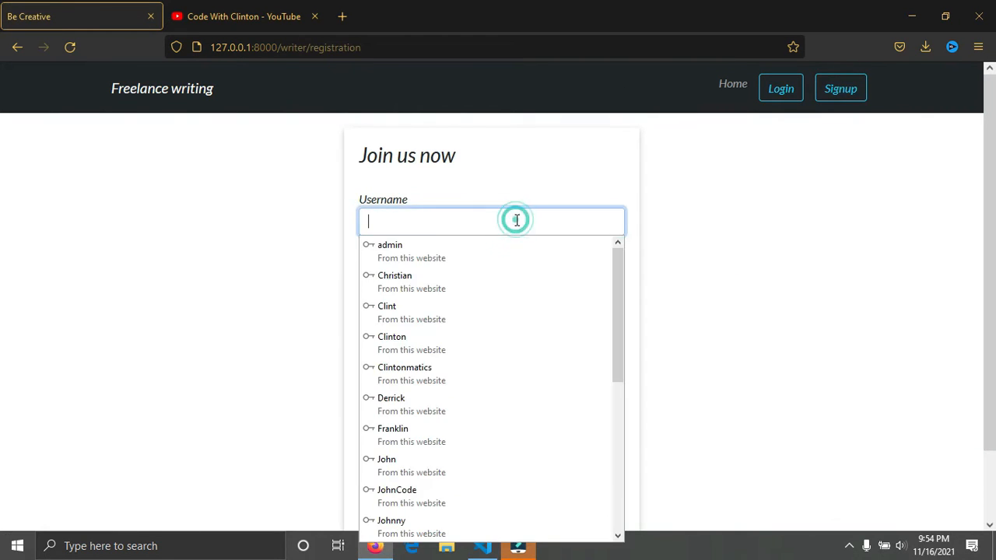
type("J")
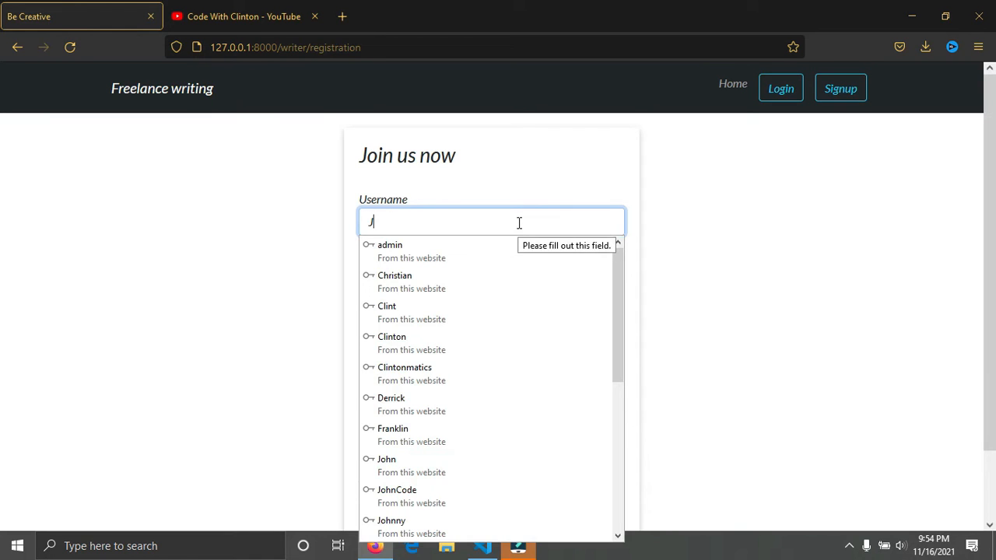
type("osh_xp")
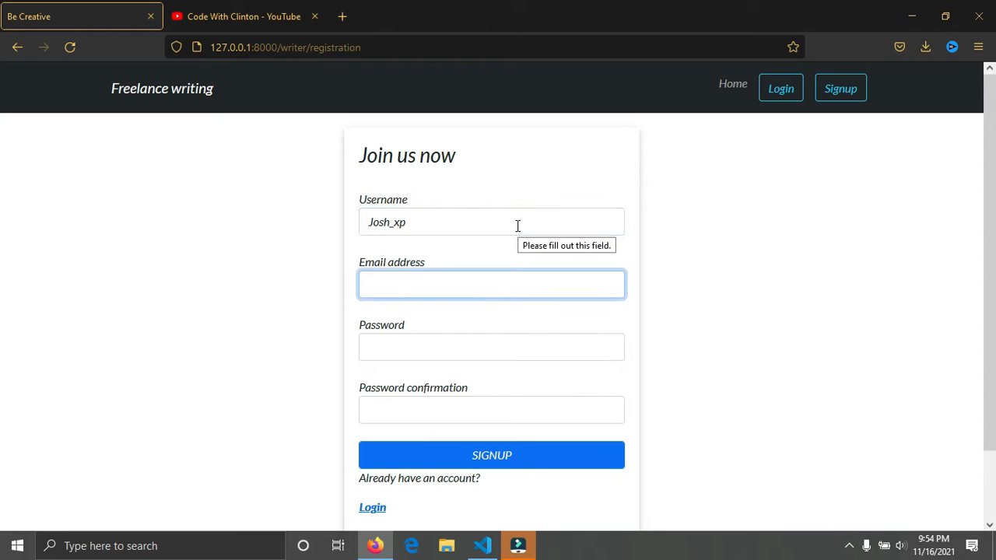
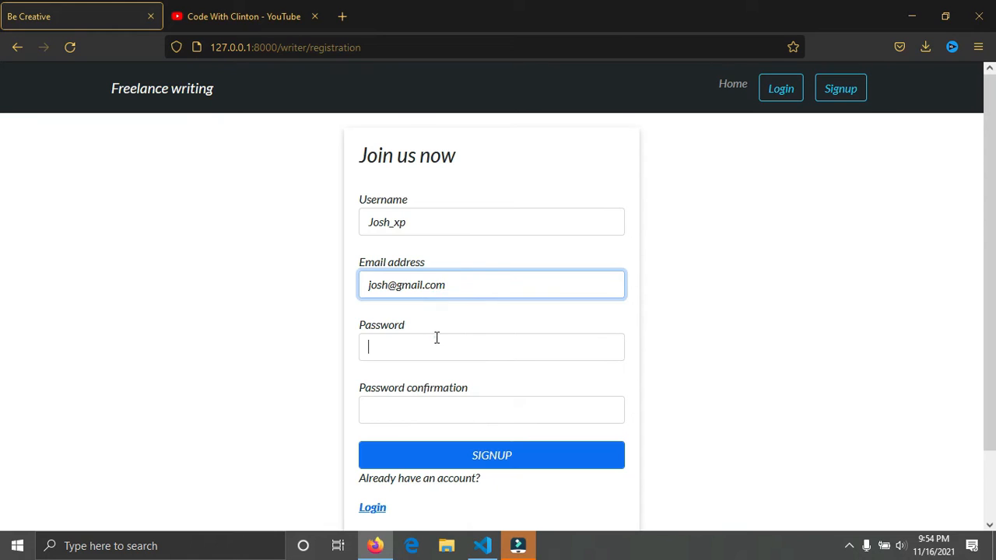
left_click(492, 347)
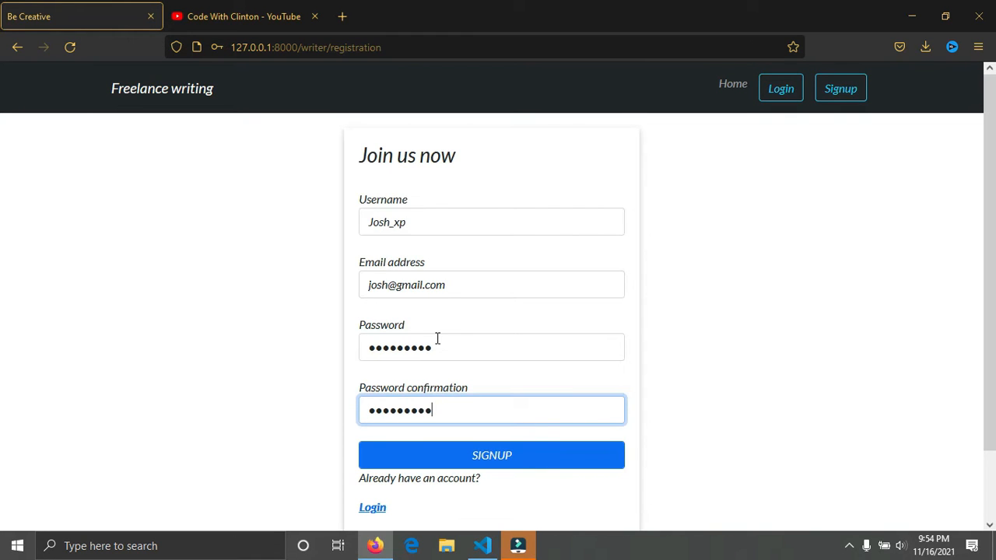
left_click(491, 455)
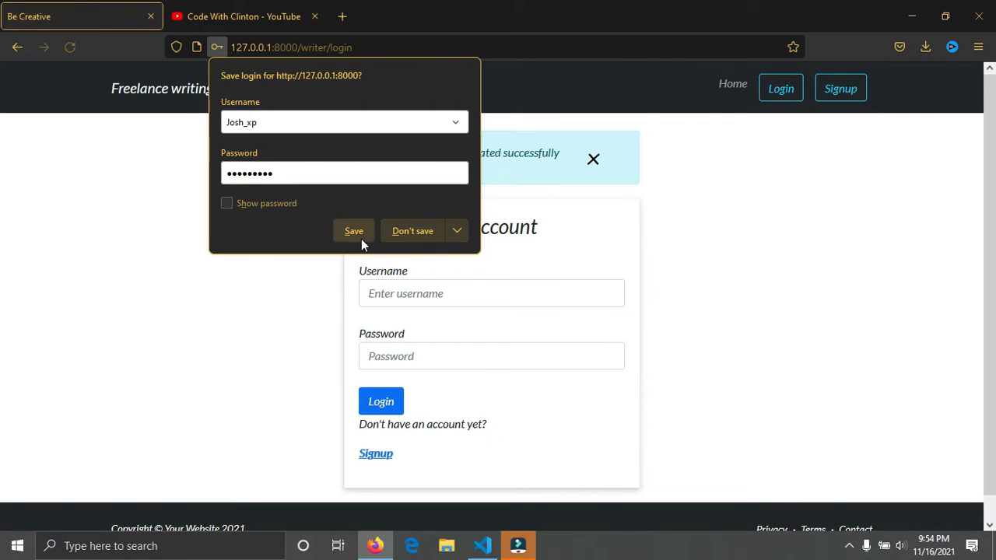
- Save the new login in Firefox and sign in as Josh_xp to reach the account page
left_click(411, 231)
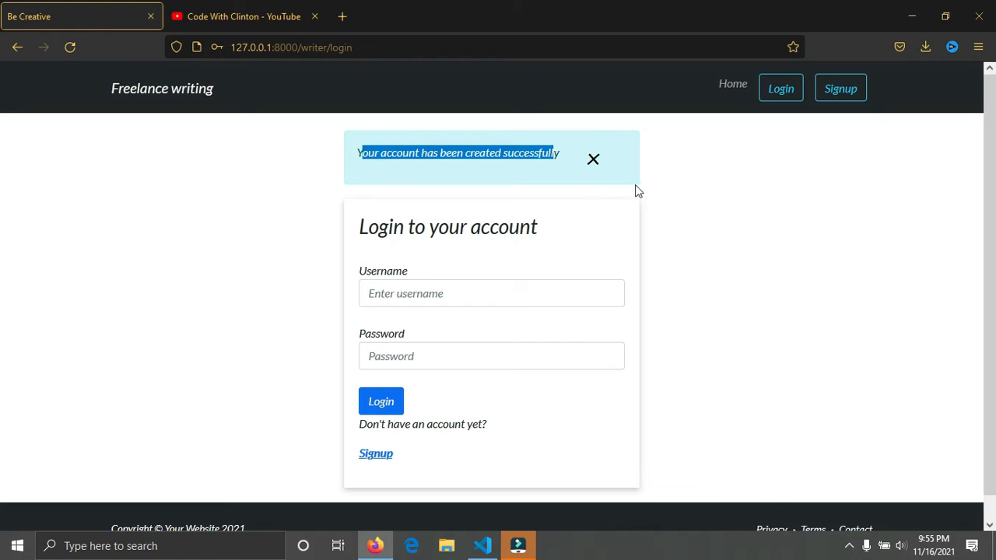
mouse_move(590, 283)
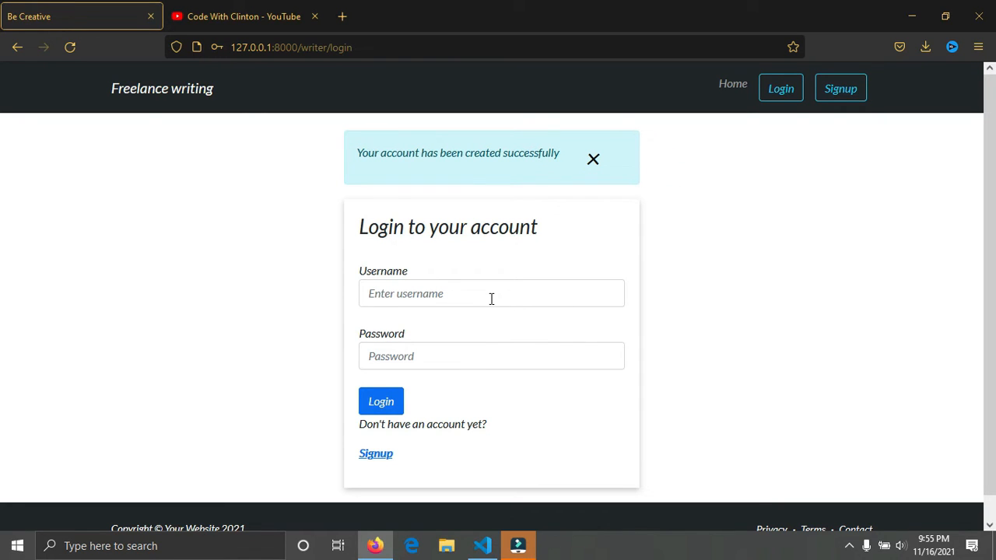
left_click(492, 293)
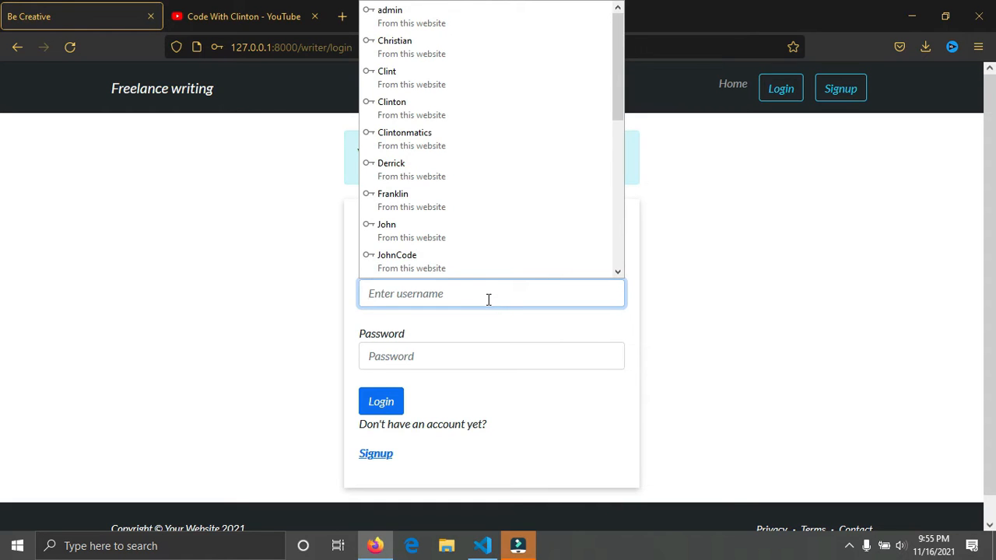
type("Josh_xp")
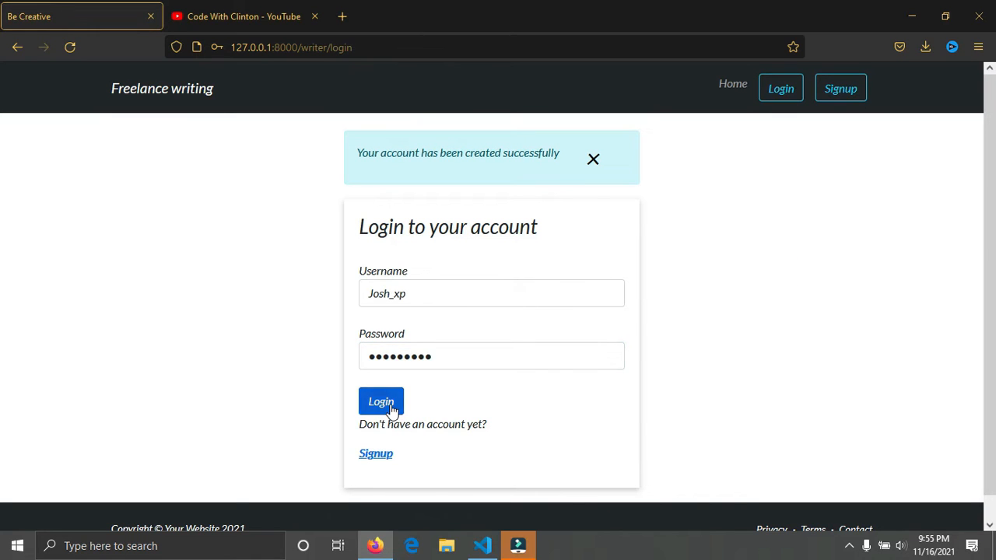
left_click(380, 401)
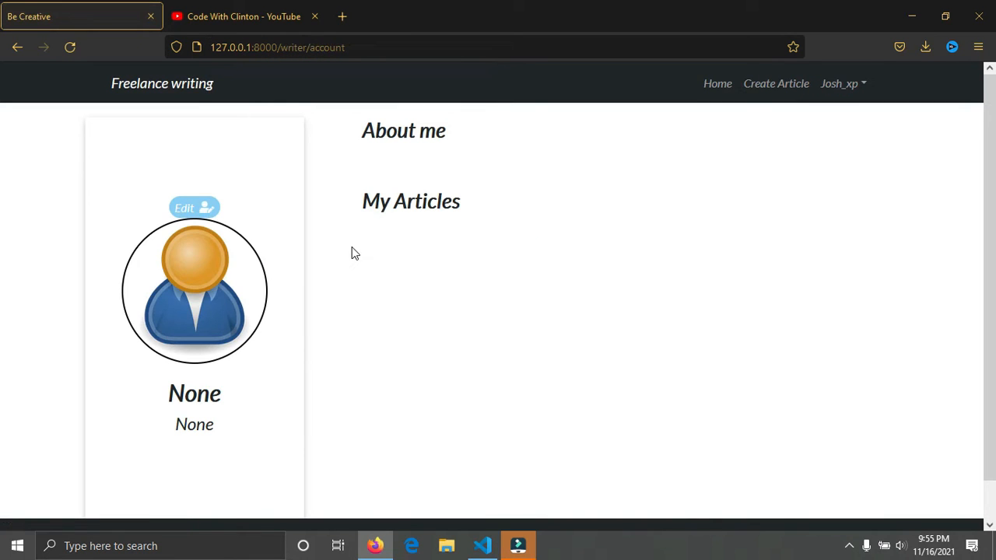
mouse_move(258, 274)
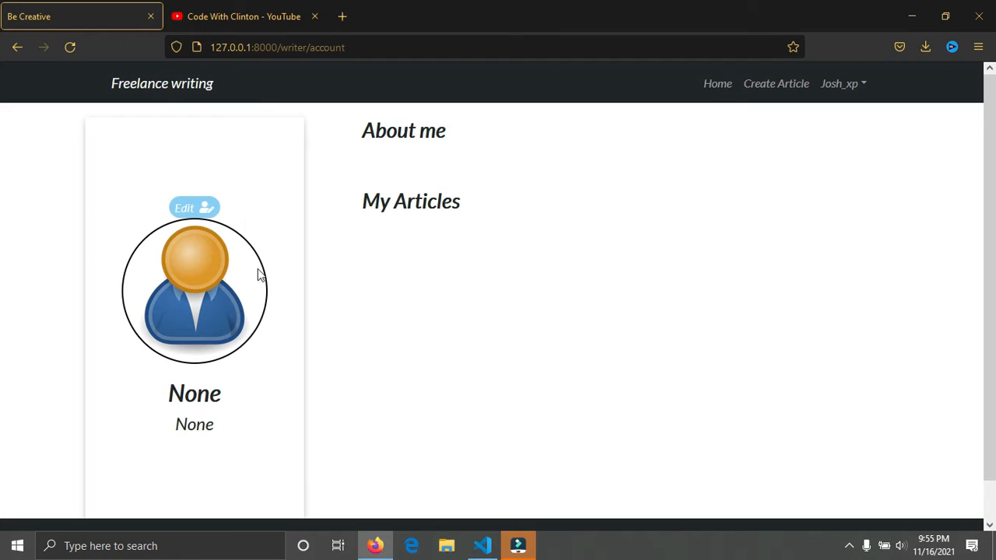
mouse_move(216, 202)
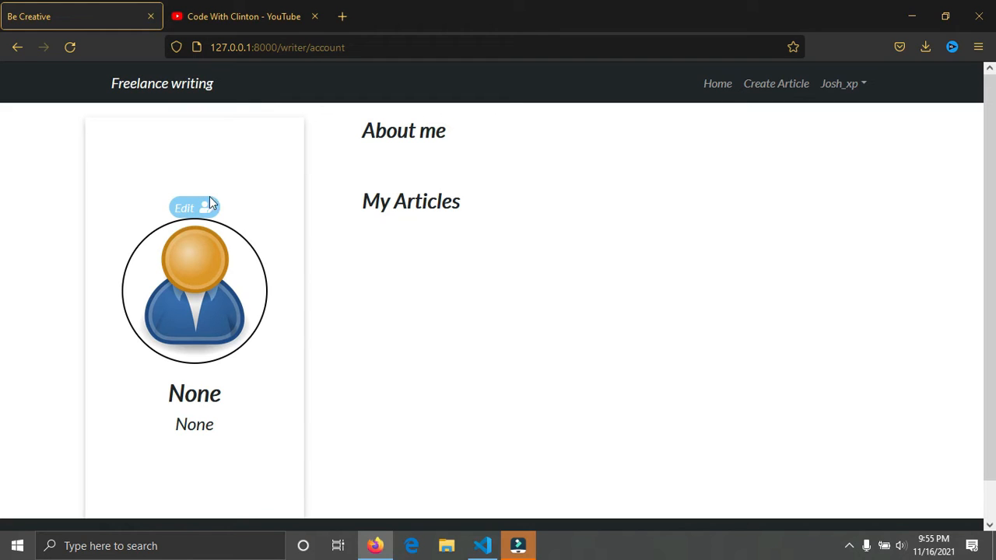
mouse_move(204, 211)
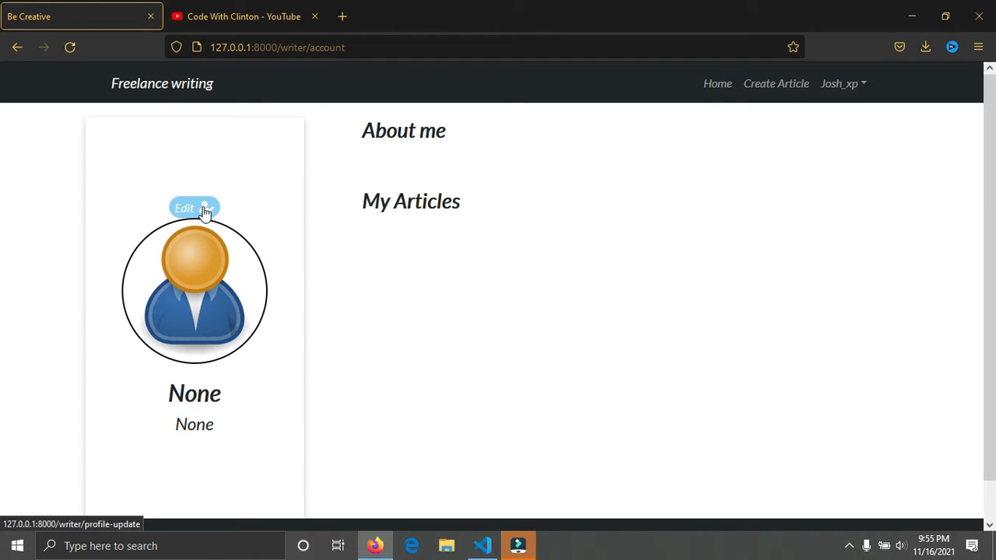
mouse_move(205, 291)
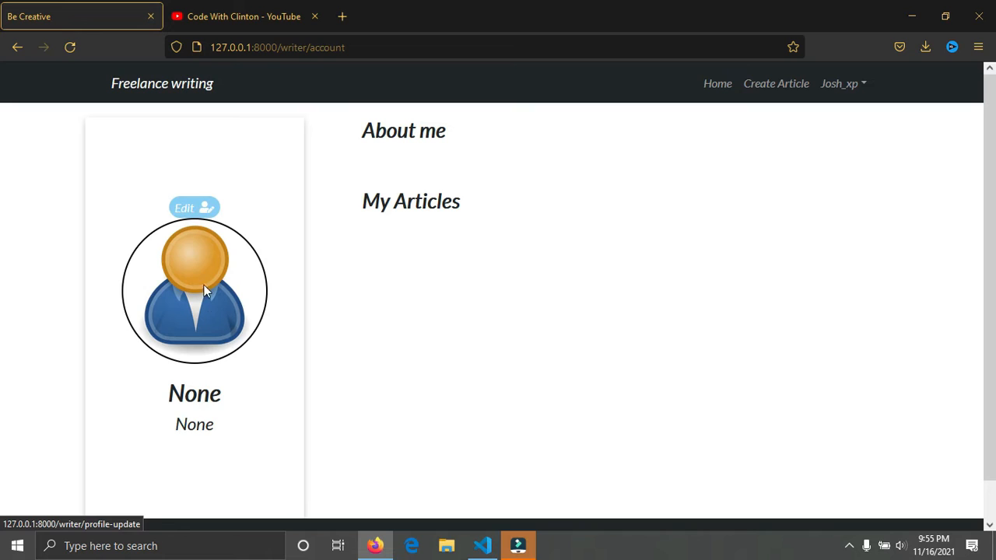
mouse_move(211, 355)
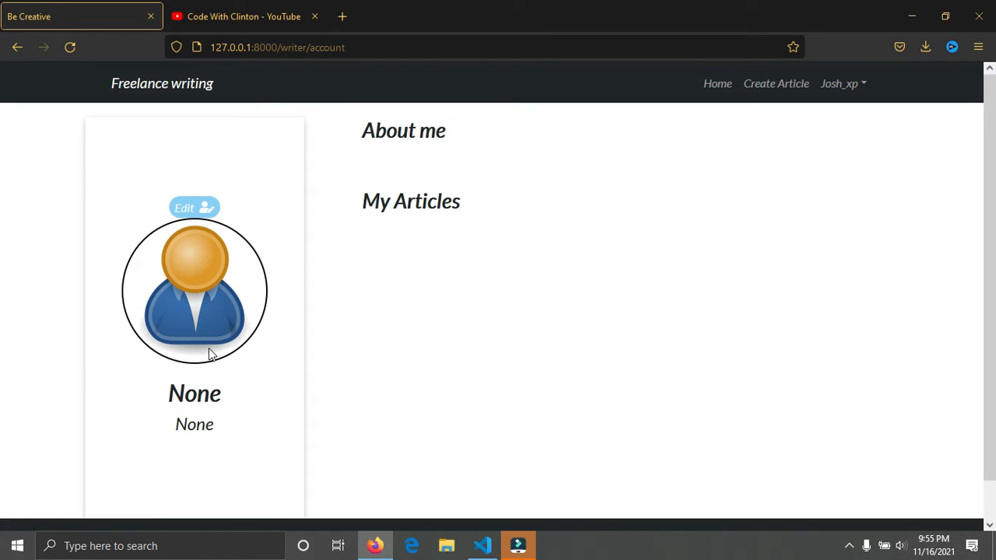
mouse_move(216, 285)
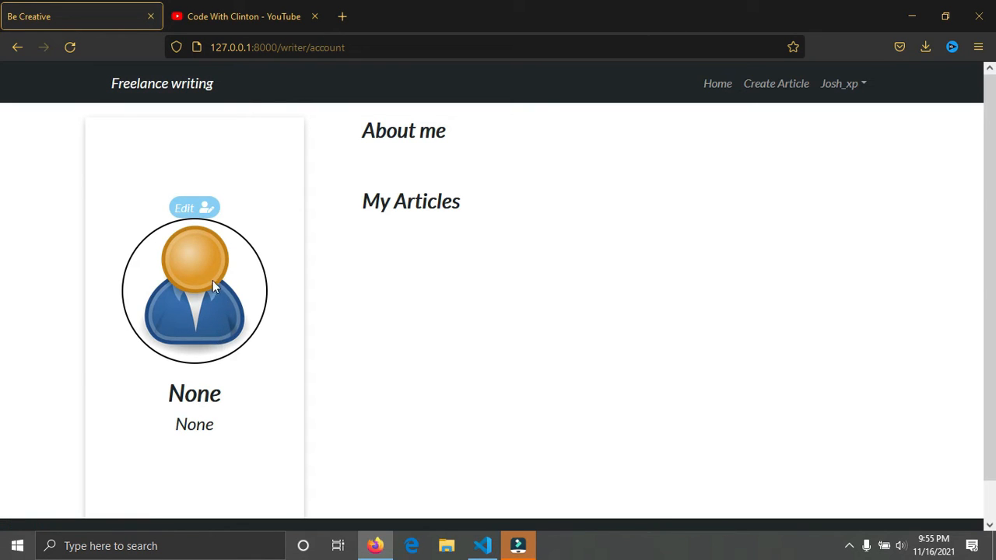
- Go from Josh_xp's account page to the Update Your Profile form
left_click(192, 207)
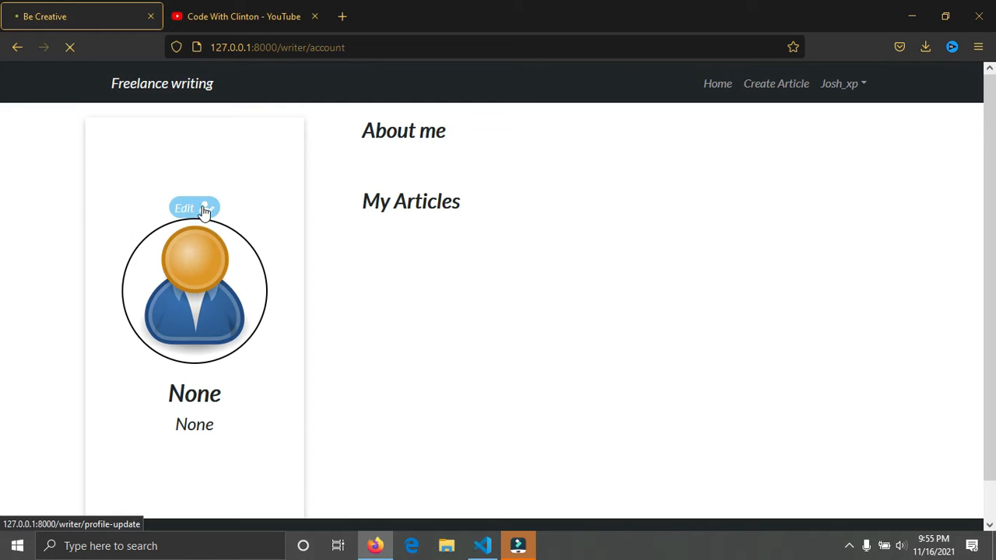
left_click(193, 208)
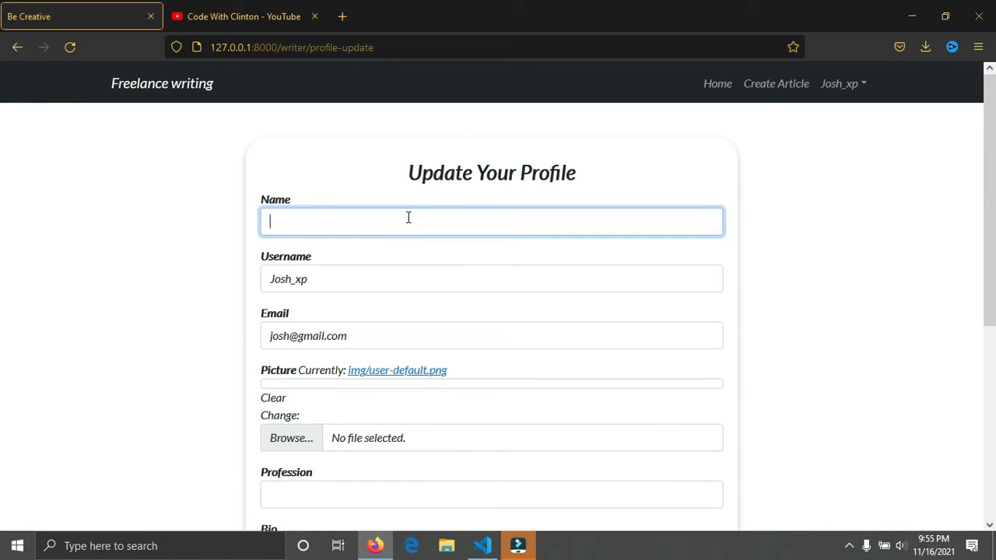
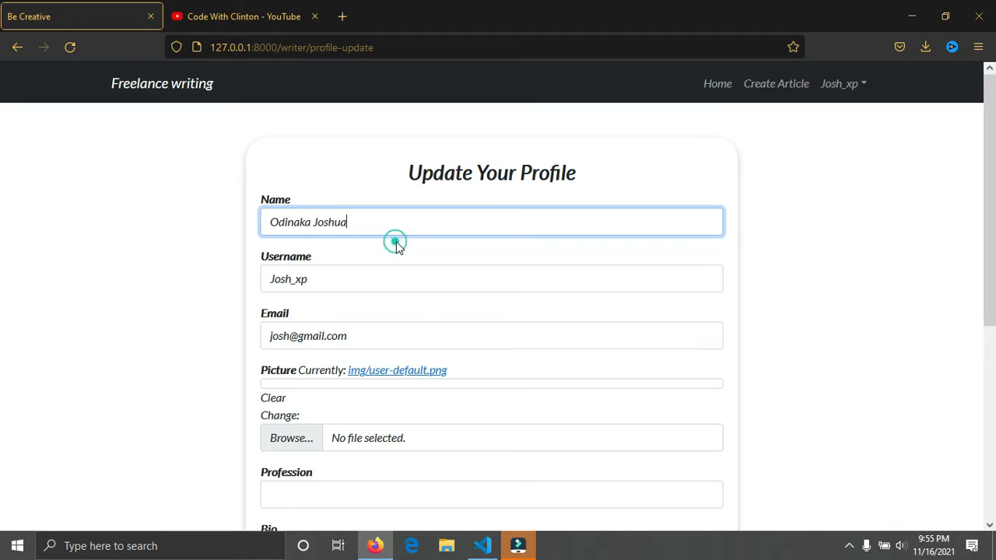
scroll("down", 3)
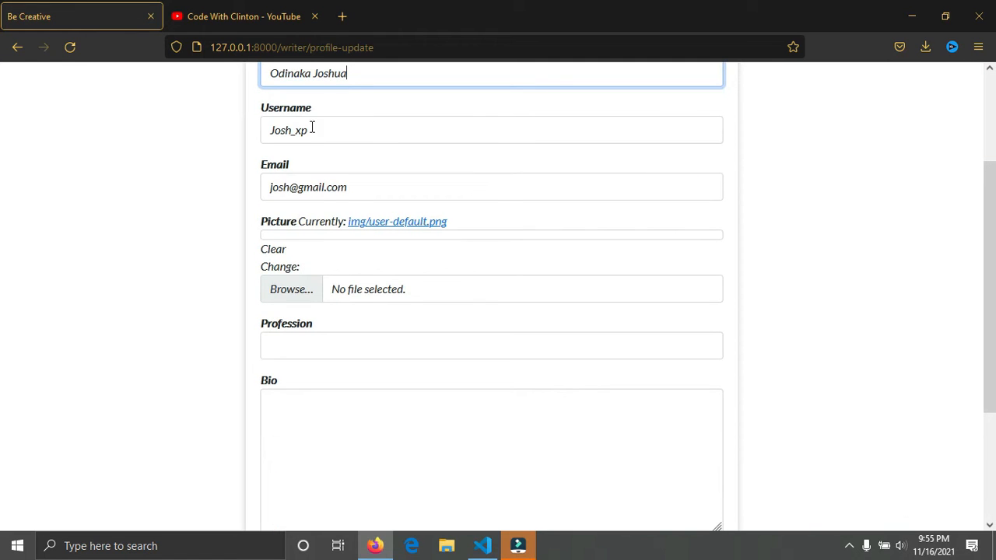
mouse_move(433, 227)
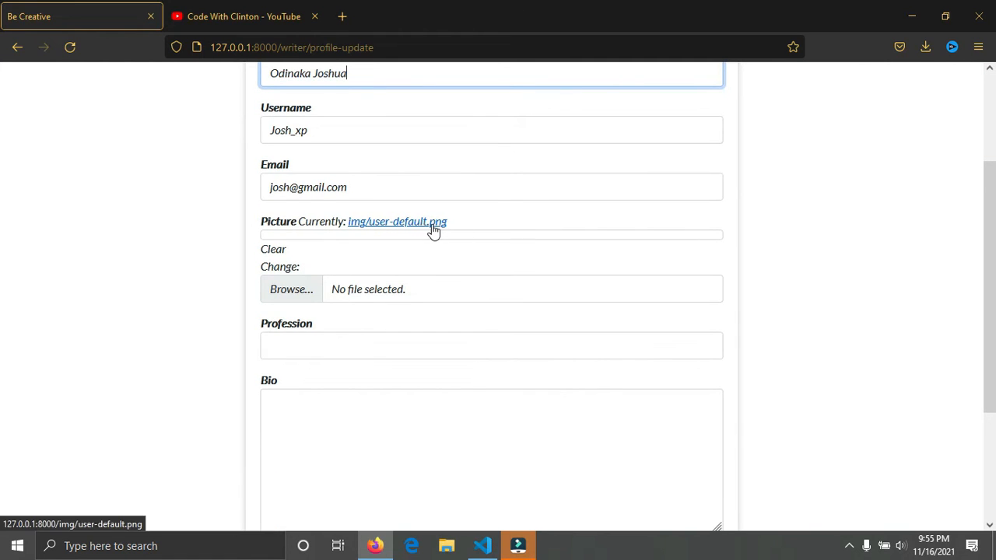
left_click(396, 221)
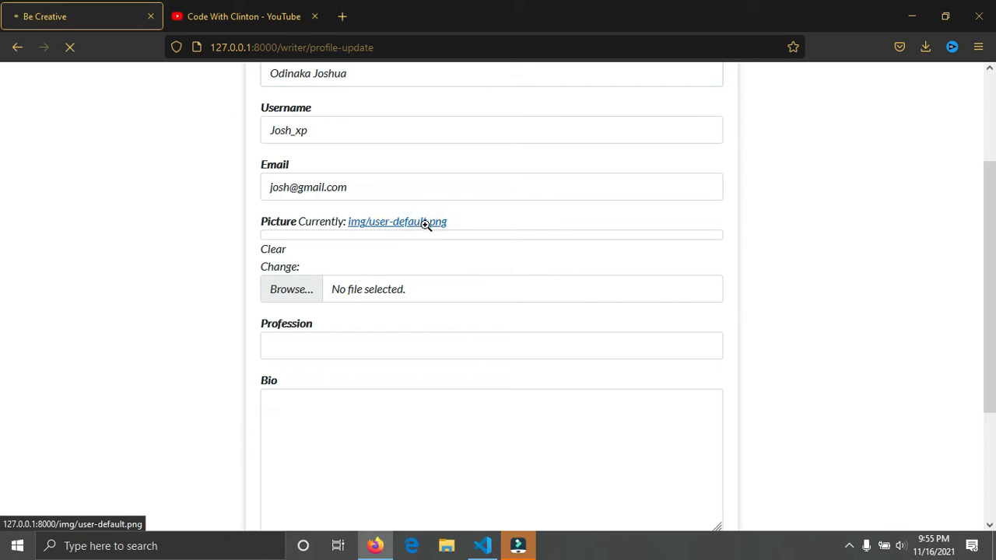
left_click(395, 221)
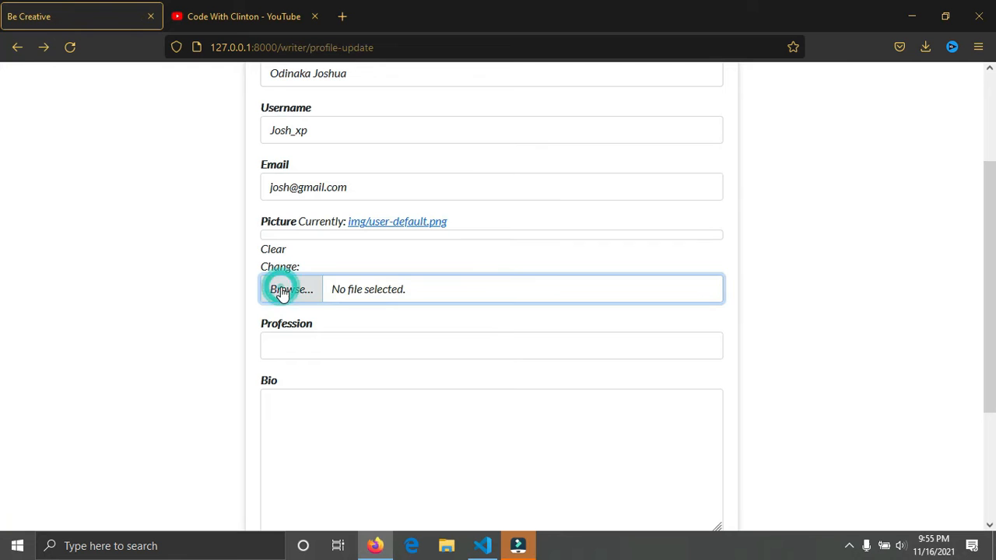
- Choose IMG_20210213_131202.jpg from the camera folder as the new profile picture
left_click(289, 288)
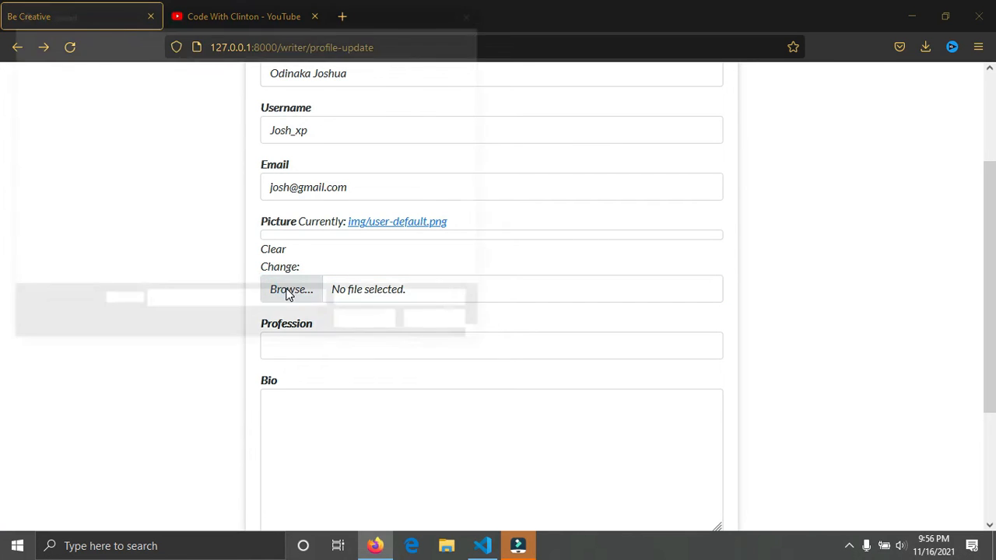
left_click(291, 289)
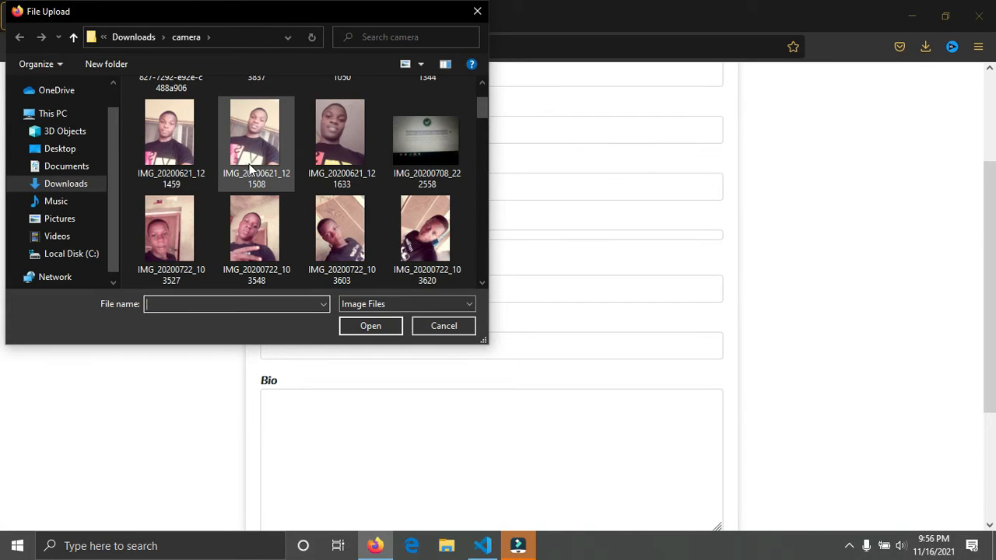
scroll("down", 3)
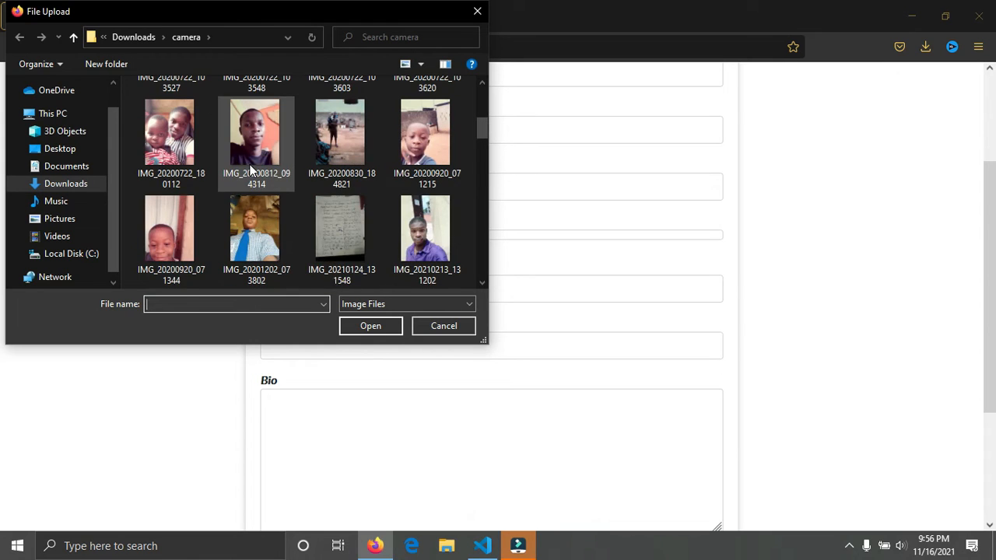
left_click(425, 228)
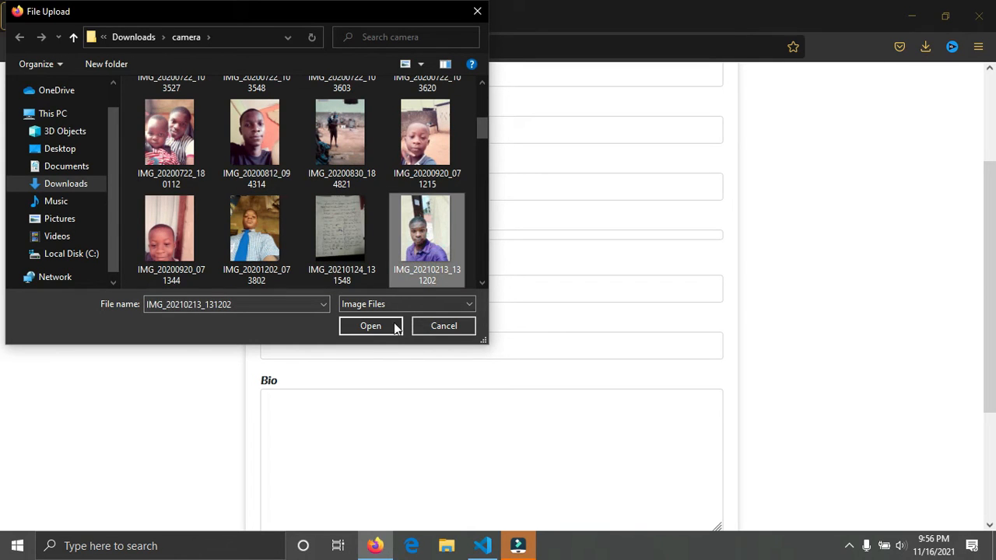
left_click(370, 327)
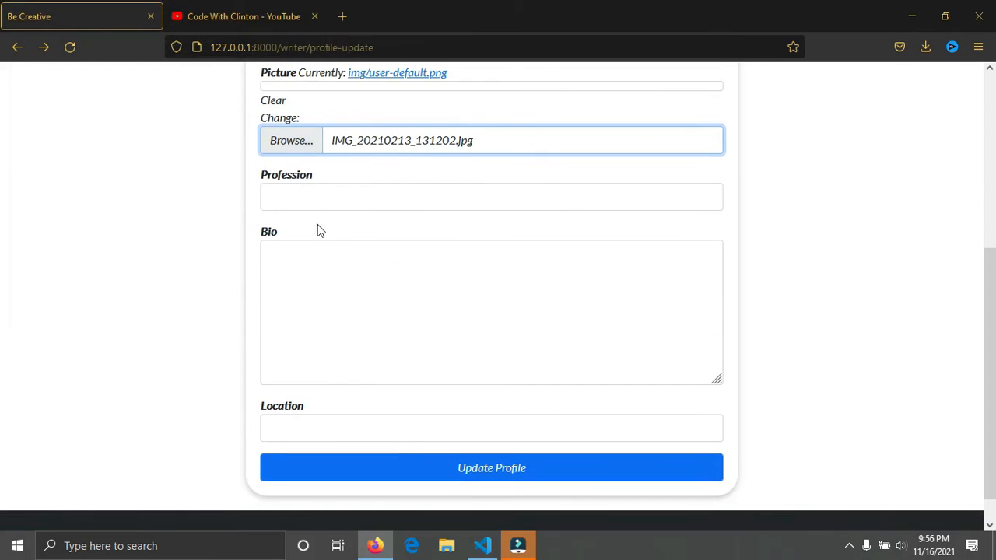
- Fill in the profession as a B2B writing and SEO marketer
left_click(491, 196)
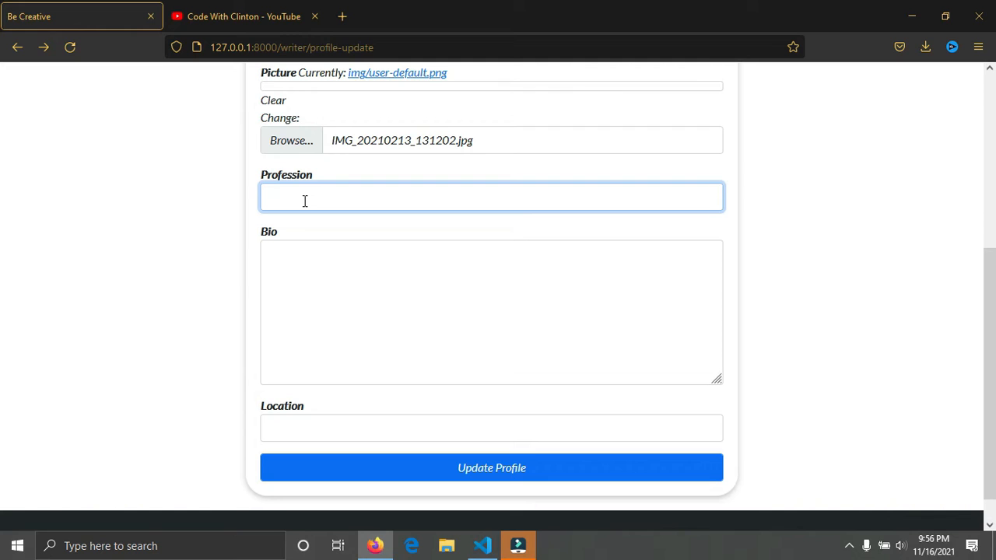
type("I")
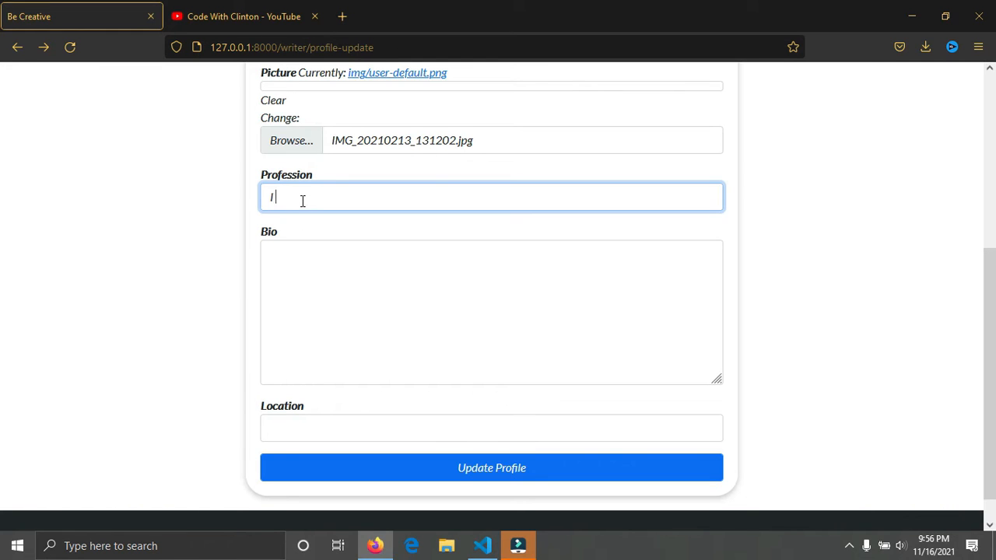
type("am")
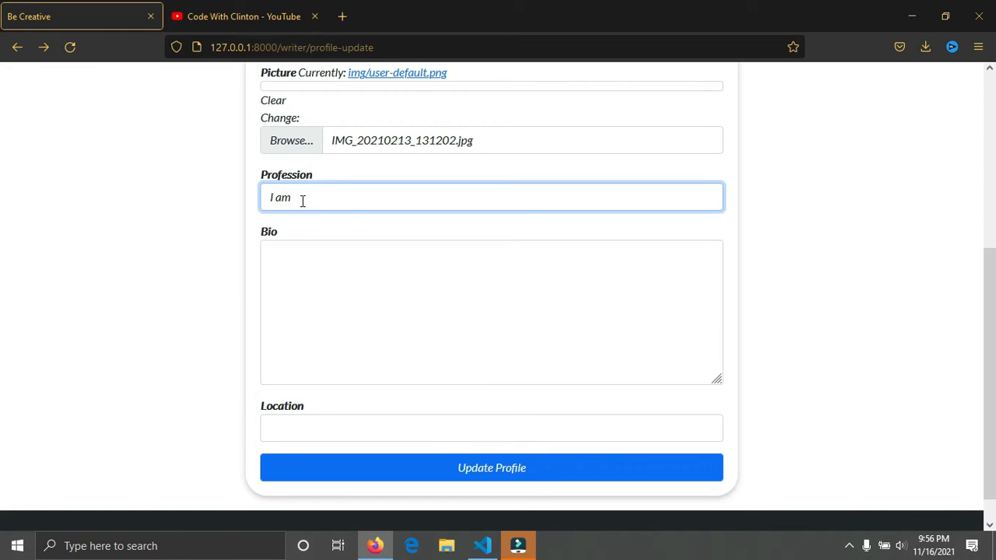
type("a B@B")
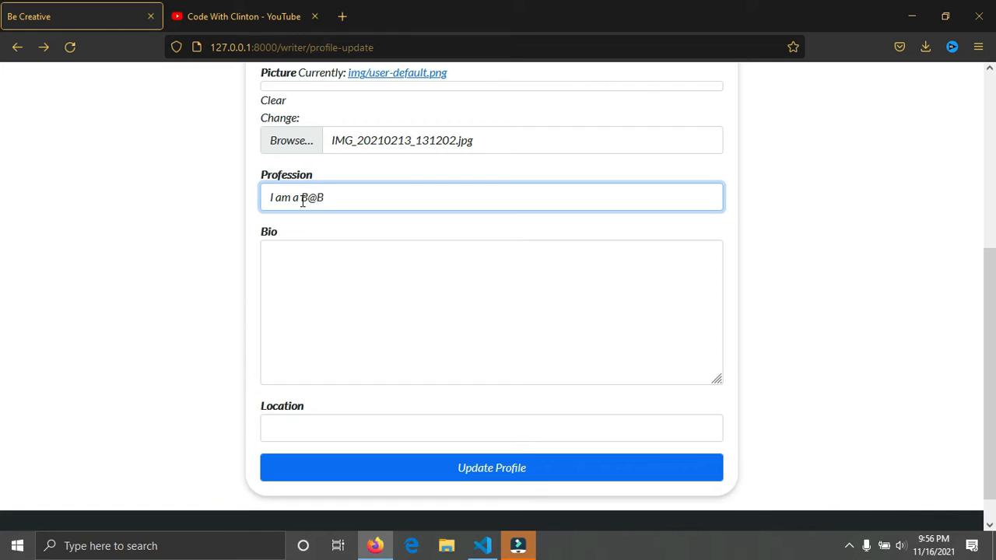
type("B2B")
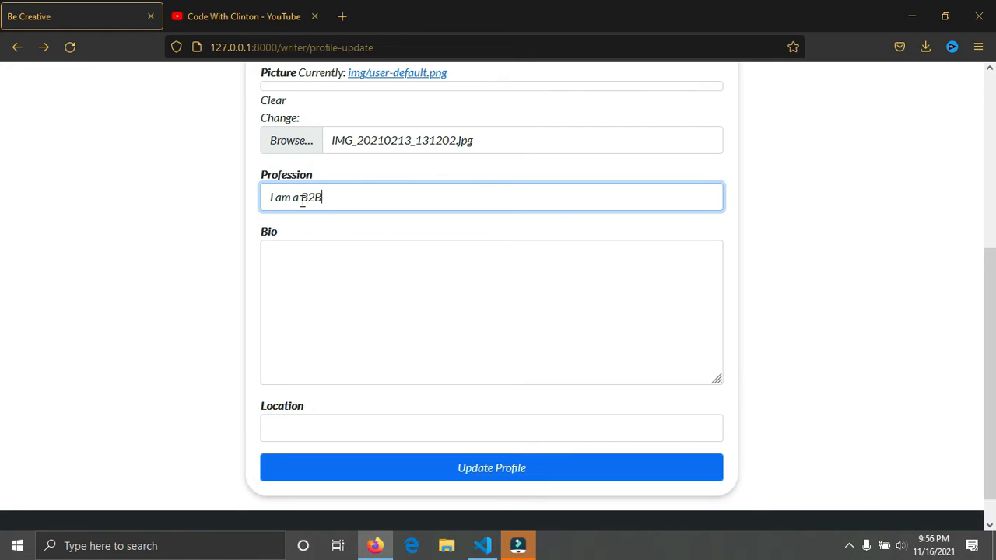
type("writi")
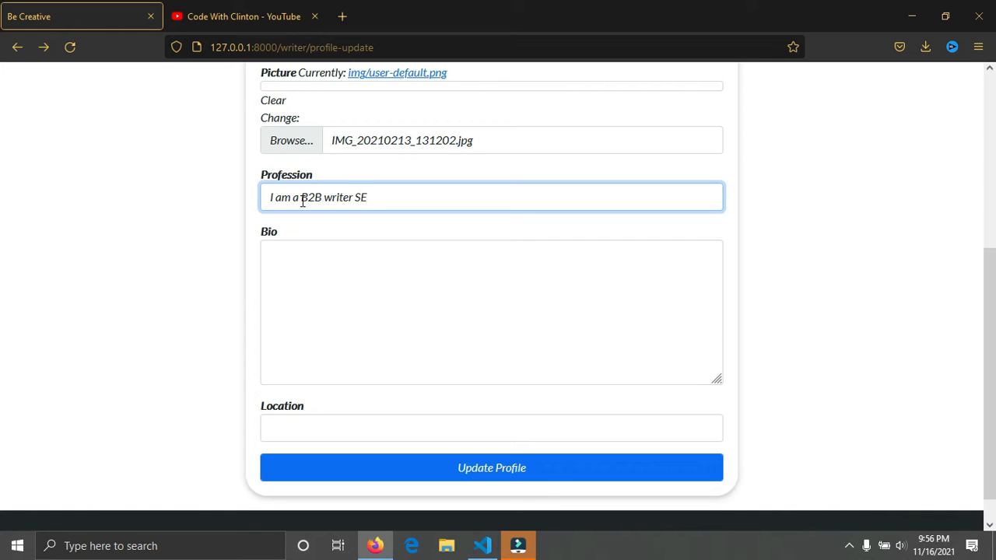
type("and S")
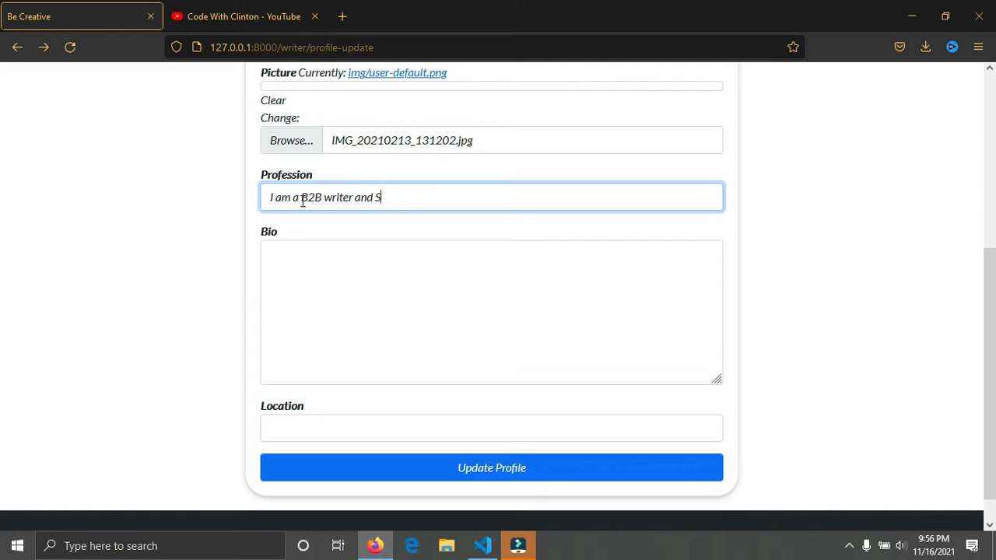
type("EO marketer")
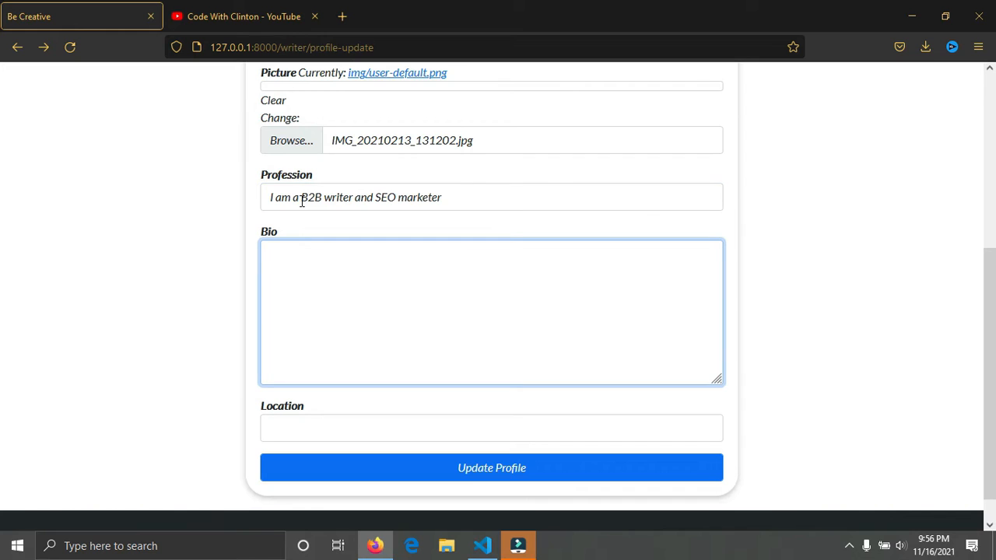
- Add the bio mentioning Google.com and the location Lagos, then save the profile
type("I am")
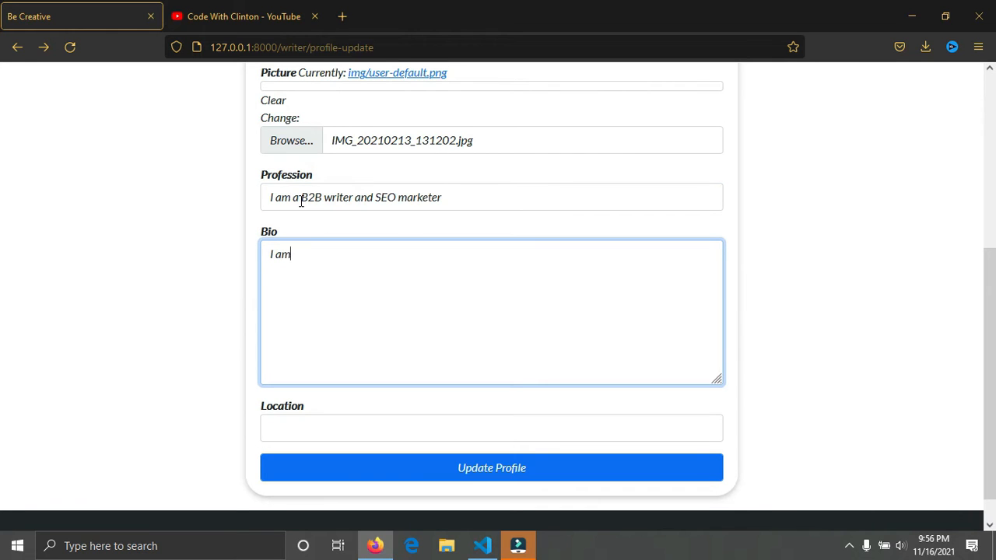
type("\" \"")
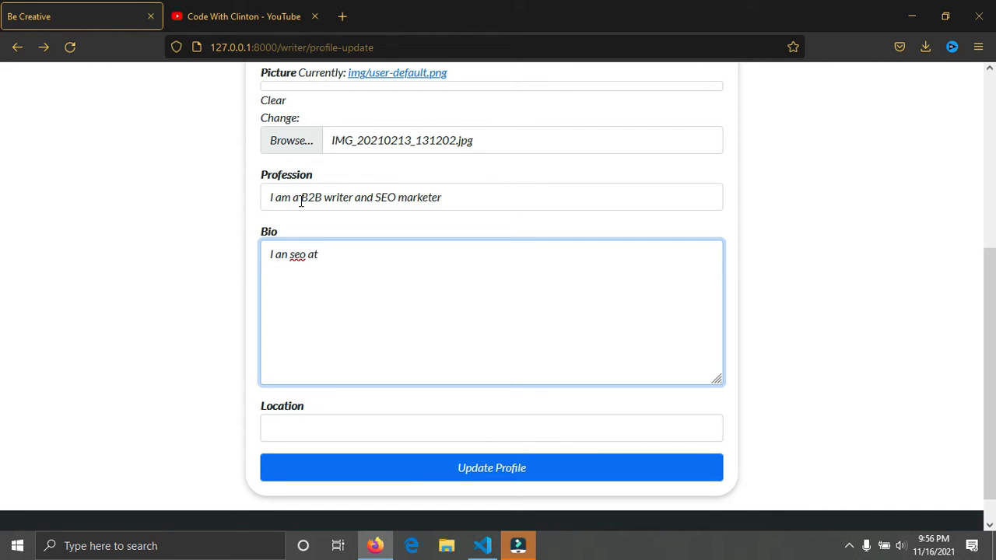
type("Google")
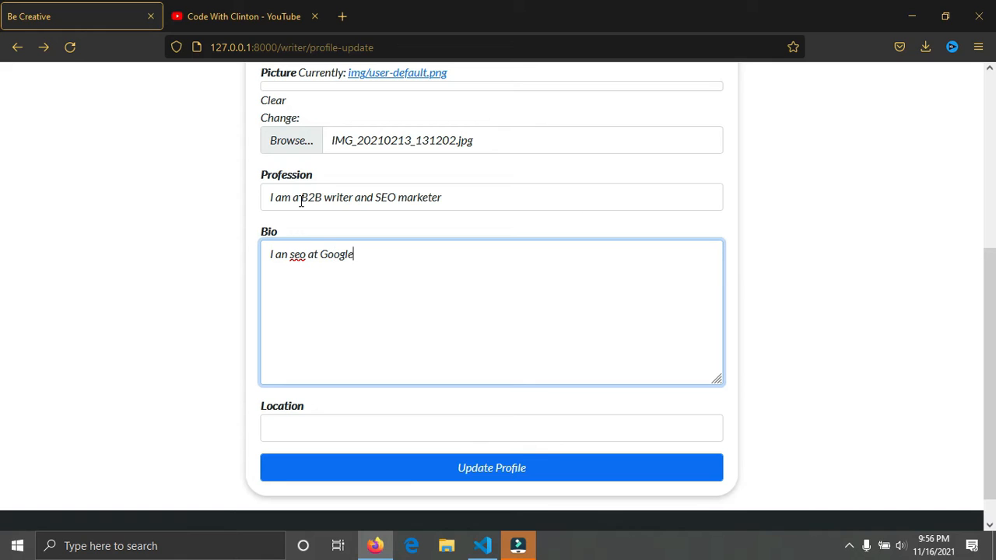
type(".com.")
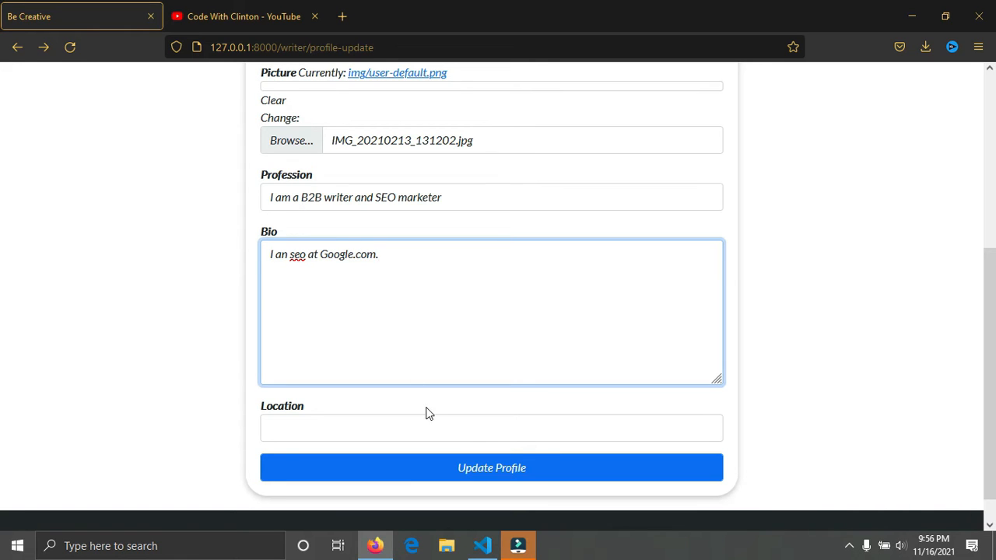
type("L")
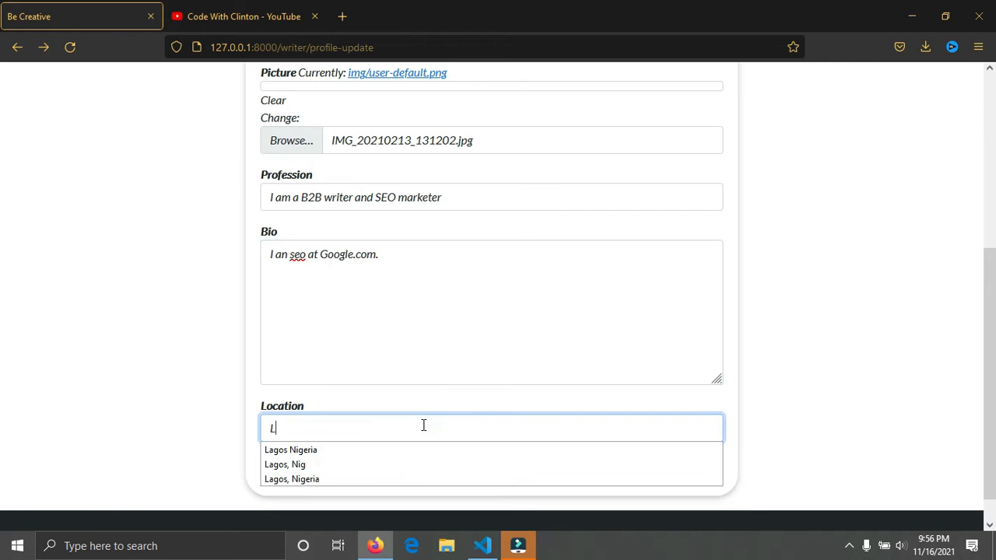
type("agos")
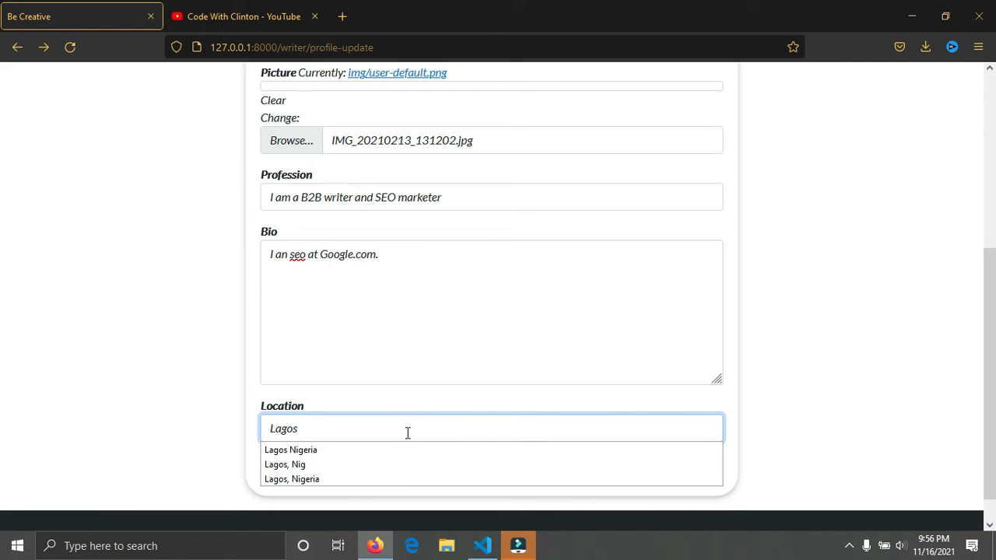
scroll("up", 3)
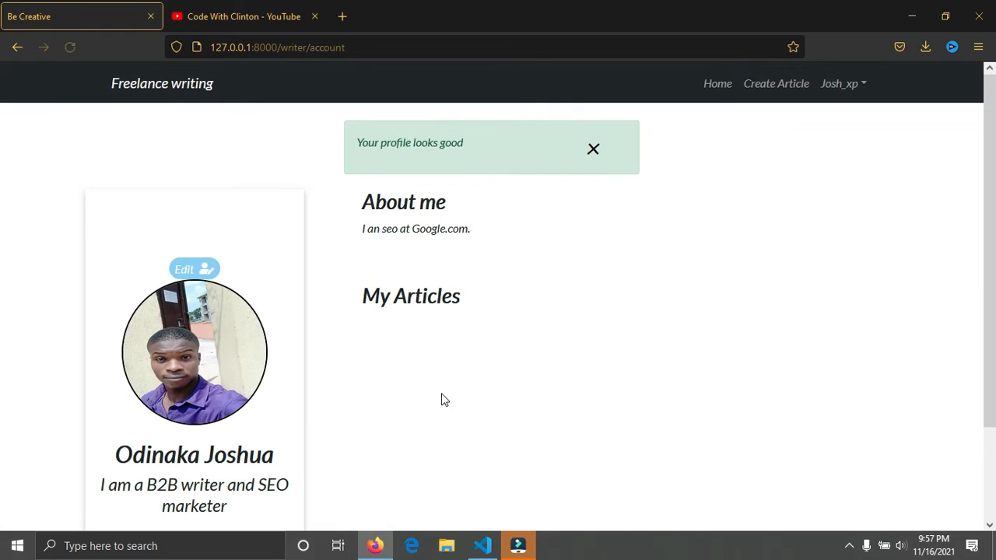
mouse_move(311, 314)
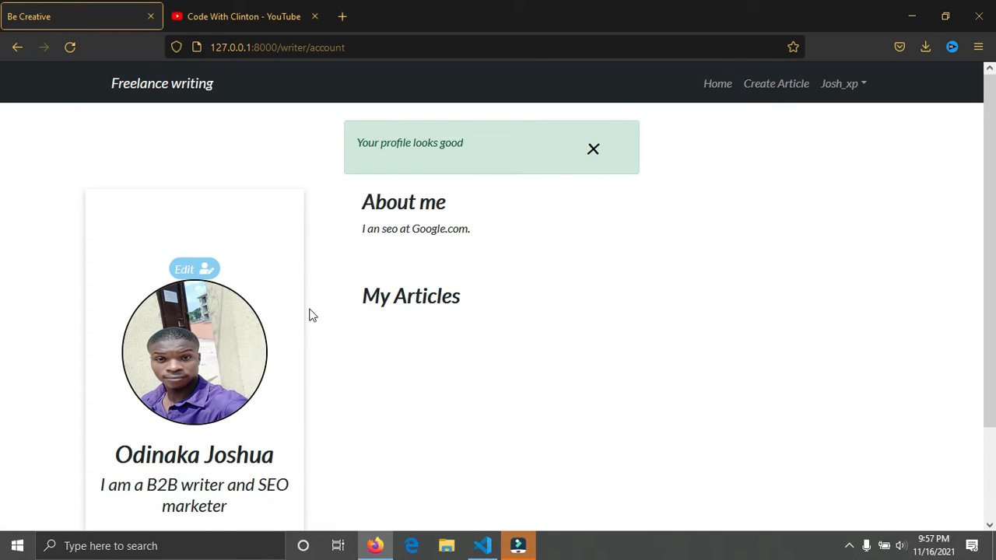
- Review the saved profile's success message and bio, then go to the Create An Article form
left_click_drag(404, 143, 464, 143)
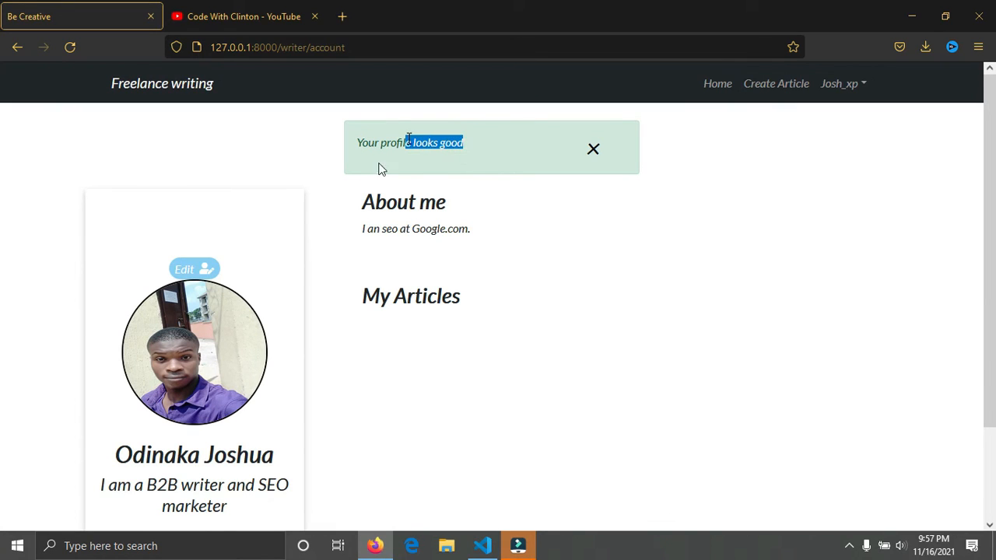
left_click(454, 276)
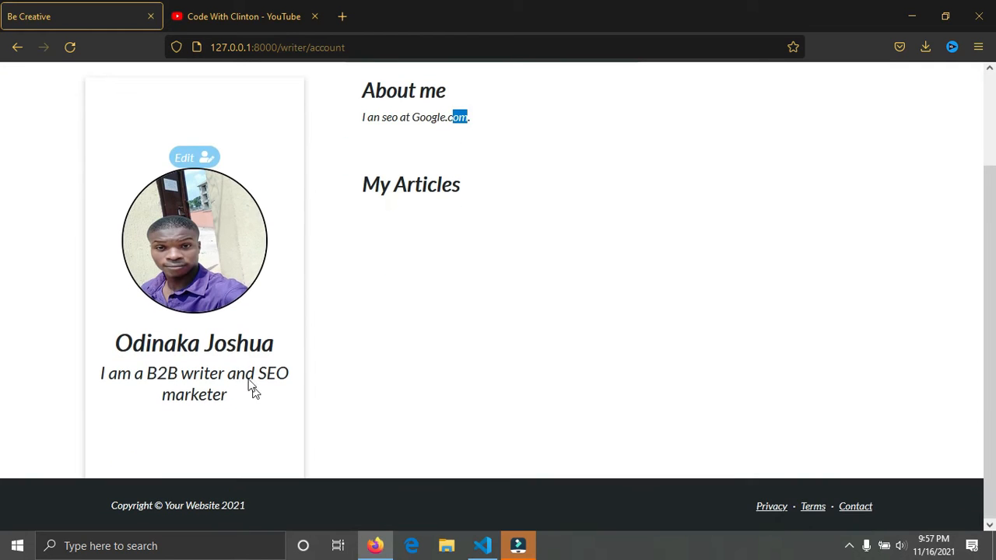
double_click(193, 394)
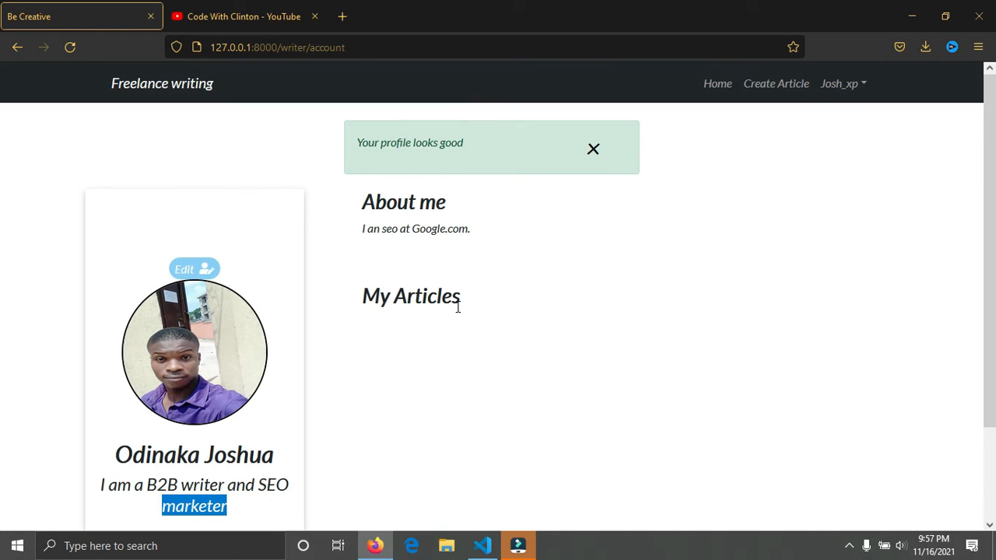
mouse_move(788, 84)
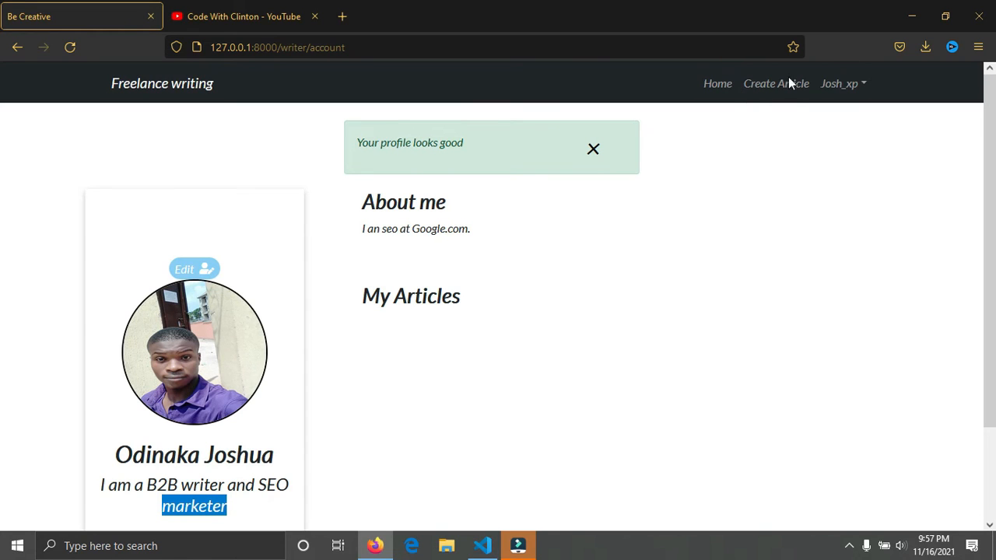
mouse_move(768, 92)
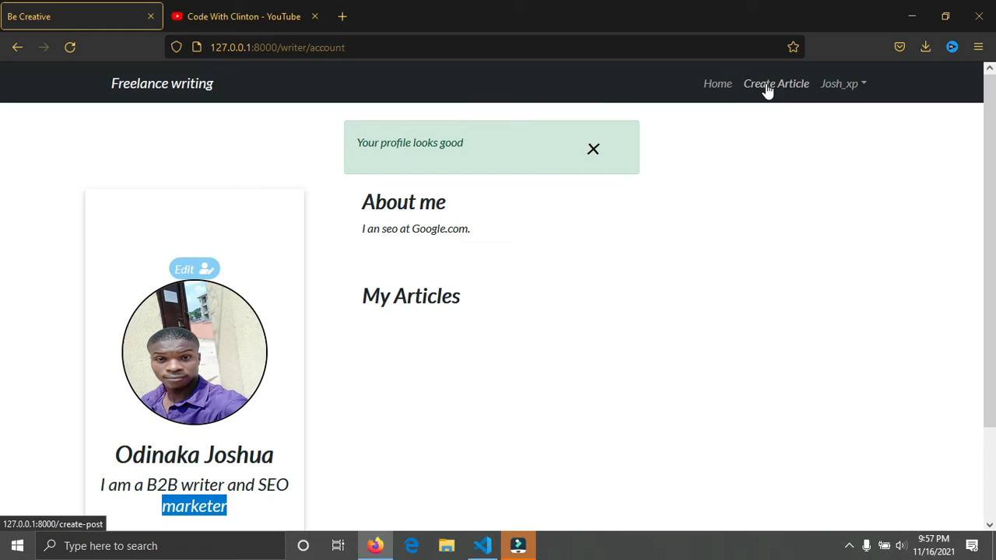
mouse_move(772, 94)
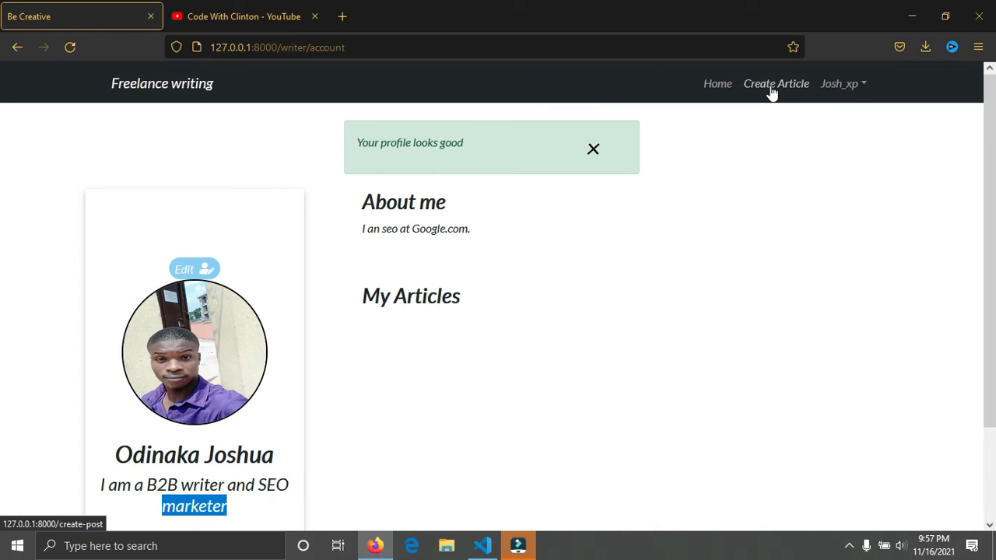
left_click(775, 84)
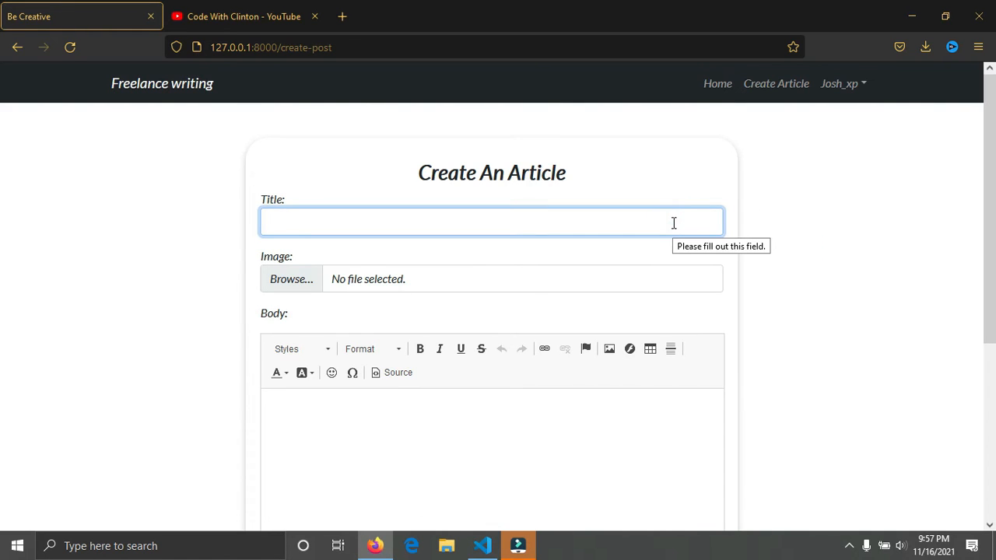
- Title the new article 'How to Write Compelling Blog', leaving Image and Body empty
type("I")
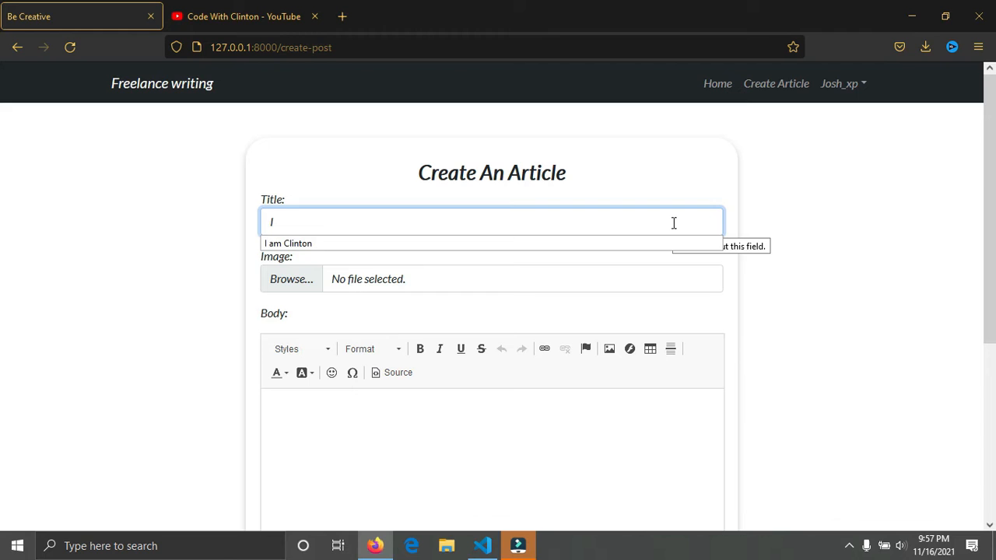
type("How to")
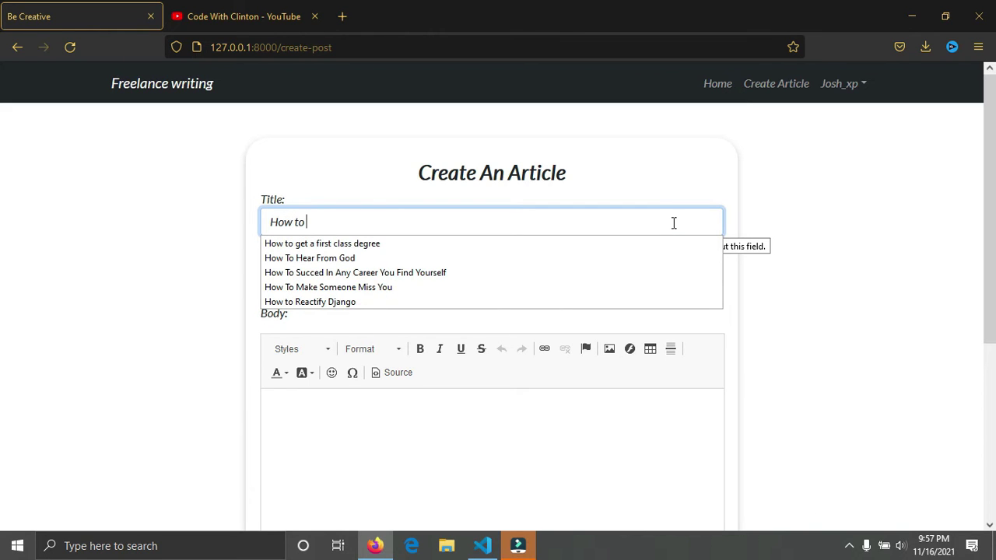
type("Writew")
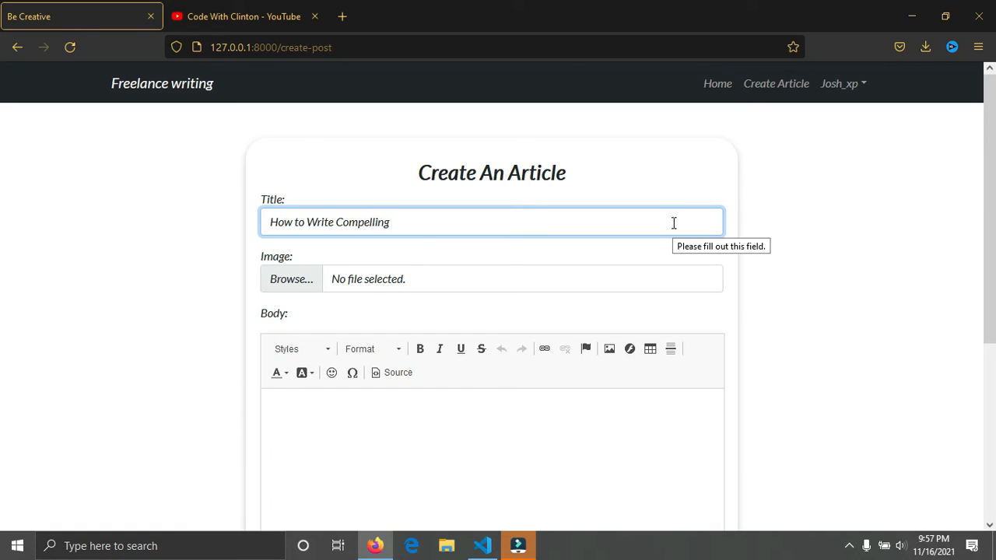
type("Blog")
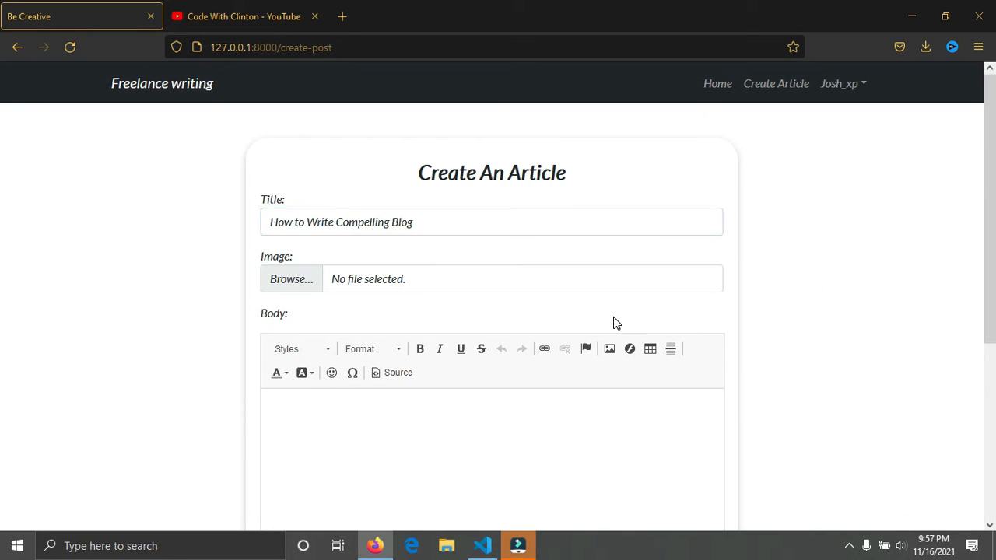
scroll("down", 3)
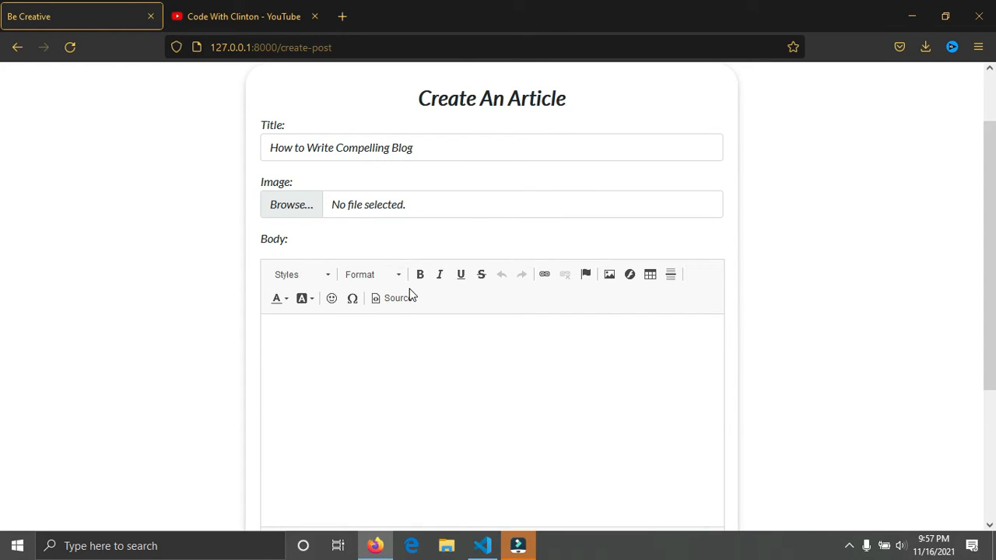
mouse_move(516, 280)
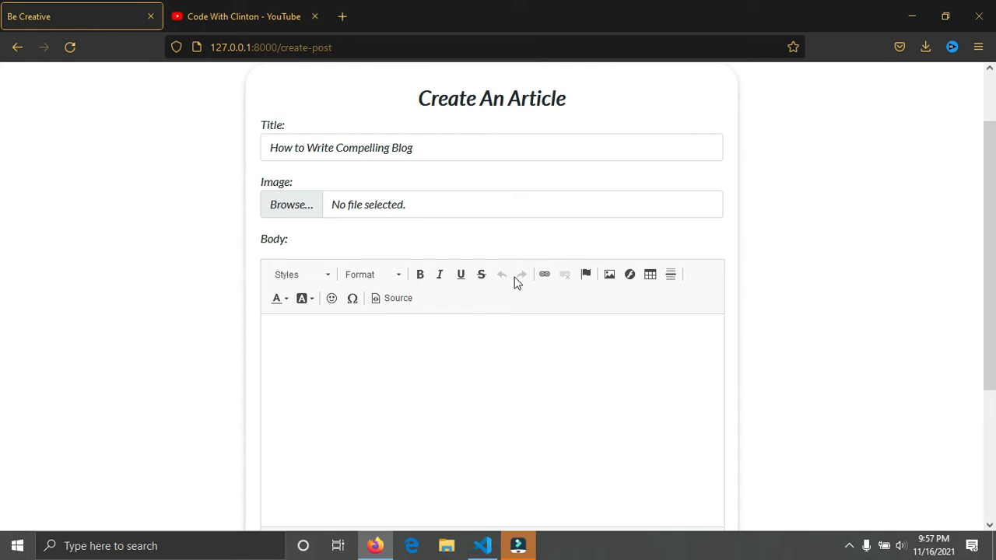
scroll("down", 3)
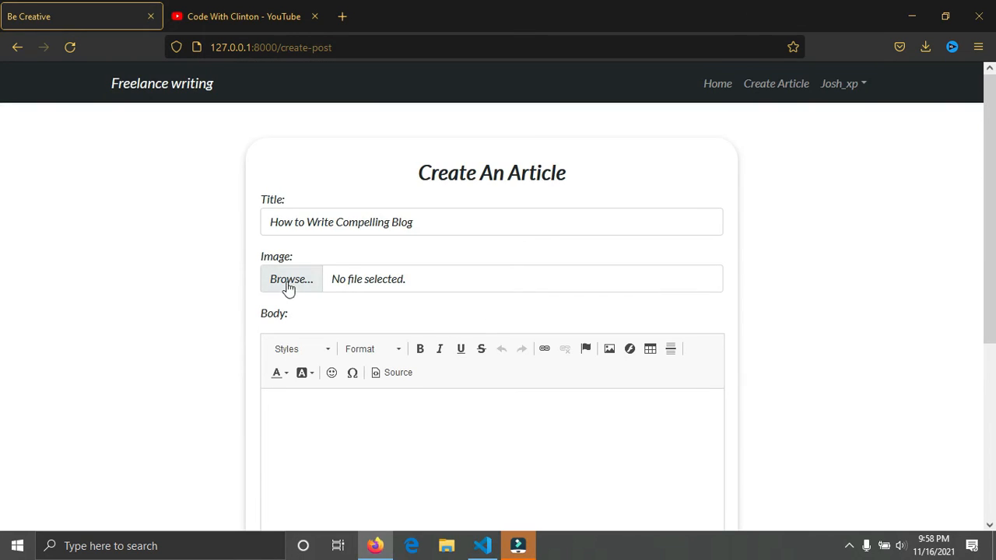
- Browse to Documents and attach the image te3gWzjZkUpJxLRv4wthXG.jpg to the article
left_click(290, 278)
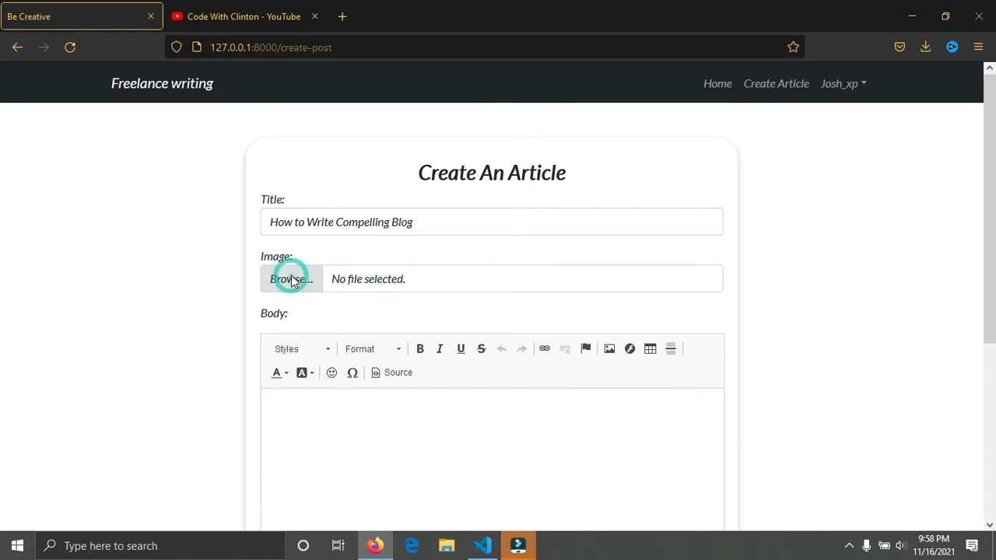
left_click(291, 279)
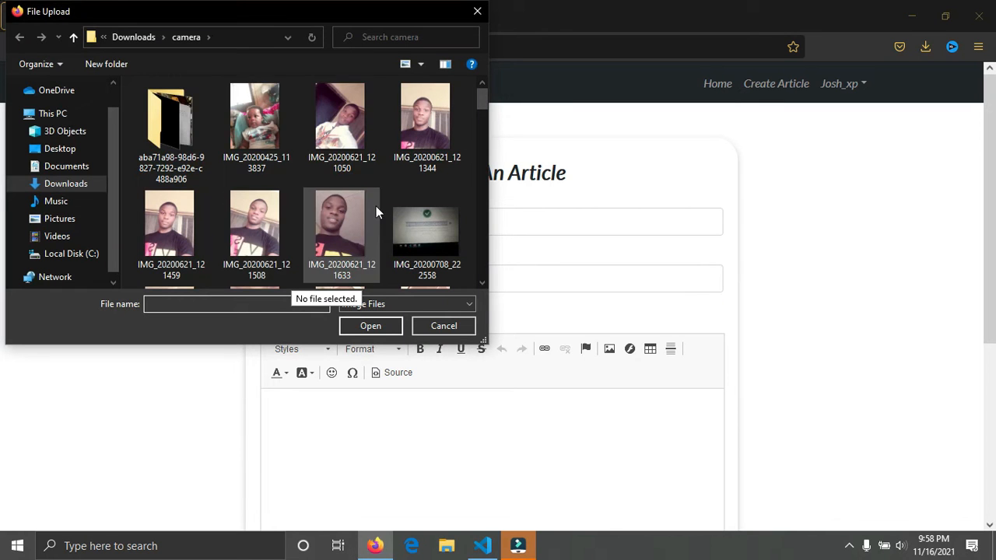
left_click(65, 165)
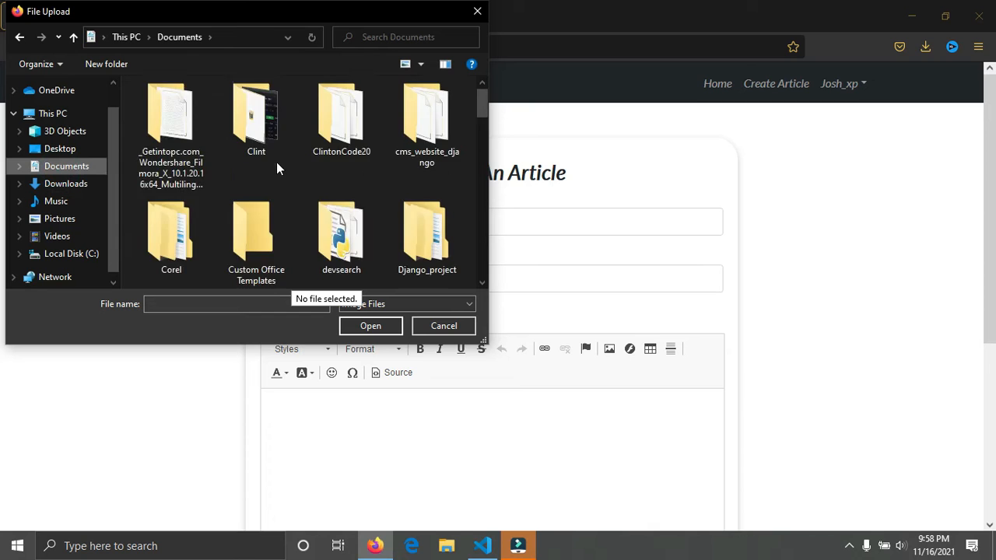
scroll("down", 3)
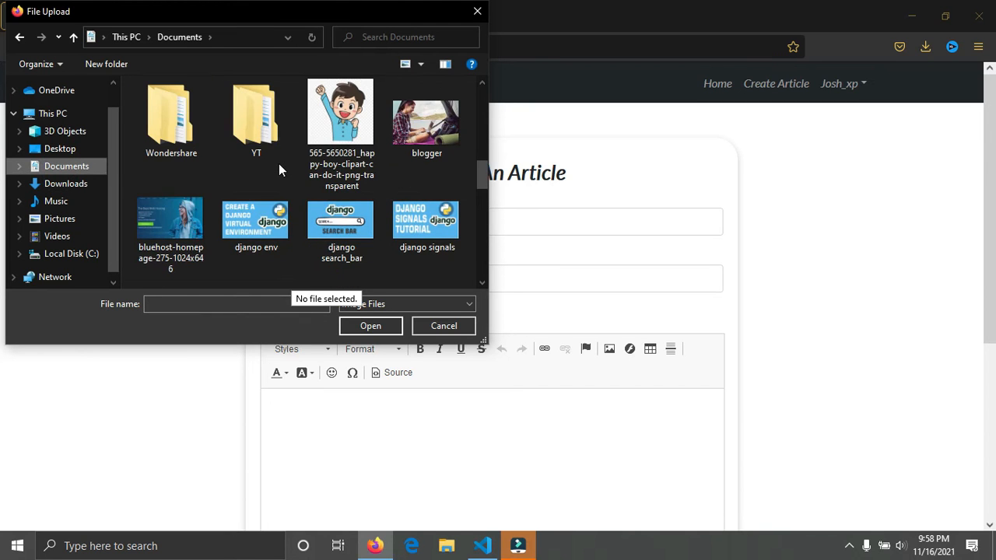
scroll("down", 3)
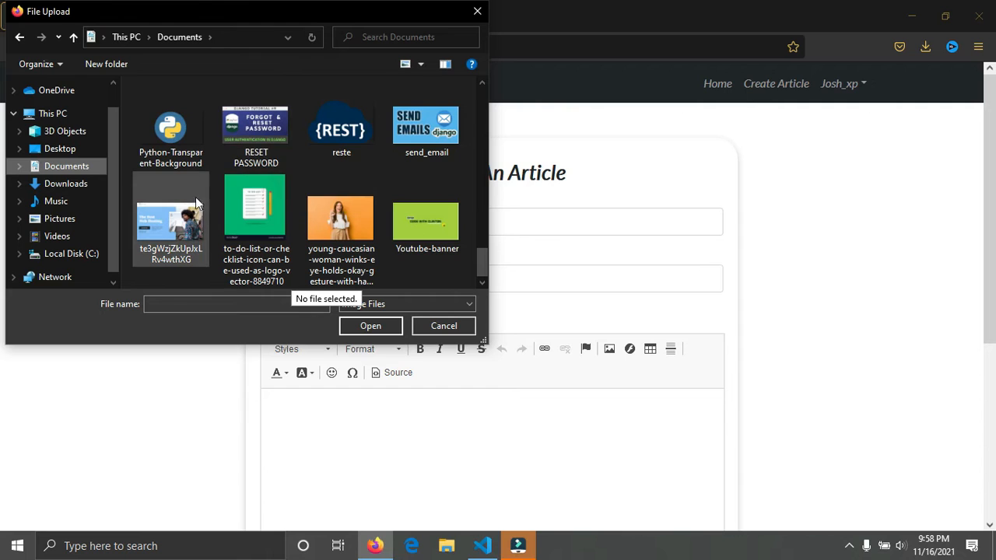
left_click(171, 217)
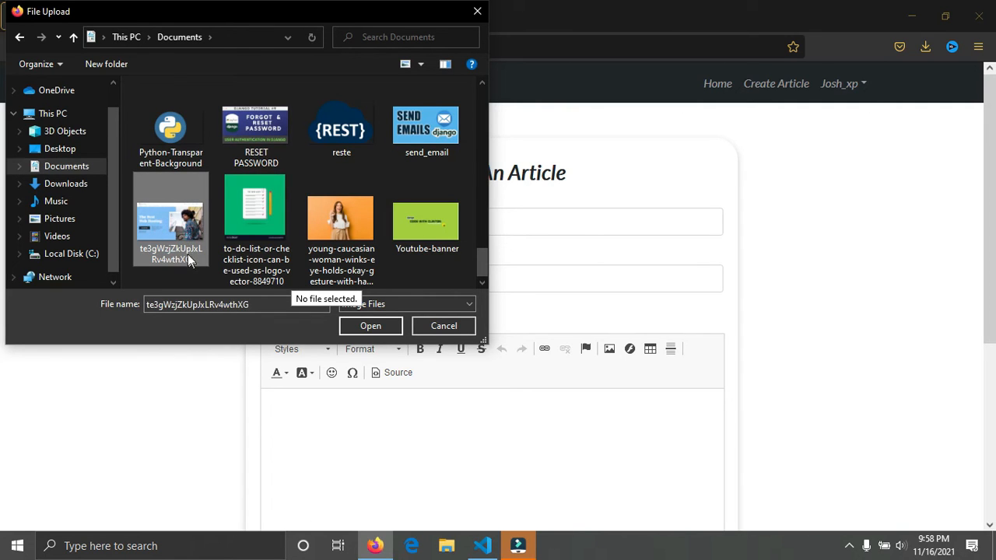
left_click(371, 327)
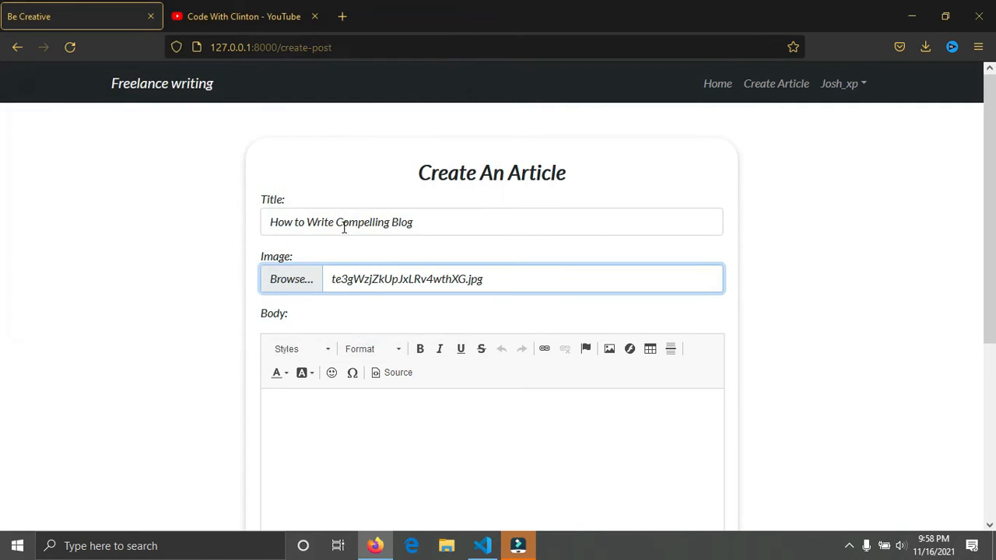
- Tag the new article as Career
scroll("down", 3)
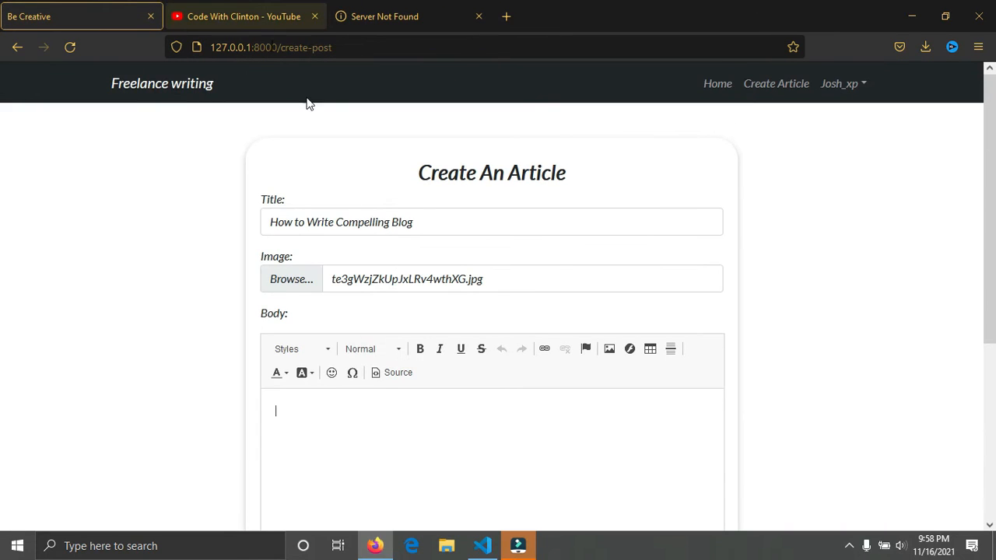
scroll("down", 3)
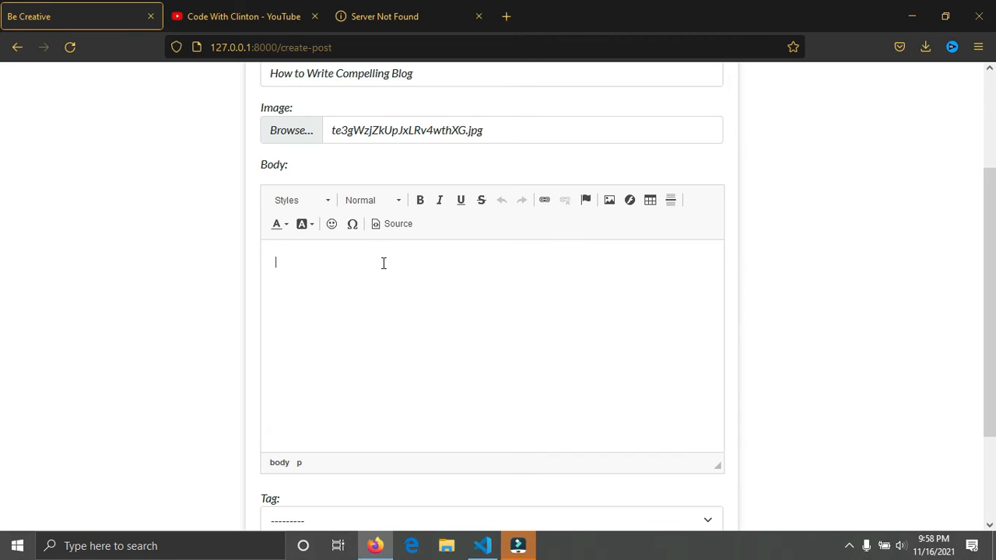
scroll("down", 3)
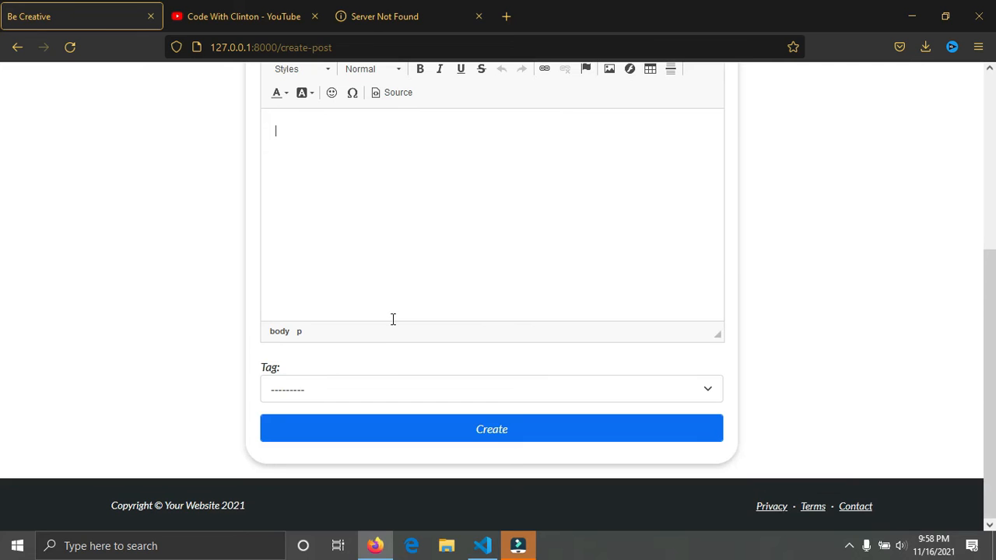
left_click(491, 388)
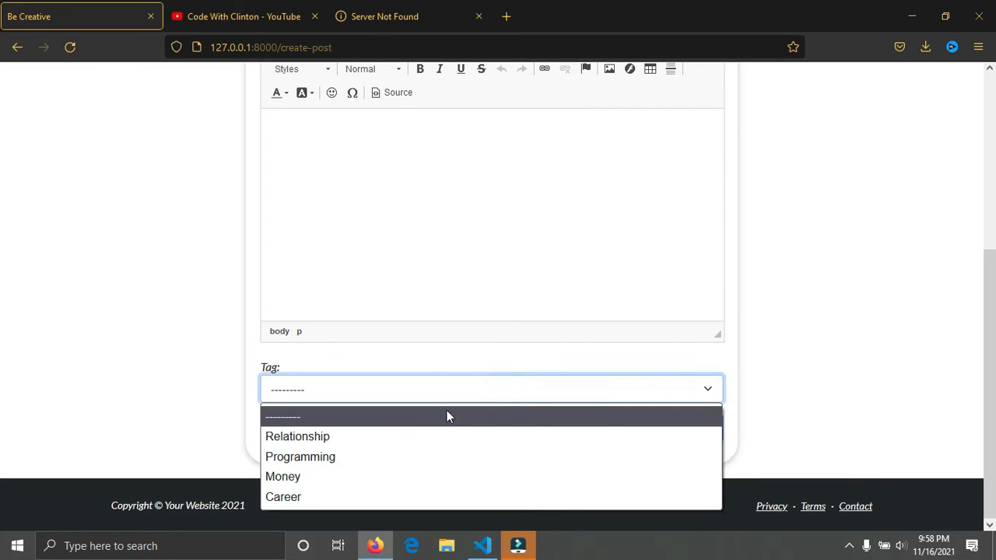
mouse_move(311, 498)
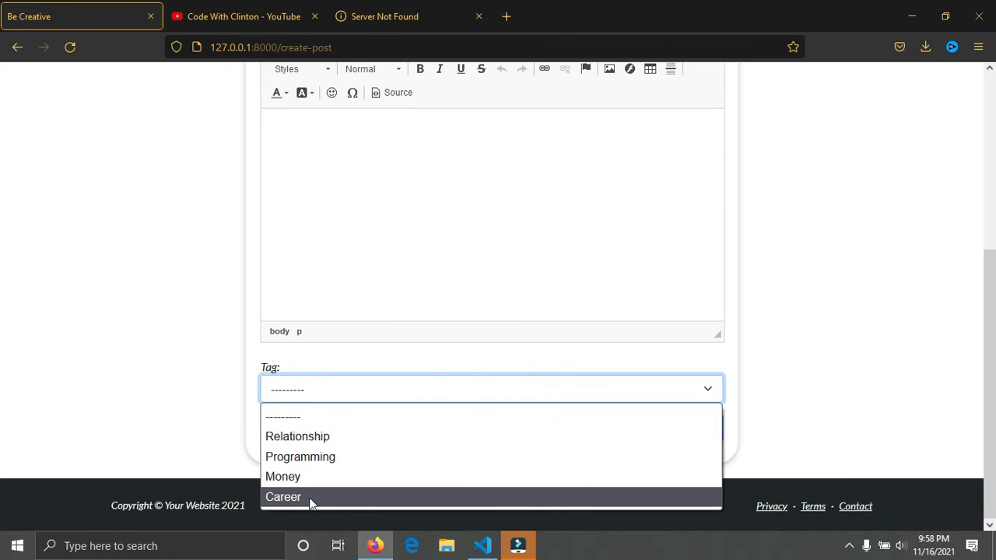
left_click(283, 496)
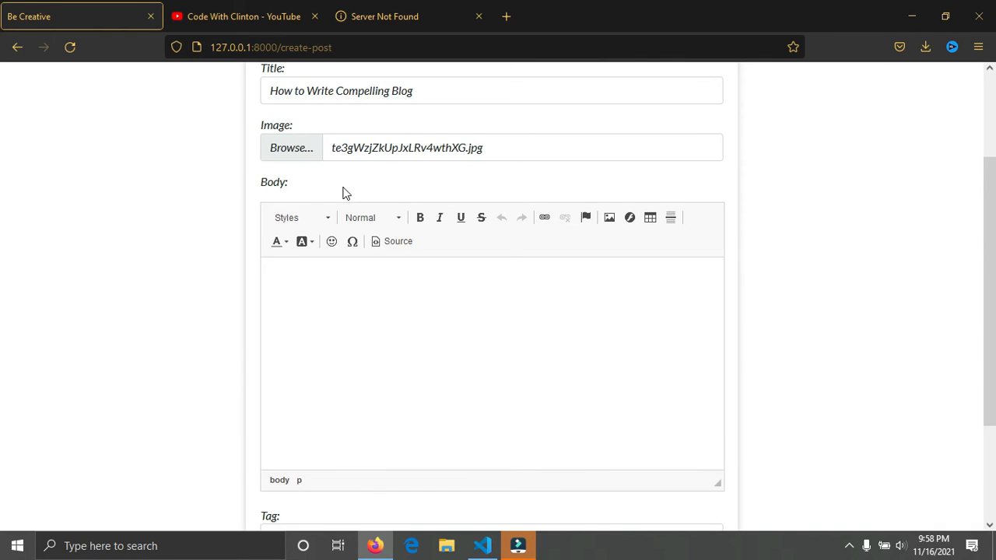
- Enter 'Writing' as the body and create the article
type("Wri")
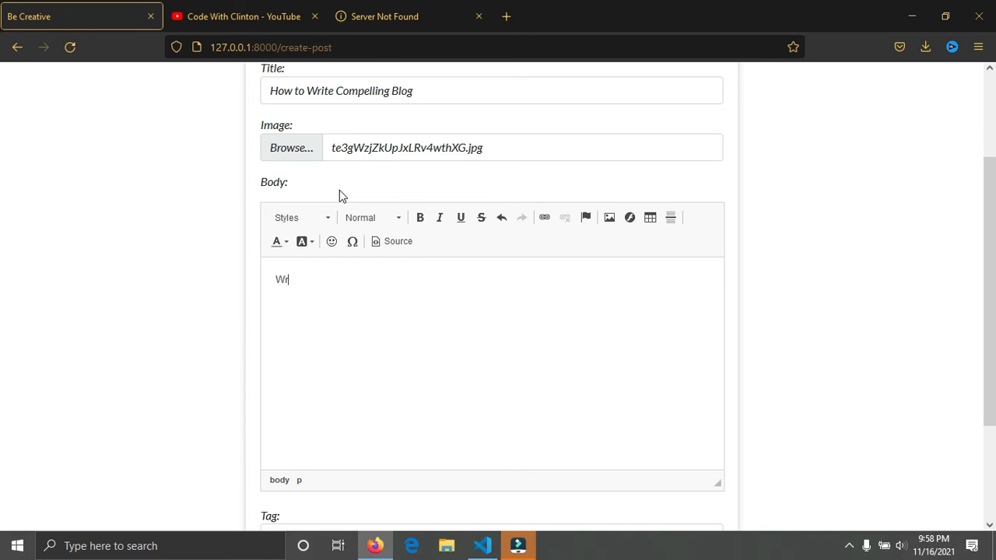
type("iting")
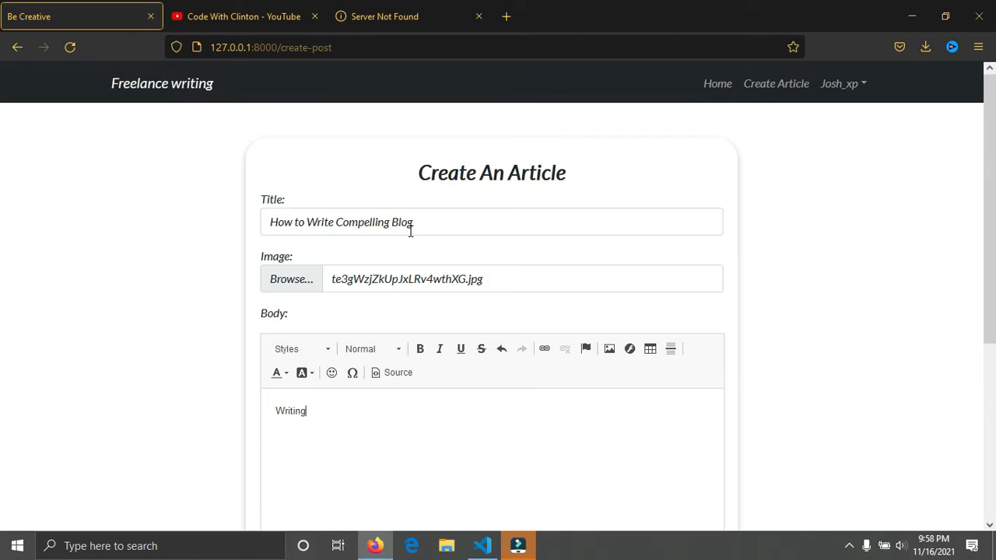
scroll("down", 3)
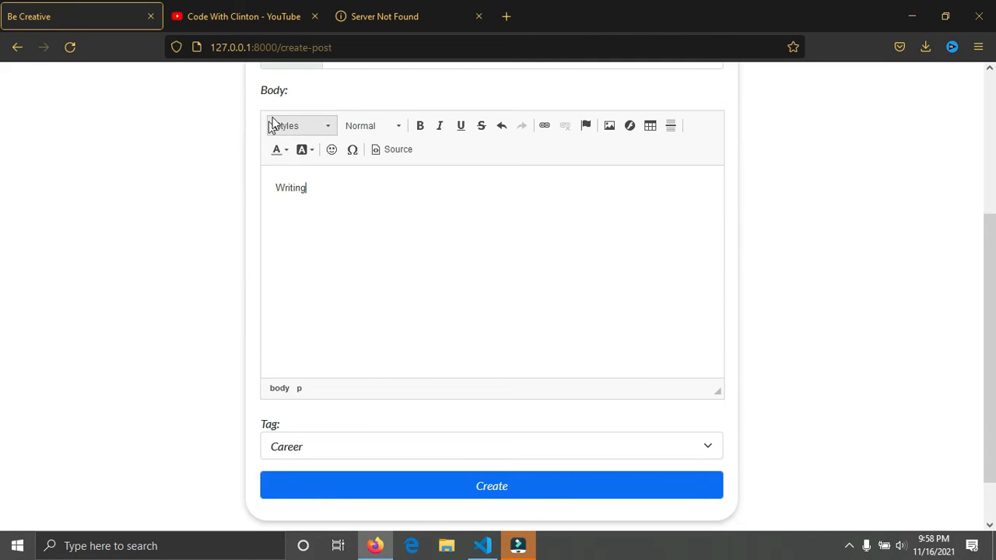
mouse_move(476, 200)
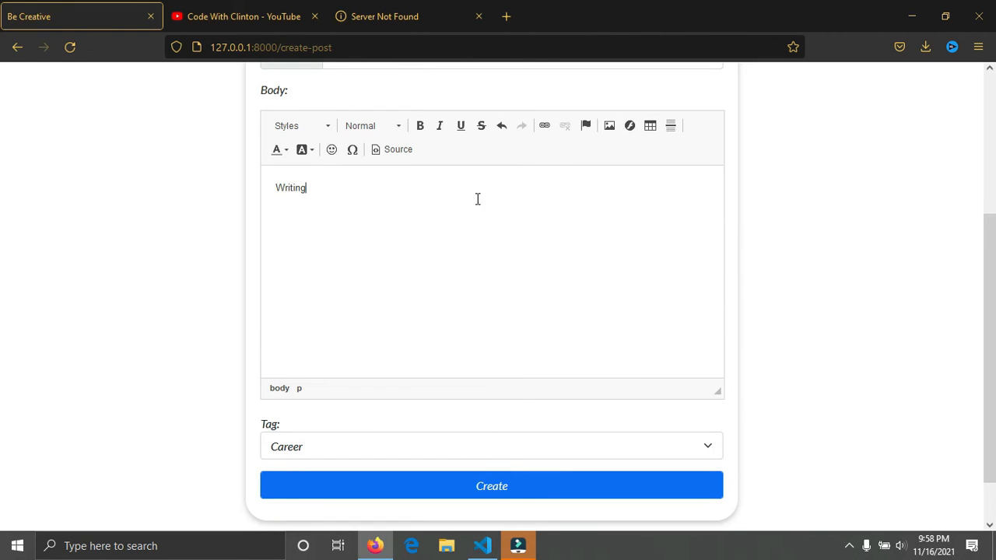
mouse_move(473, 189)
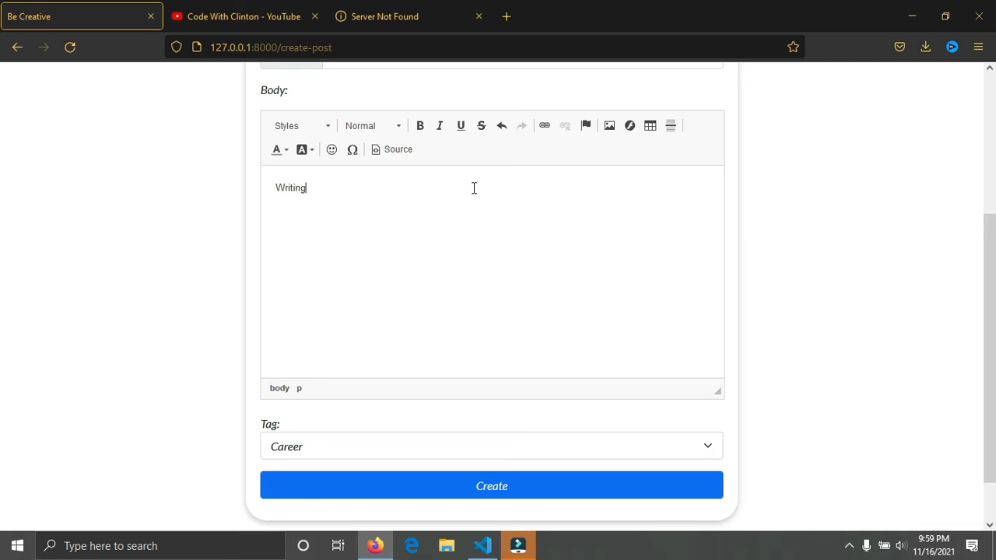
mouse_move(478, 130)
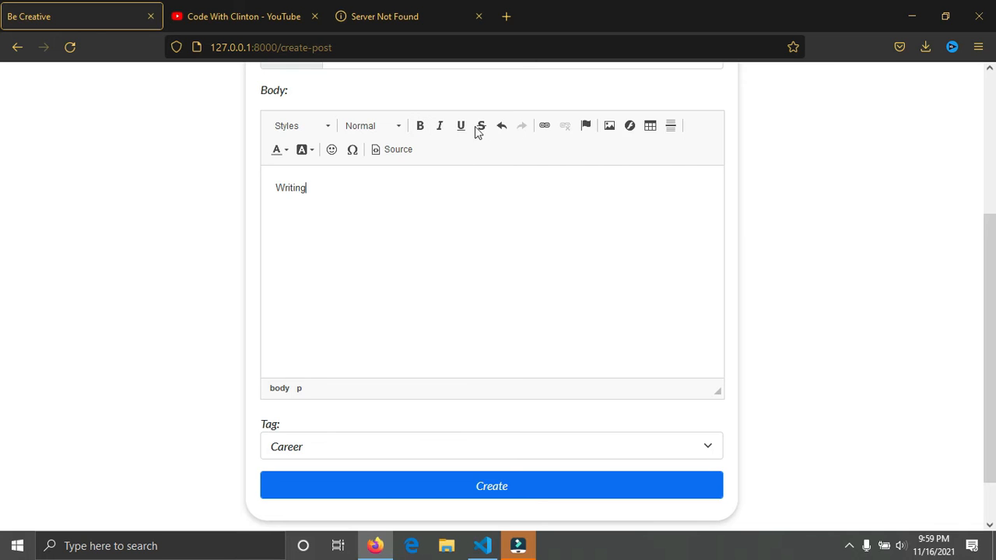
scroll("down", 3)
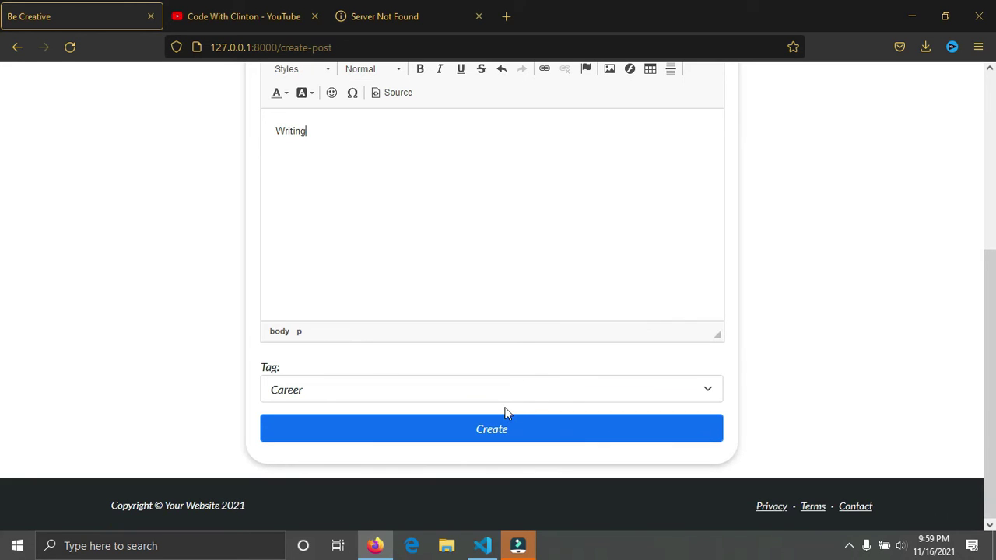
left_click(491, 429)
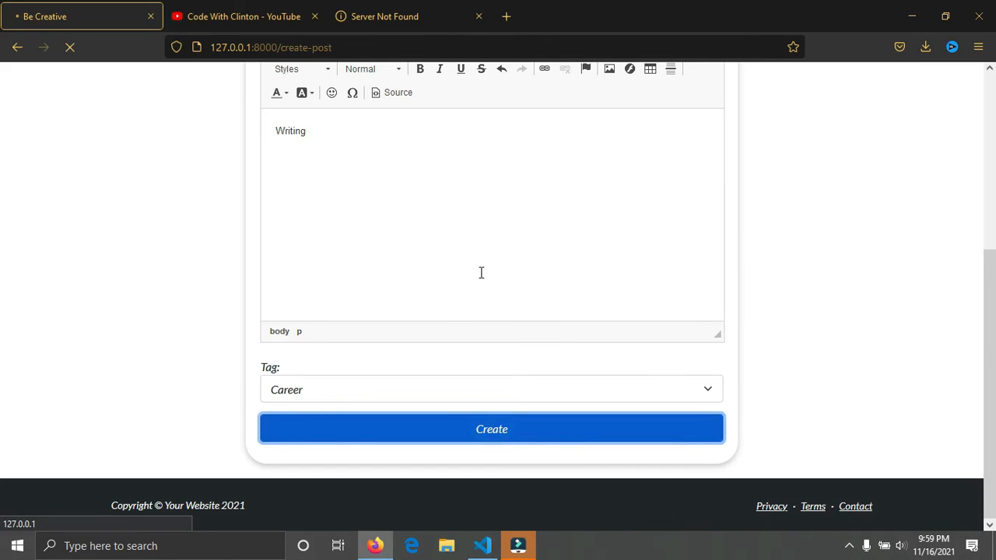
- Dismiss the 'Your article was created successfully' alert on the account page
left_click(492, 429)
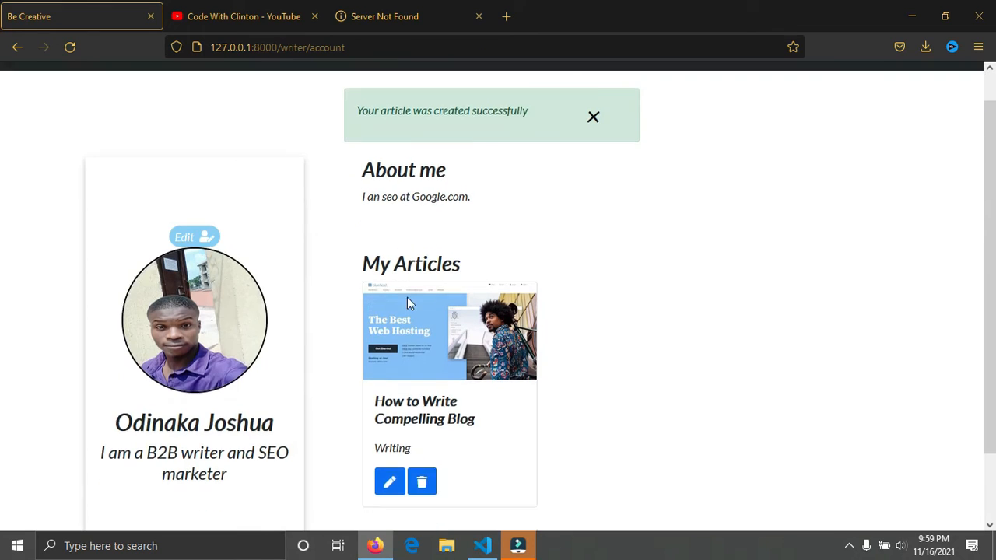
left_click(593, 117)
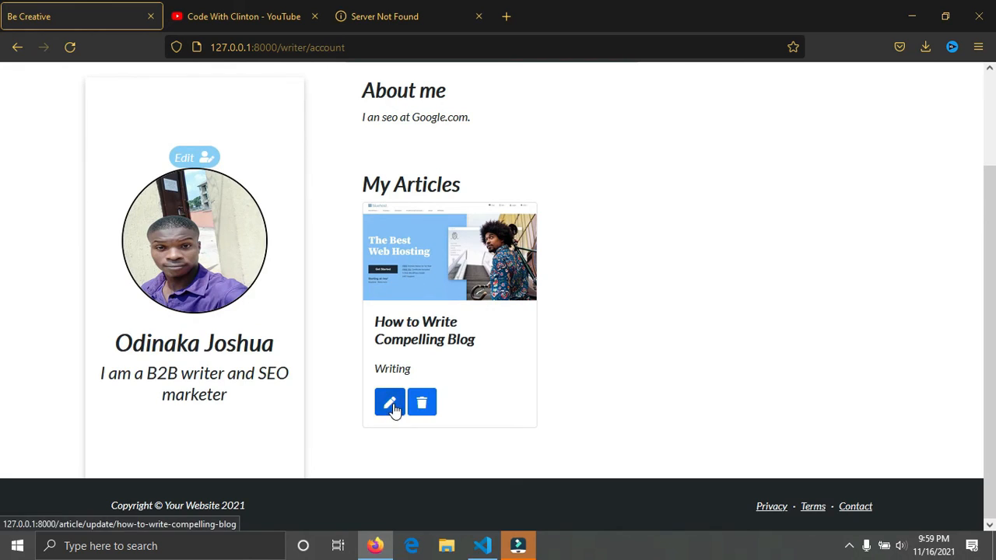
- Edit the article body to 'Writing blog' and save it
left_click(389, 402)
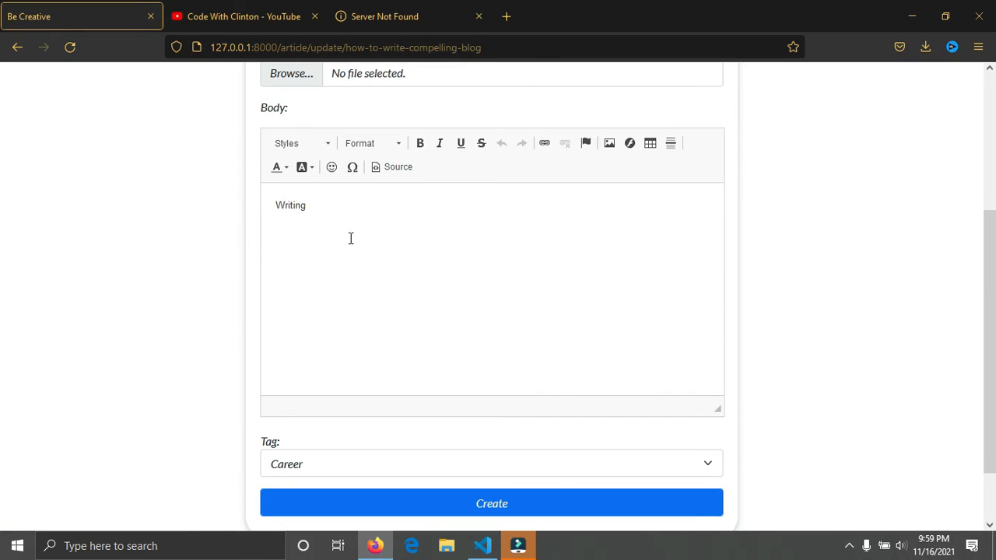
left_click(326, 218)
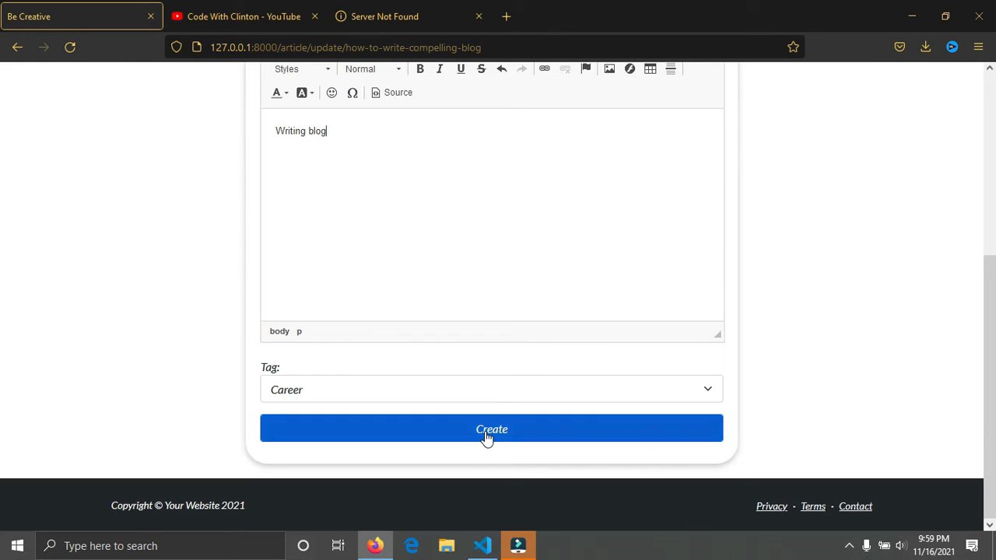
left_click(492, 428)
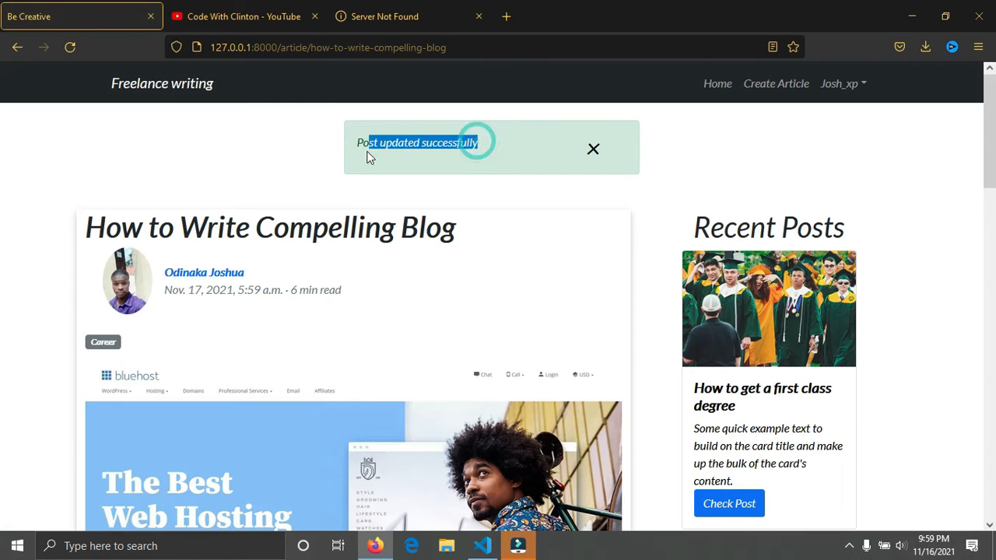
- Review the updated article page, then return to the Home page
scroll("down", 3)
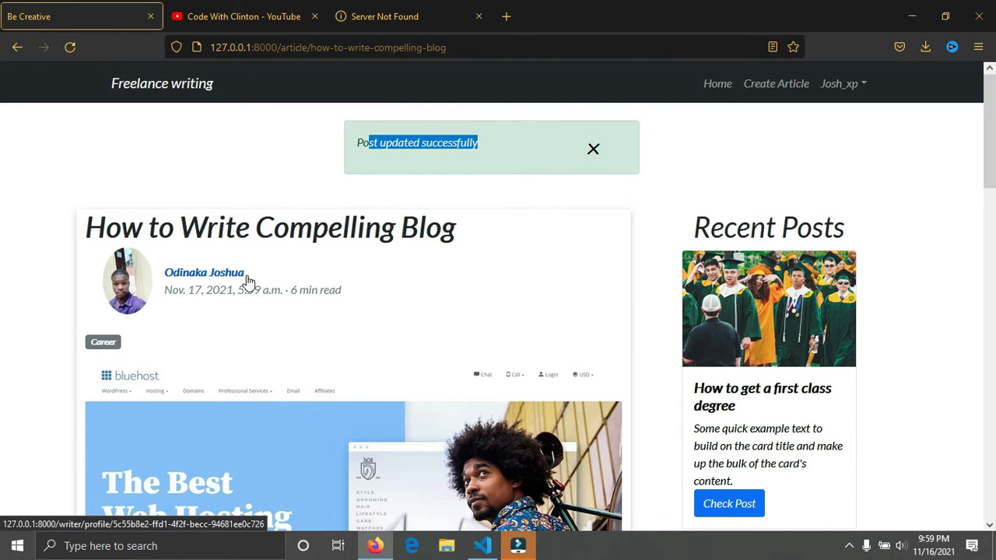
mouse_move(286, 295)
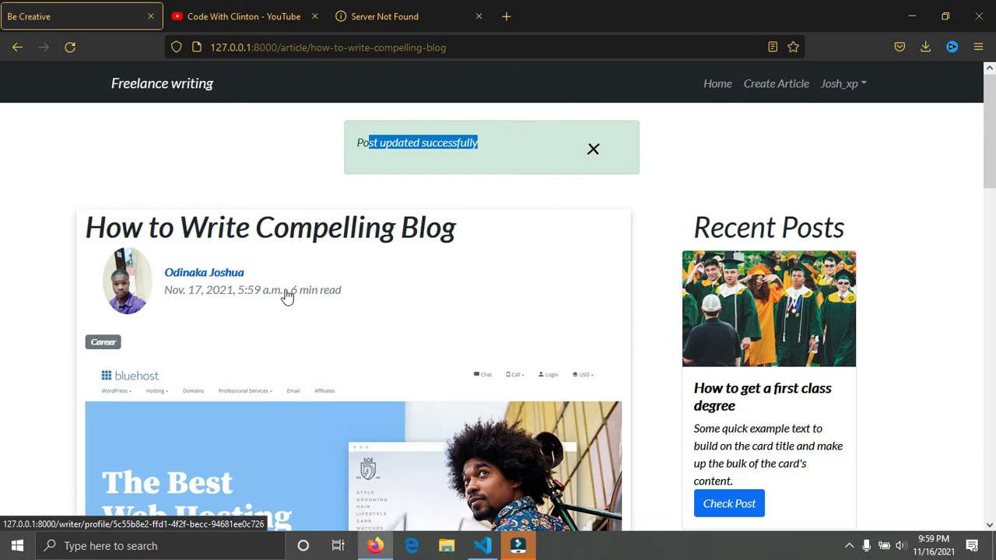
left_click(717, 84)
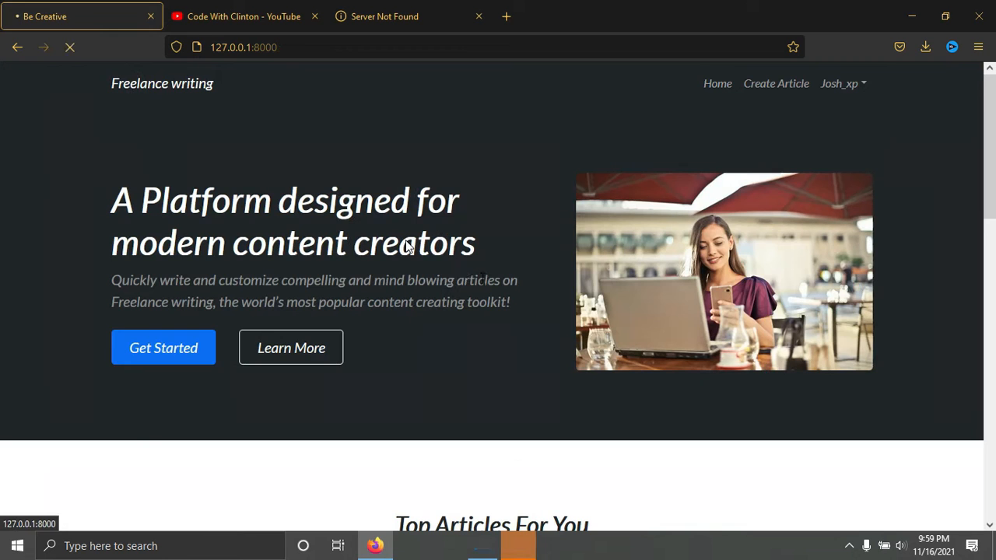
- Scroll to Top Articles For You, where How to Write Compelling Blog reads 'Writing blog'
scroll("down", 3)
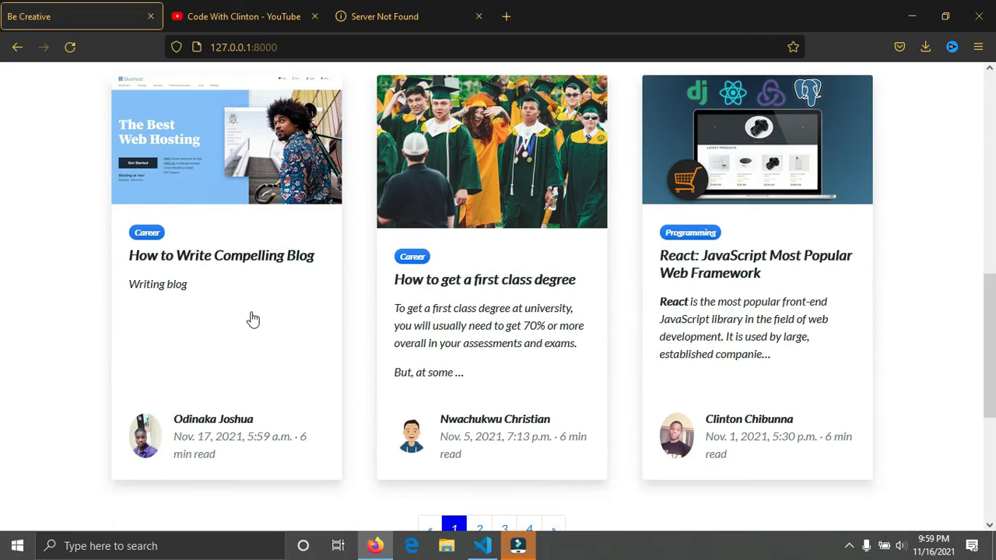
mouse_move(227, 508)
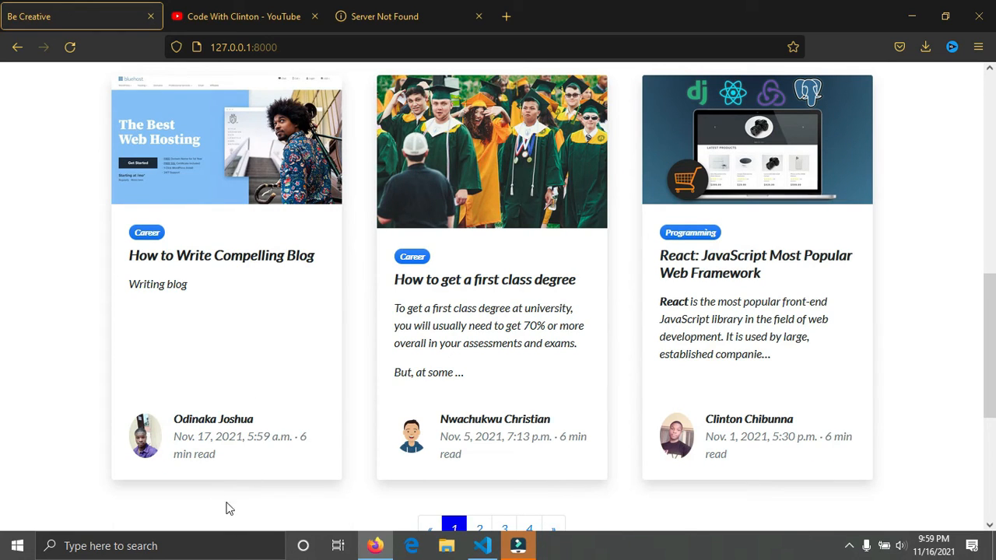
mouse_move(323, 379)
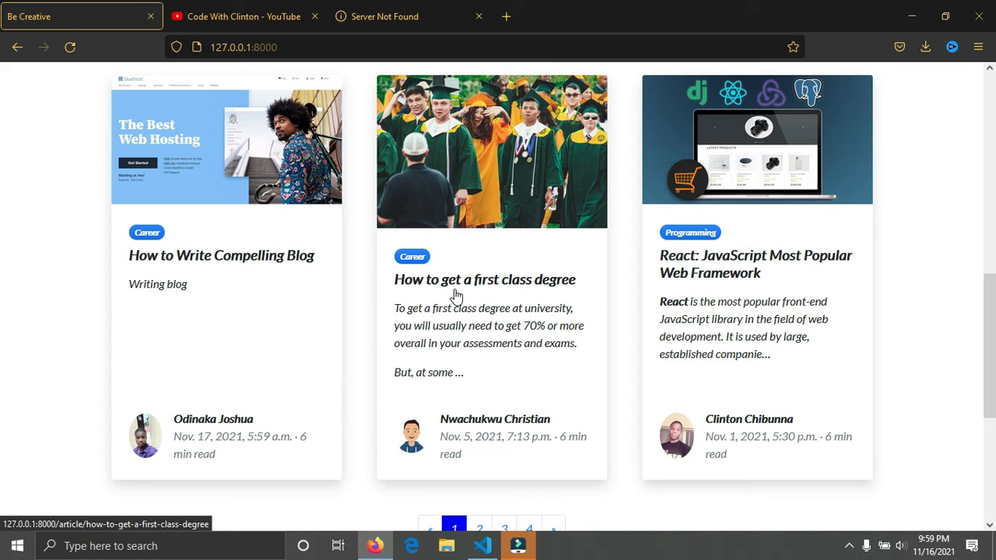
scroll("up", 3)
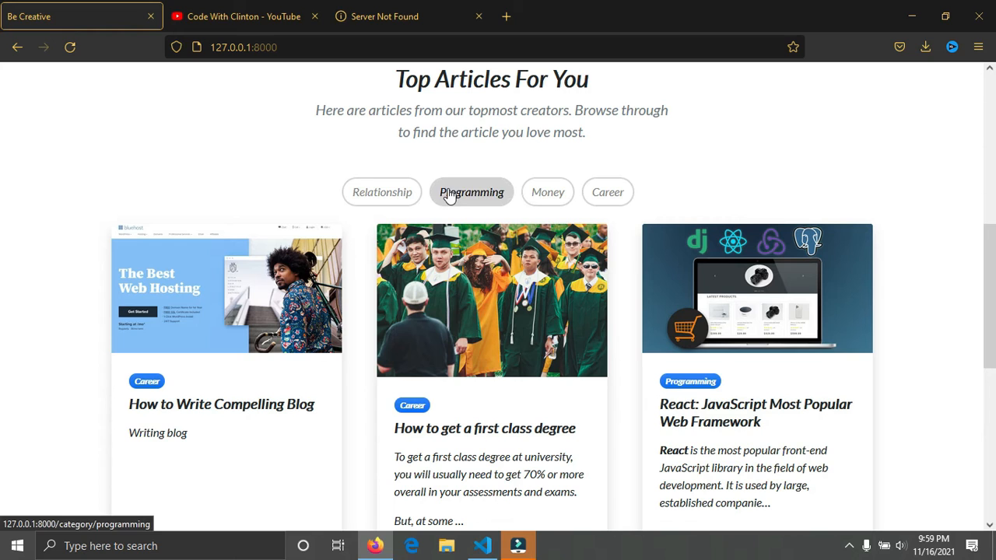
- View the Relationship and Career category listings, then go back to the previous page
left_click(381, 193)
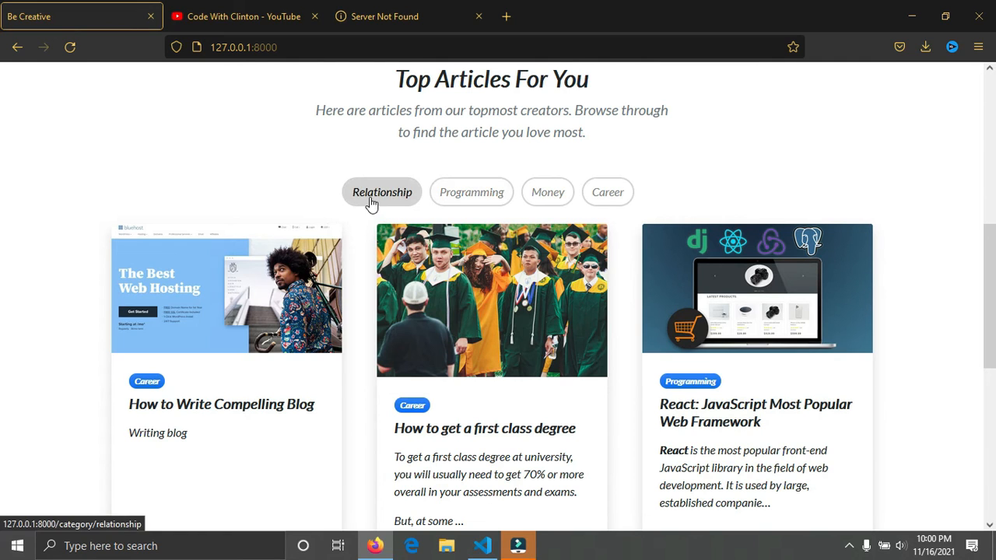
left_click(606, 191)
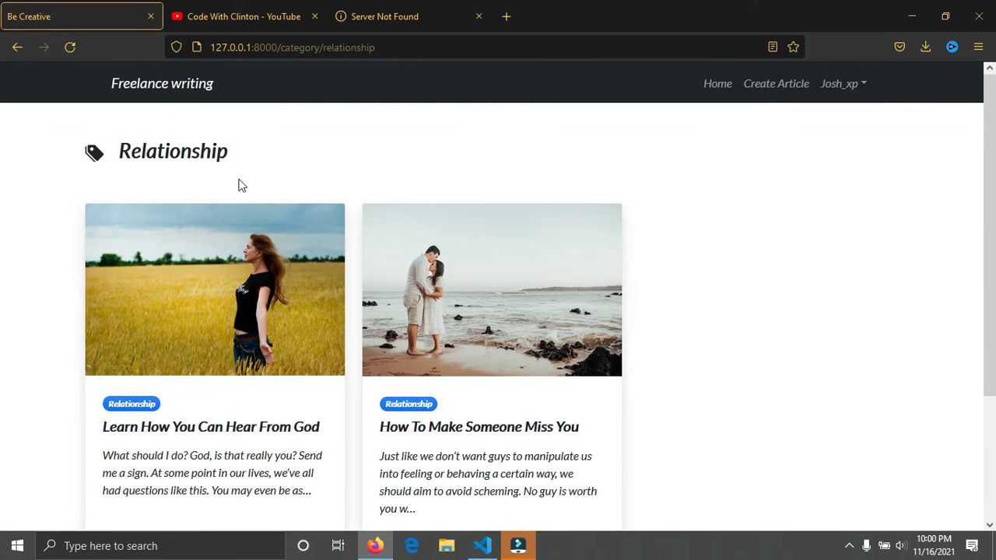
mouse_move(143, 86)
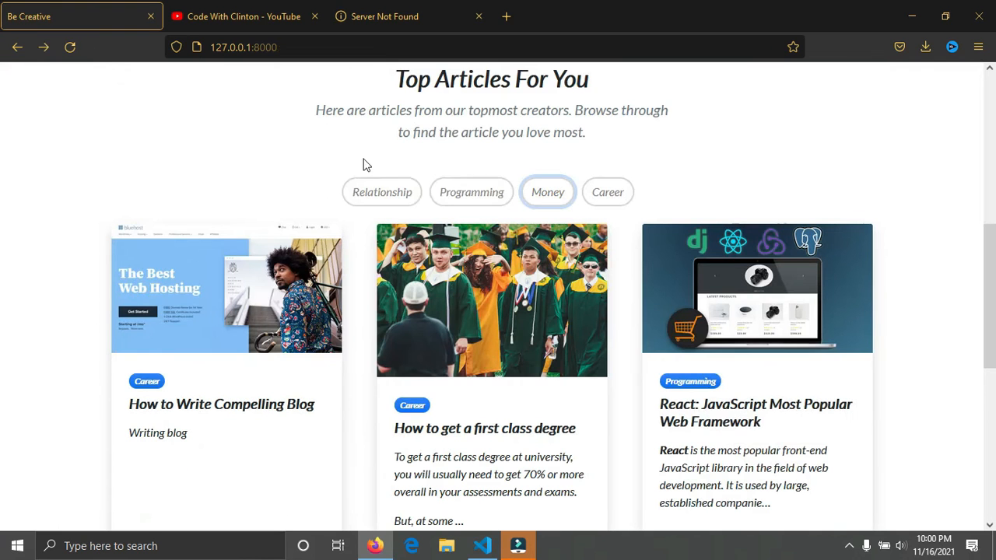
left_click(606, 193)
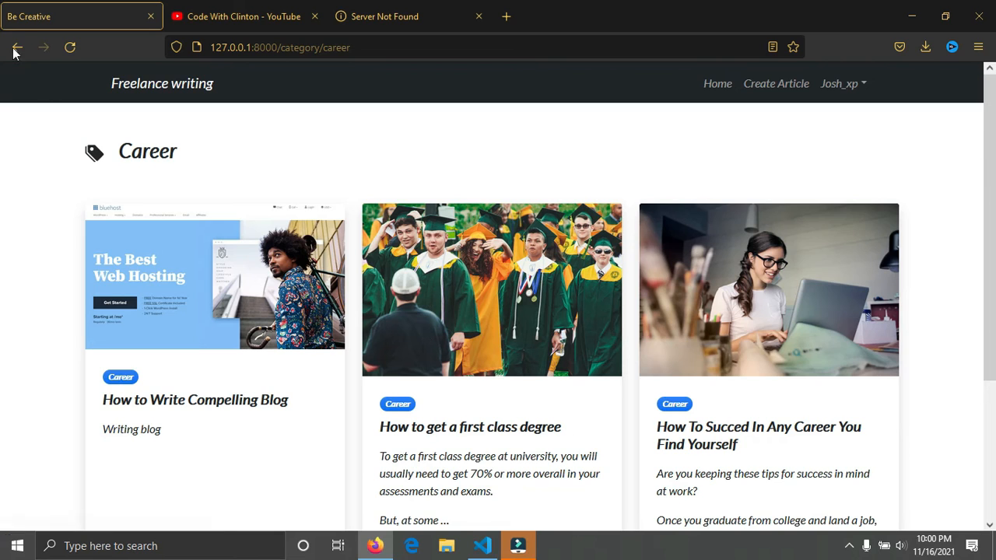
left_click(470, 426)
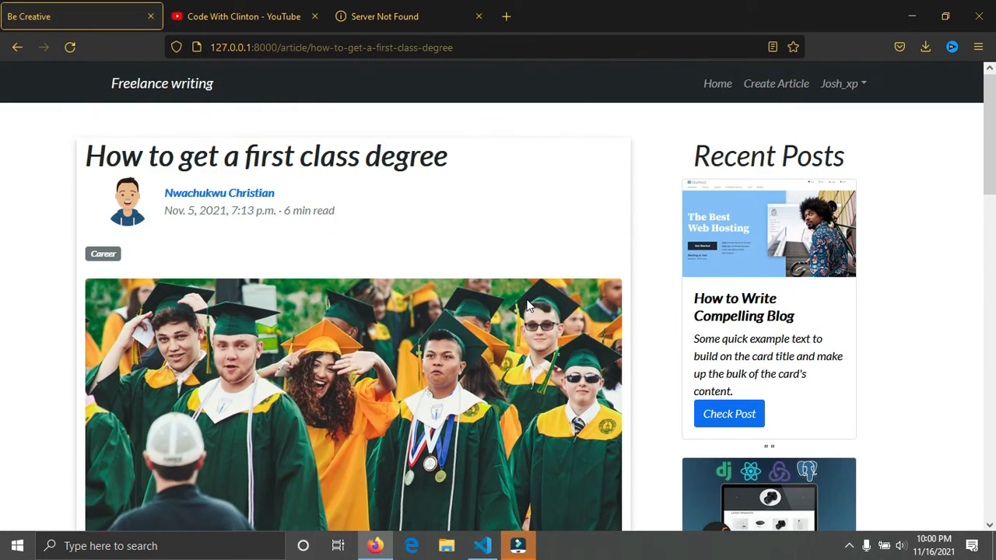
scroll("down", 3)
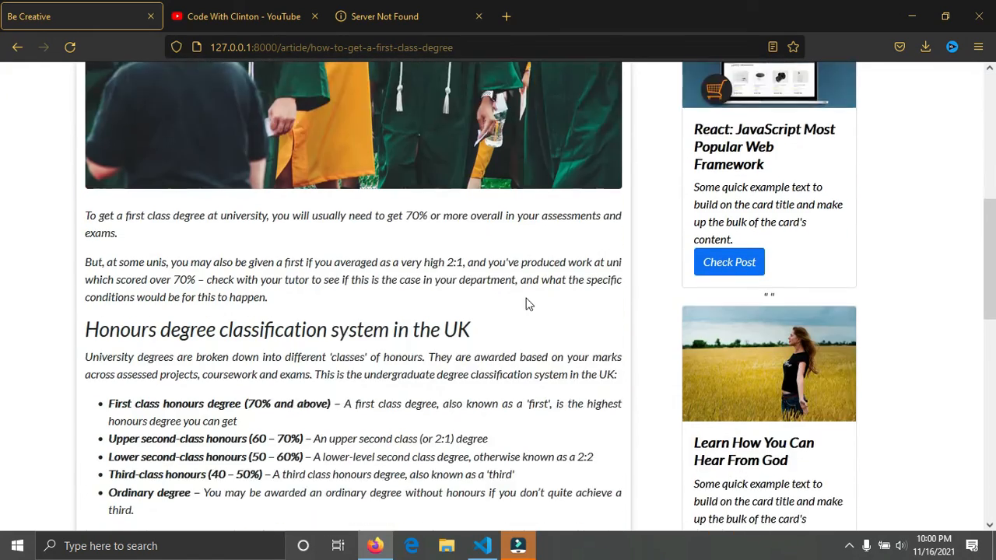
scroll("down", 3)
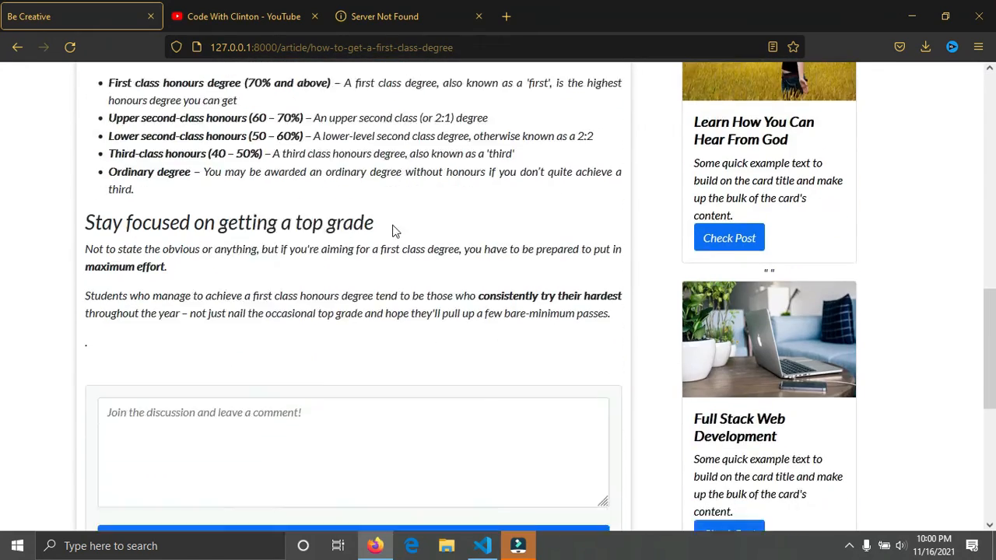
scroll("up", 3)
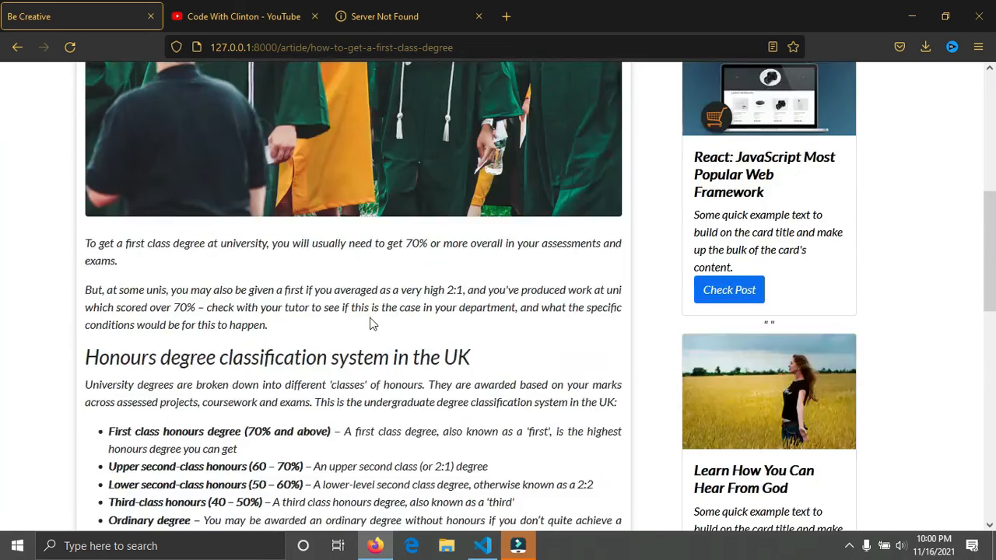
scroll("up", 3)
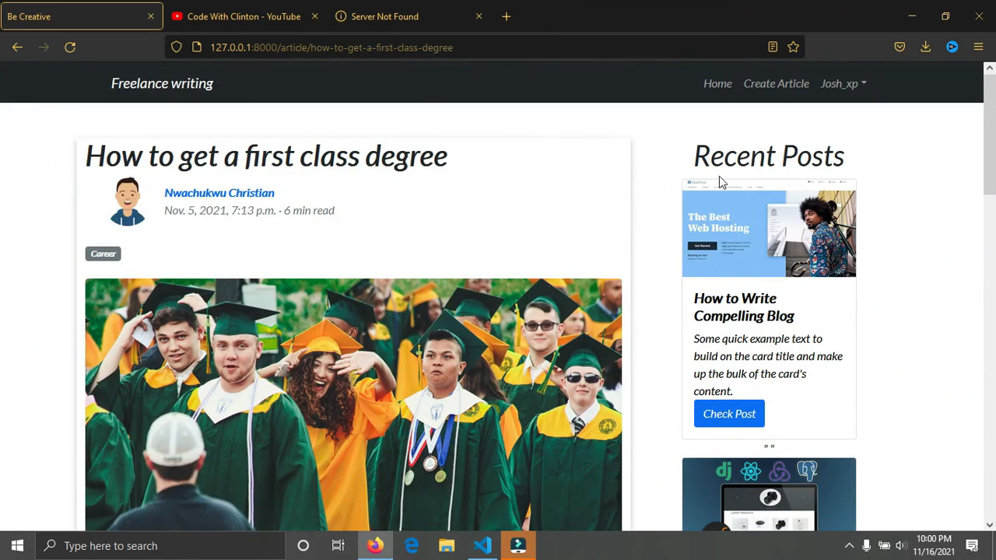
scroll("down", 3)
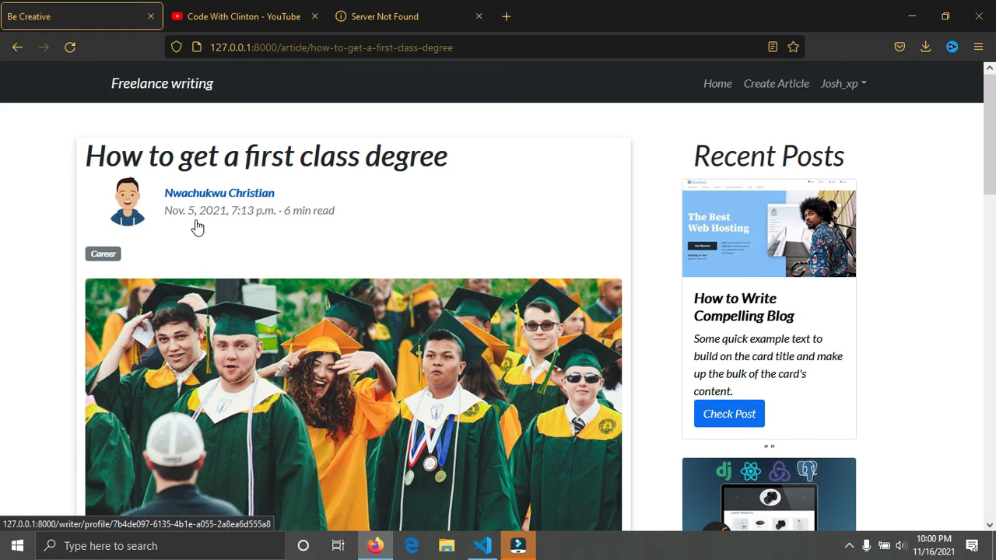
scroll("down", 3)
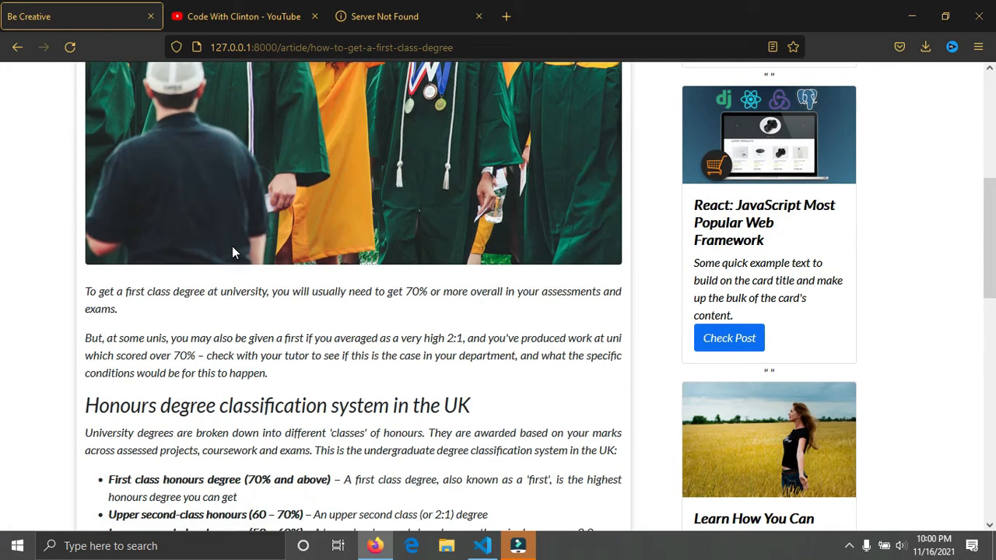
scroll("down", 3)
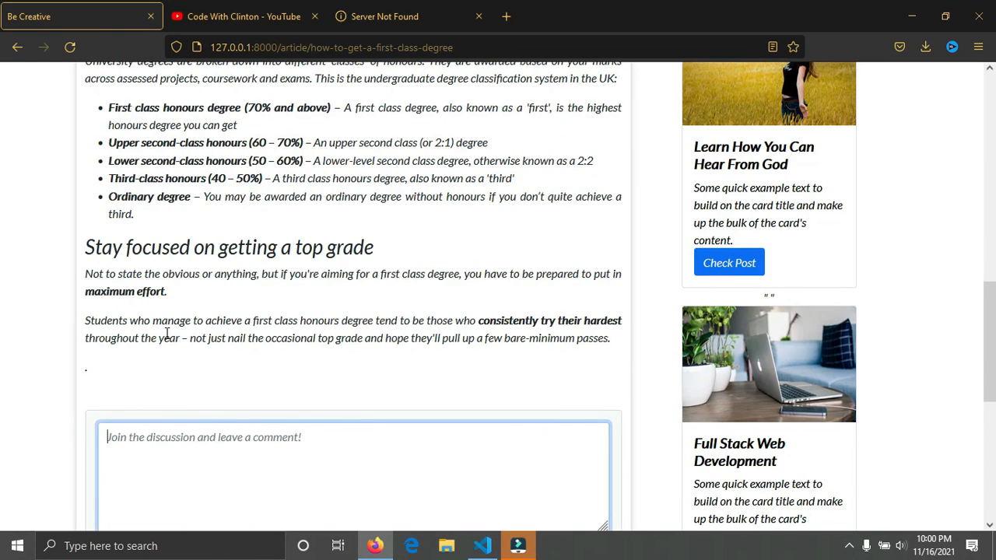
scroll("up", 3)
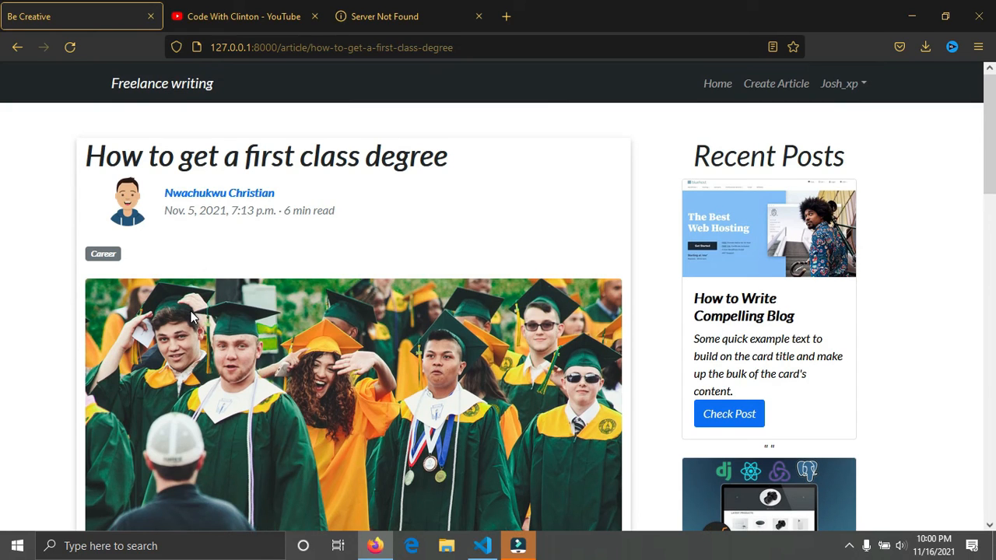
mouse_move(184, 307)
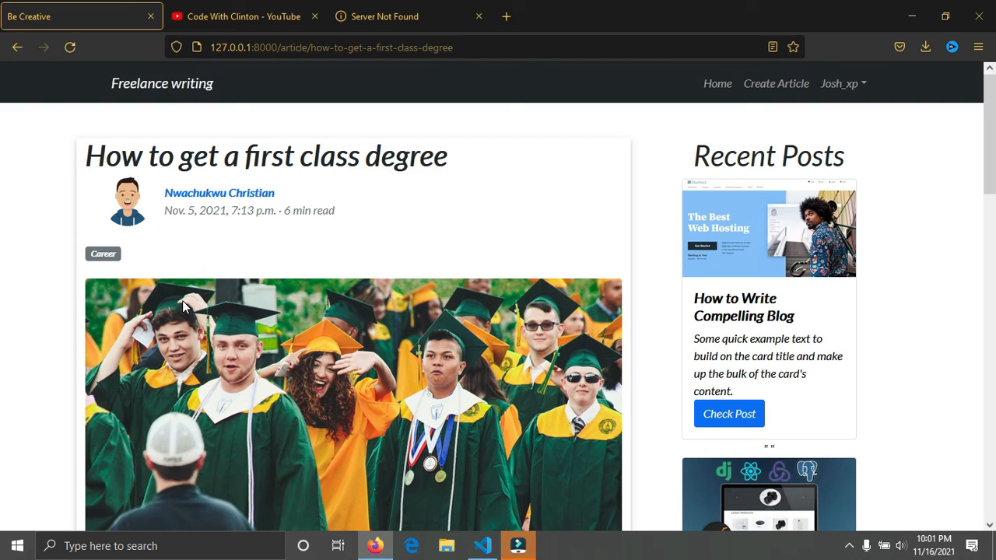
mouse_move(180, 227)
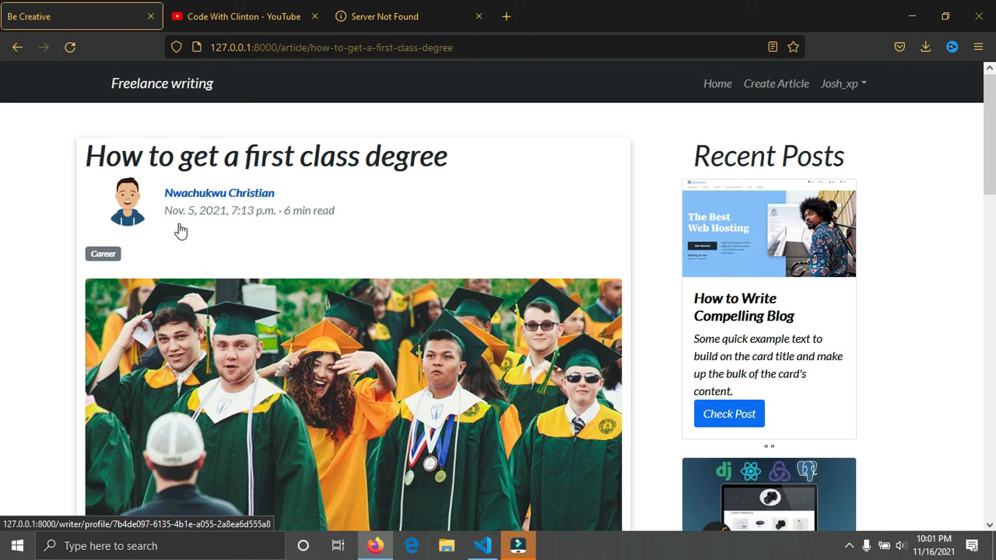
scroll("down", 3)
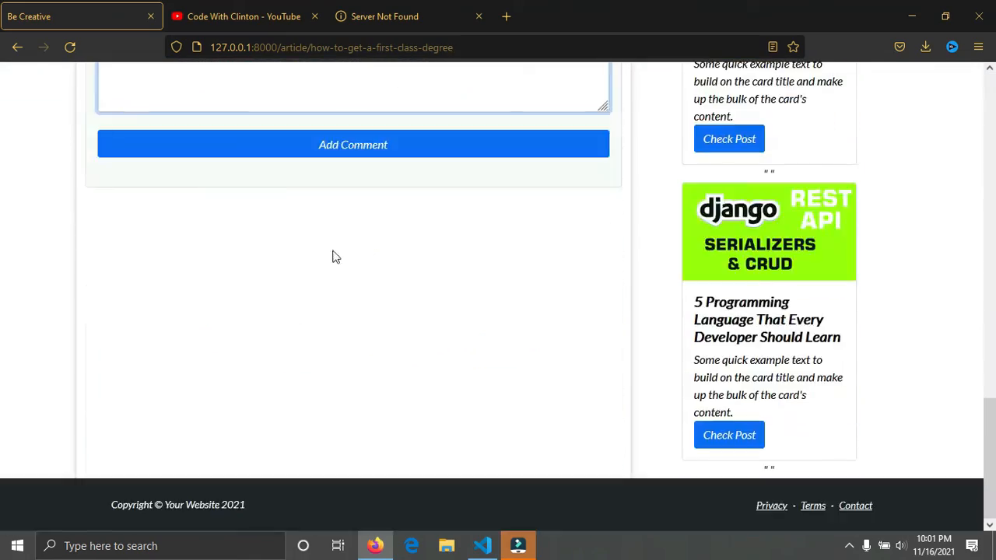
scroll("up", 3)
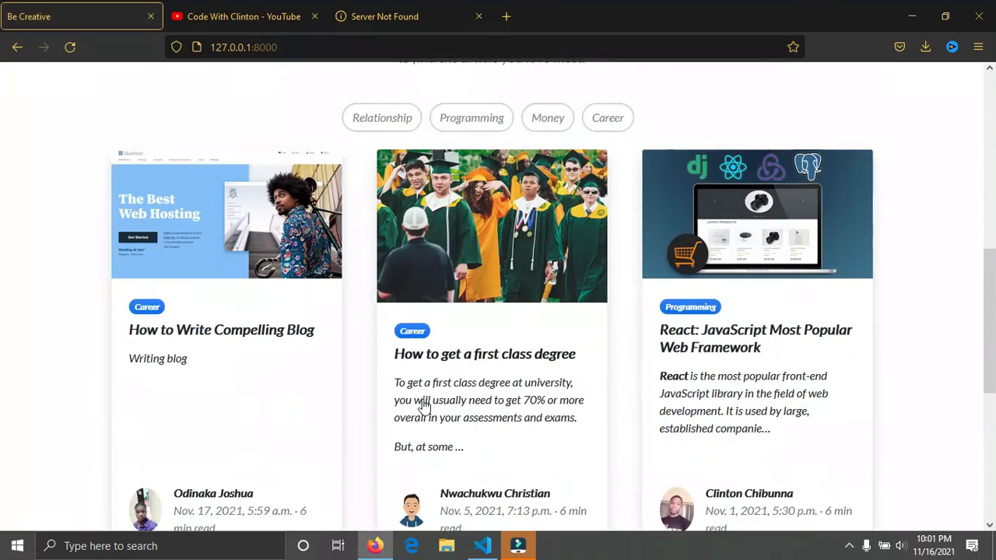
- Page through the home article listing from page 2 on to page 4
scroll("down", 3)
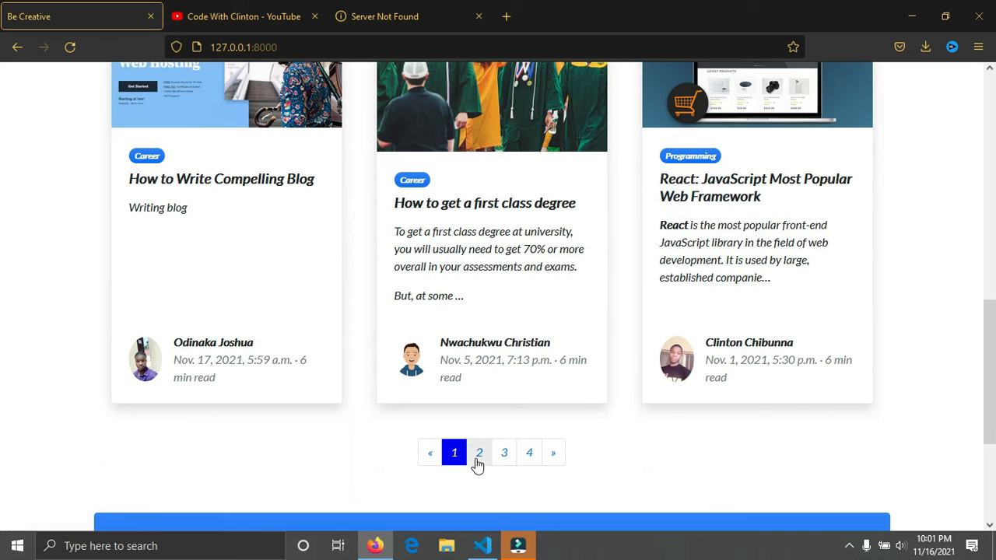
left_click(479, 451)
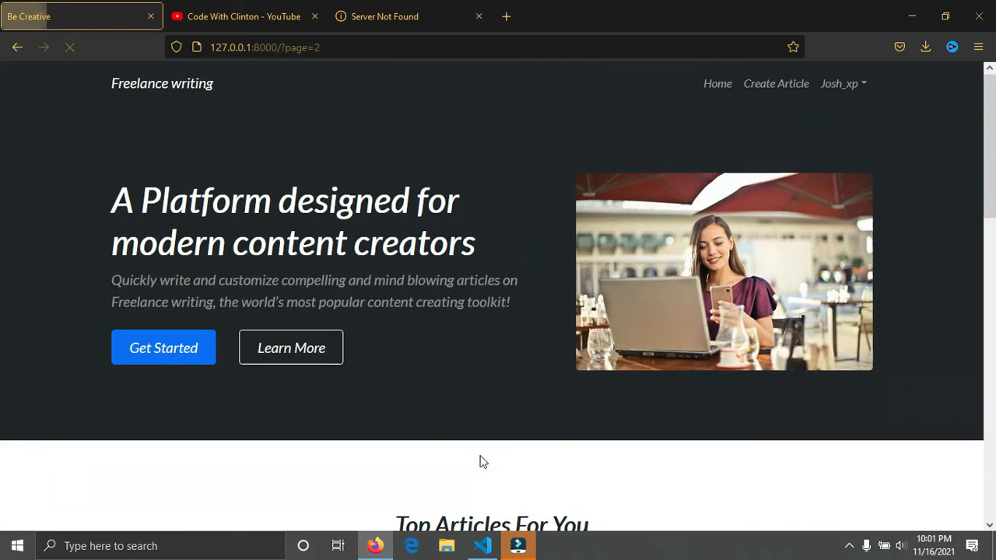
scroll("down", 3)
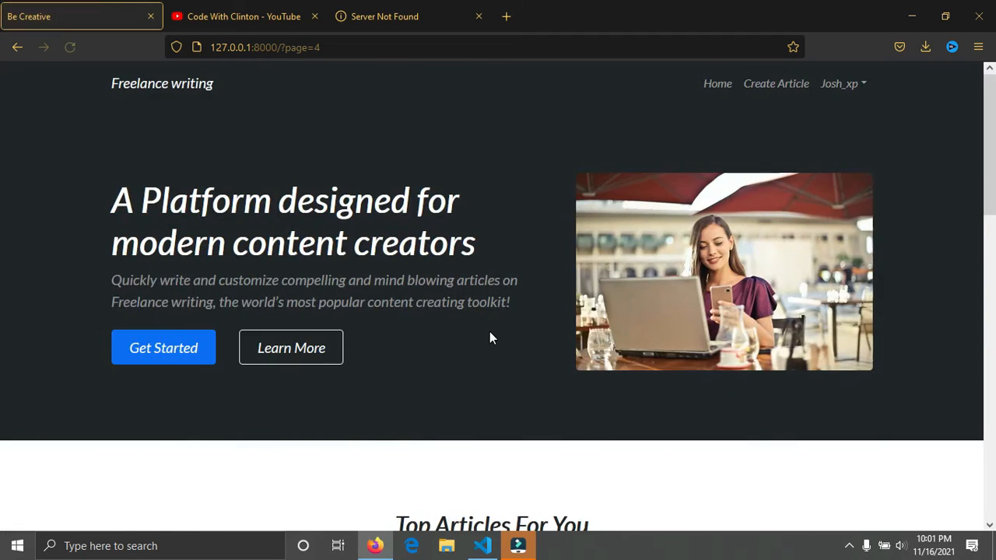
scroll("down", 3)
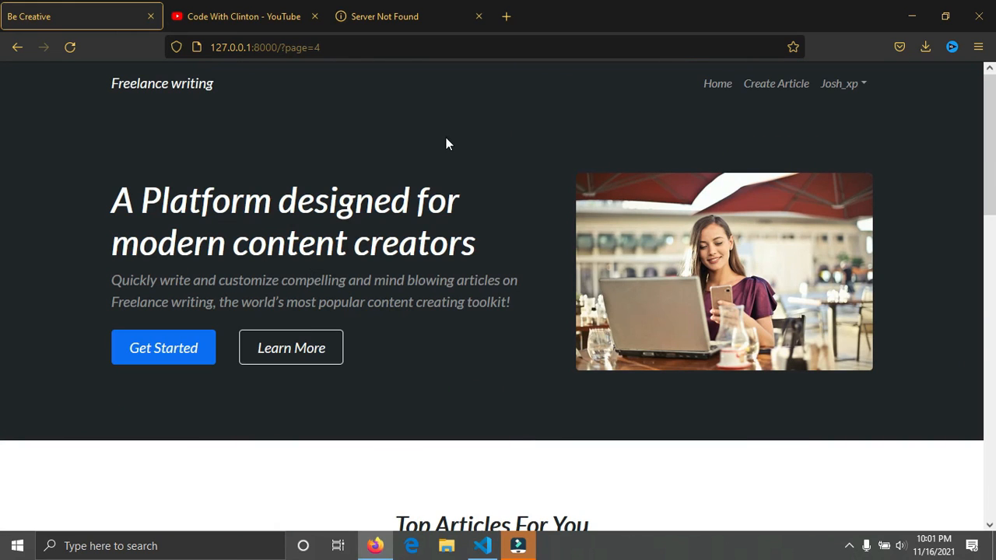
- Choose Profile from the Josh_xp navbar dropdown to view the own account page
left_click(839, 84)
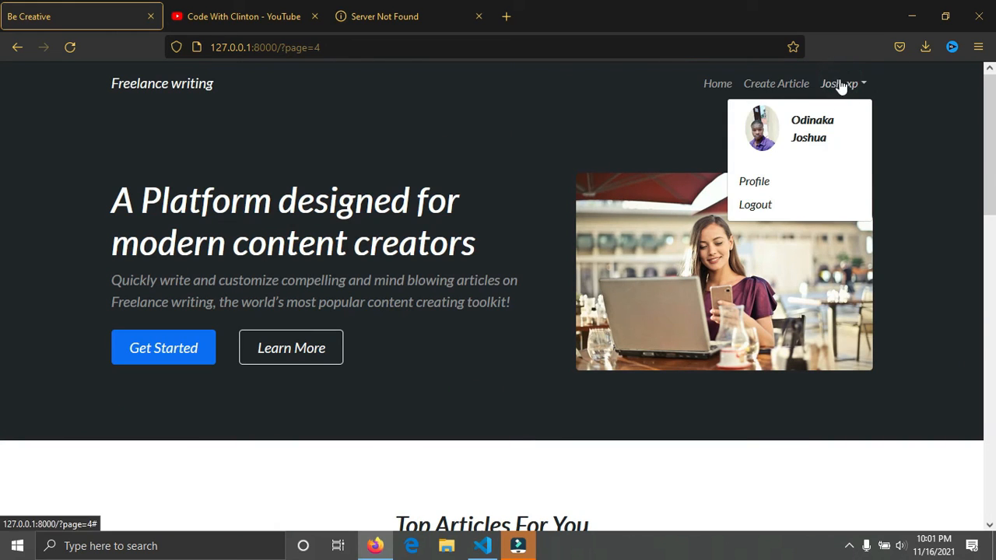
left_click(840, 84)
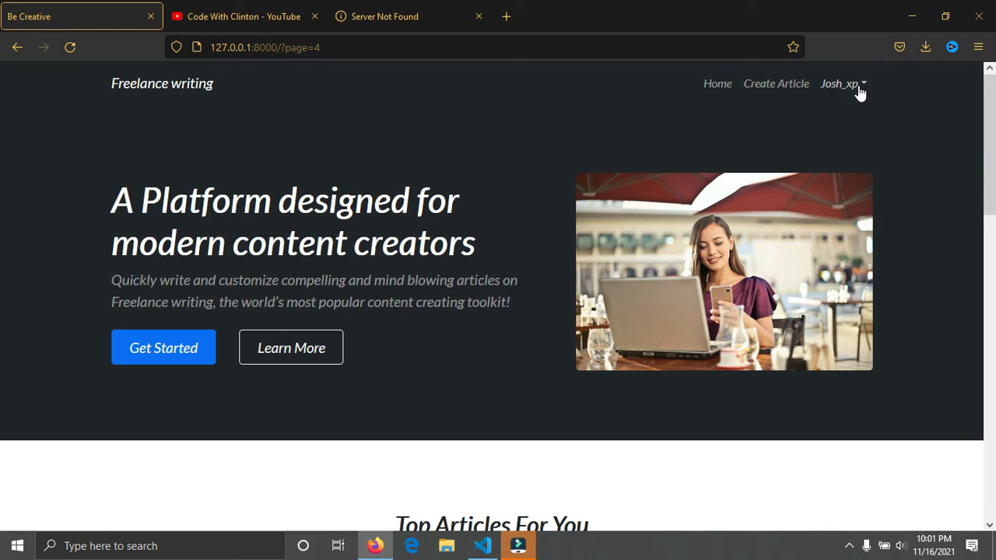
left_click(840, 84)
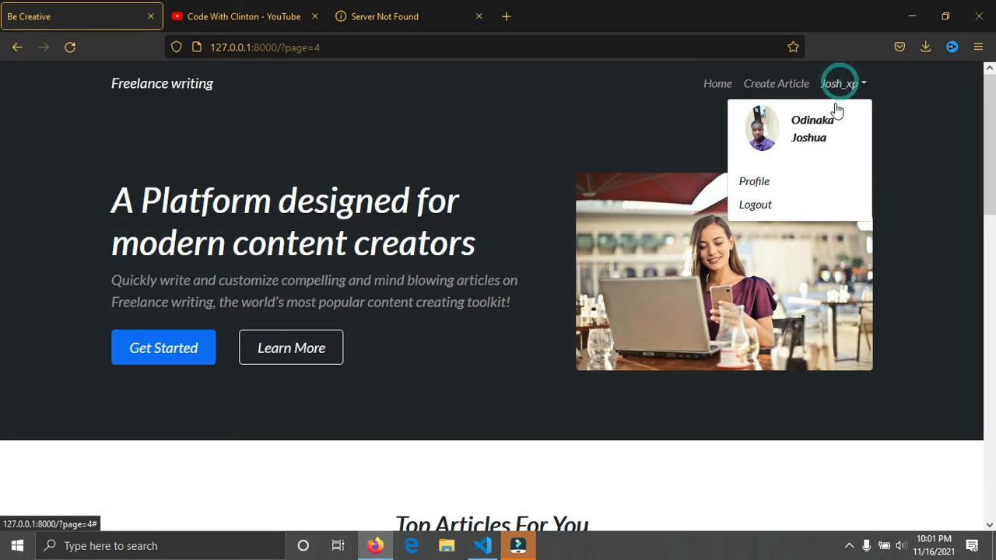
left_click(752, 180)
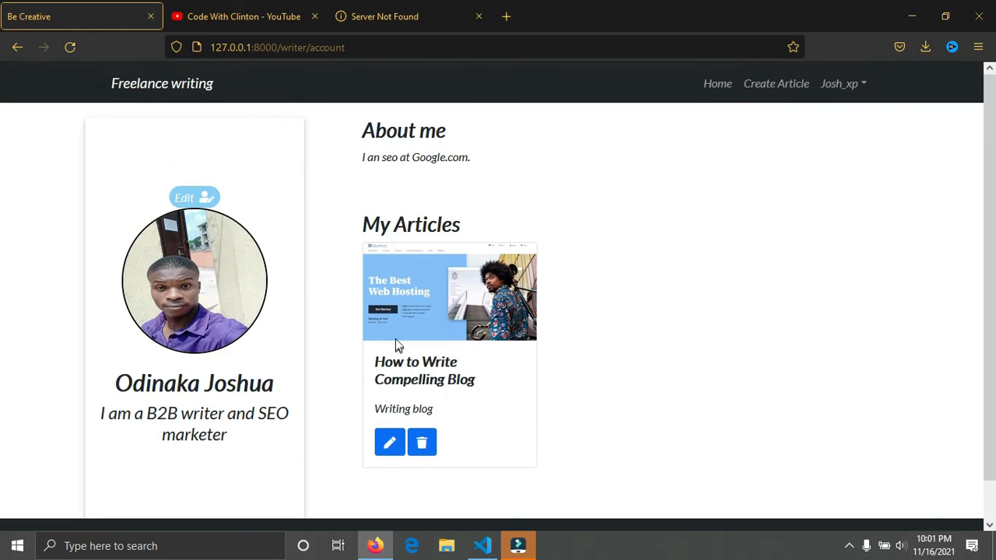
mouse_move(37, 59)
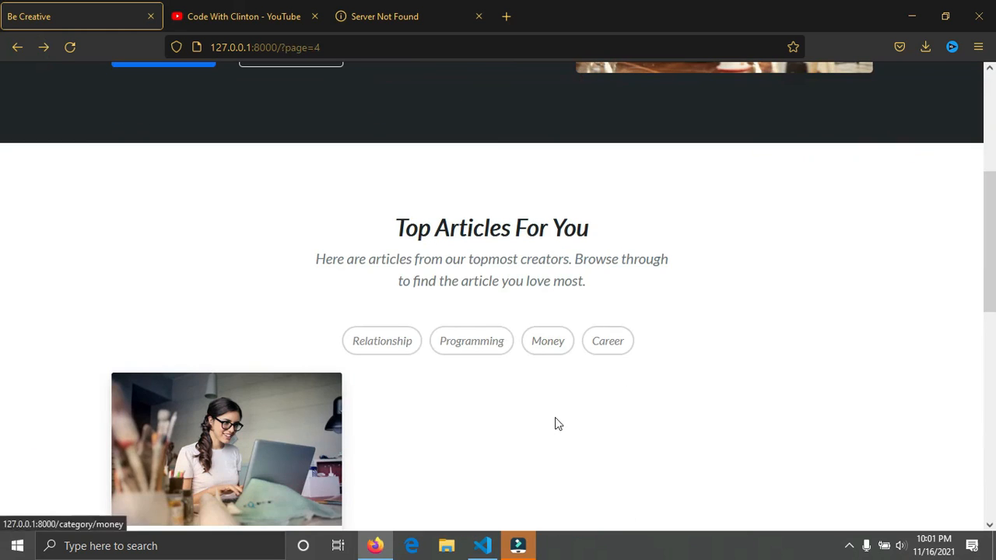
mouse_move(476, 344)
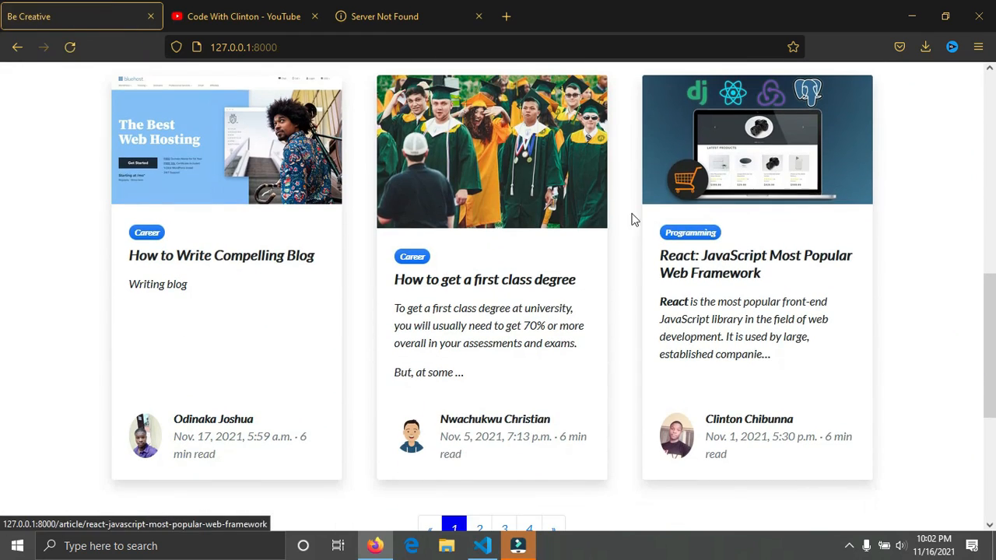
left_click(484, 280)
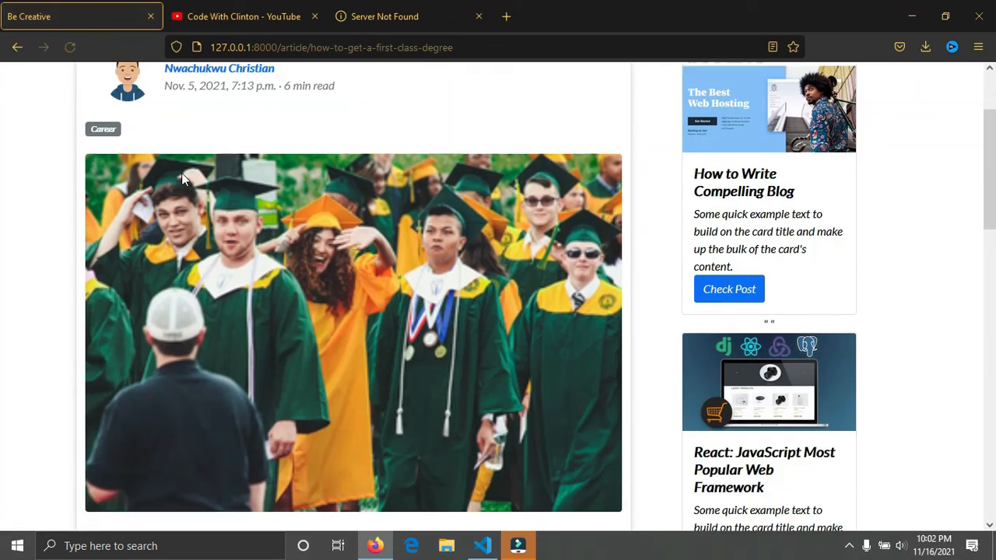
scroll("up", 3)
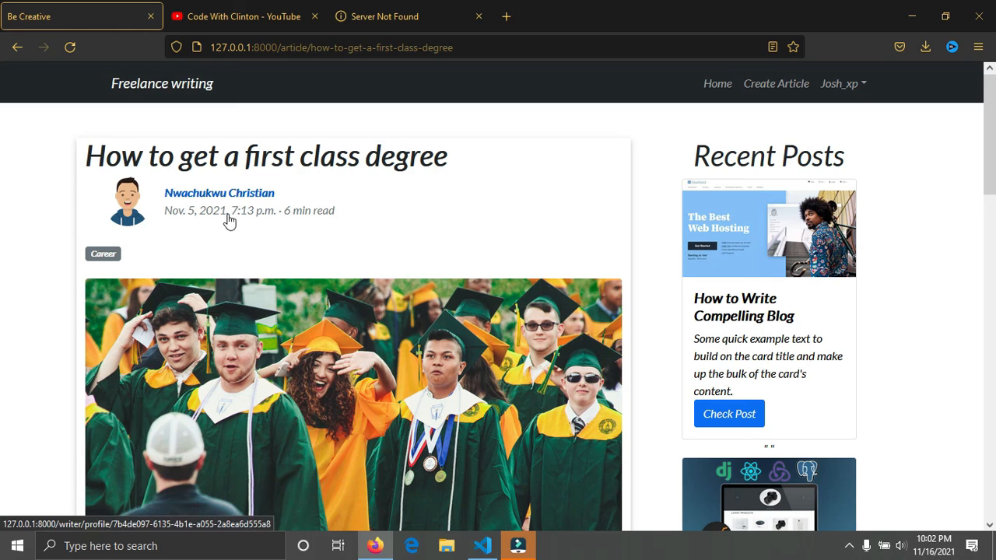
mouse_move(199, 201)
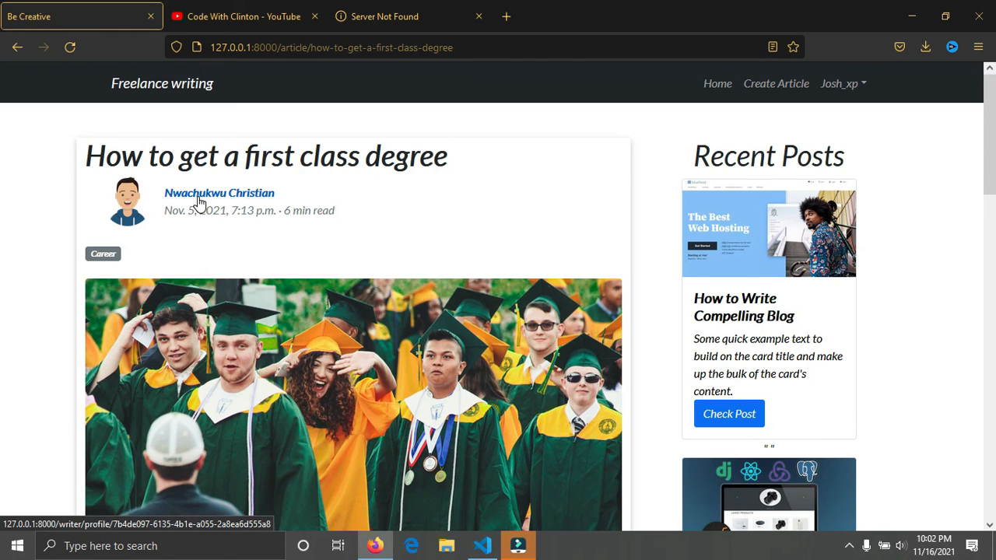
left_click(218, 193)
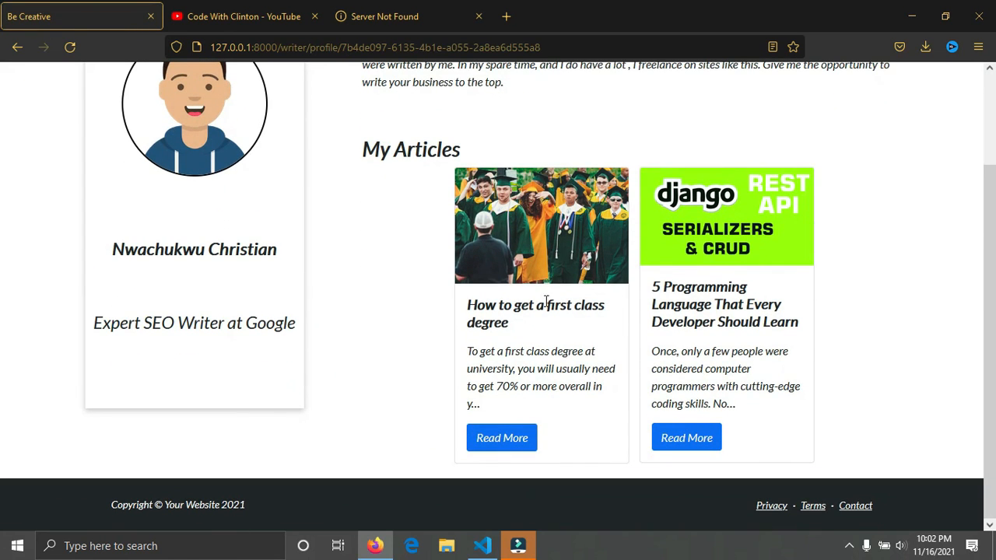
scroll("up", 3)
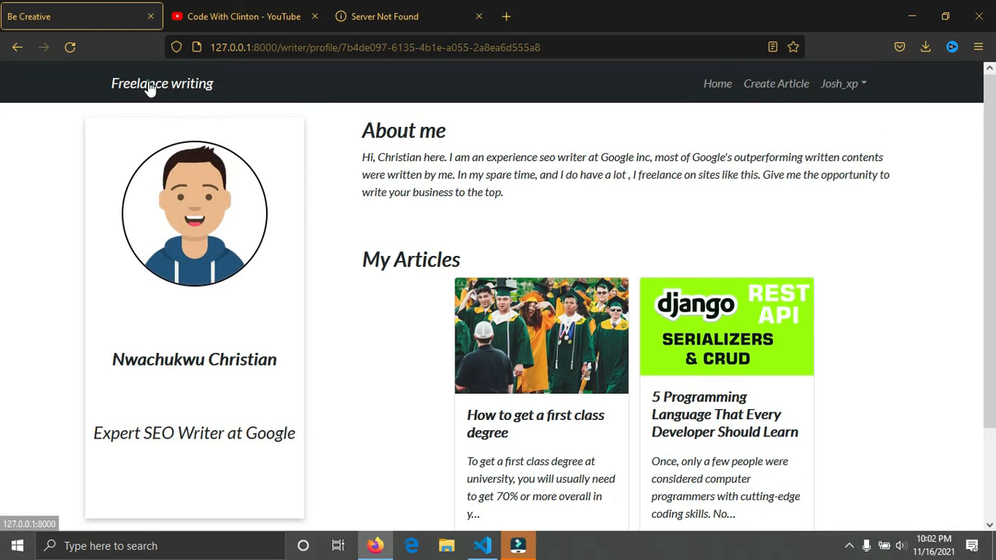
- Return to the home page via the Freelance writing brand and reach Top Articles For You
left_click(162, 84)
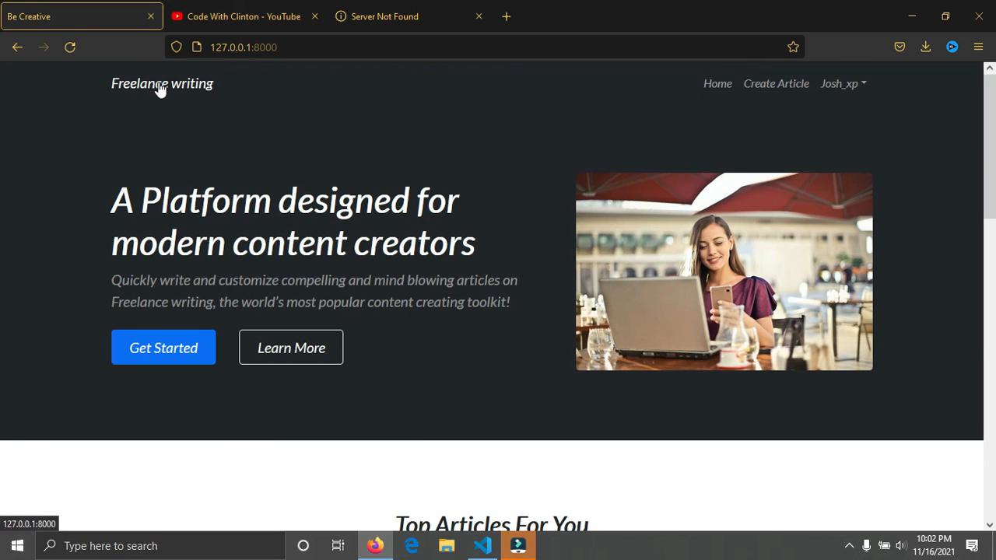
mouse_move(377, 319)
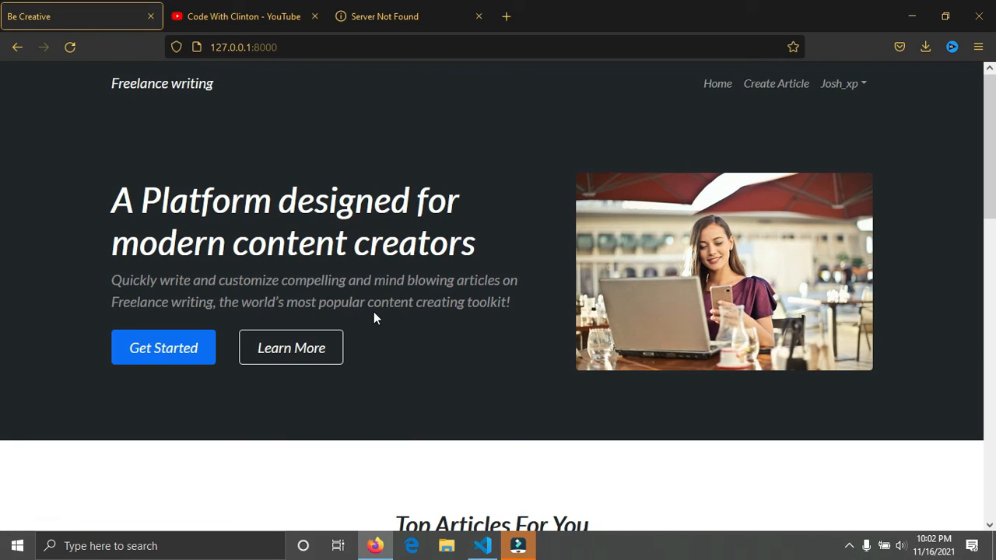
mouse_move(359, 333)
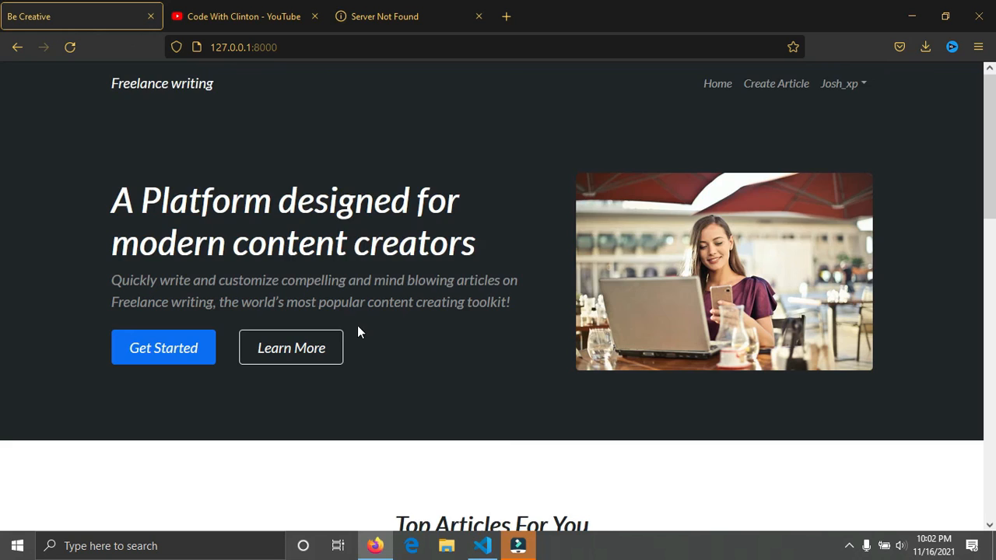
scroll("down", 3)
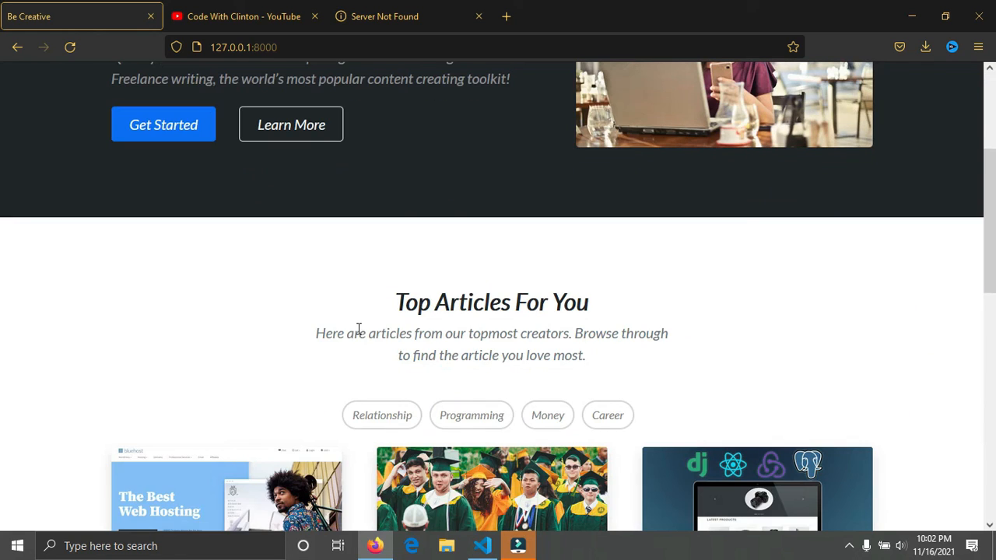